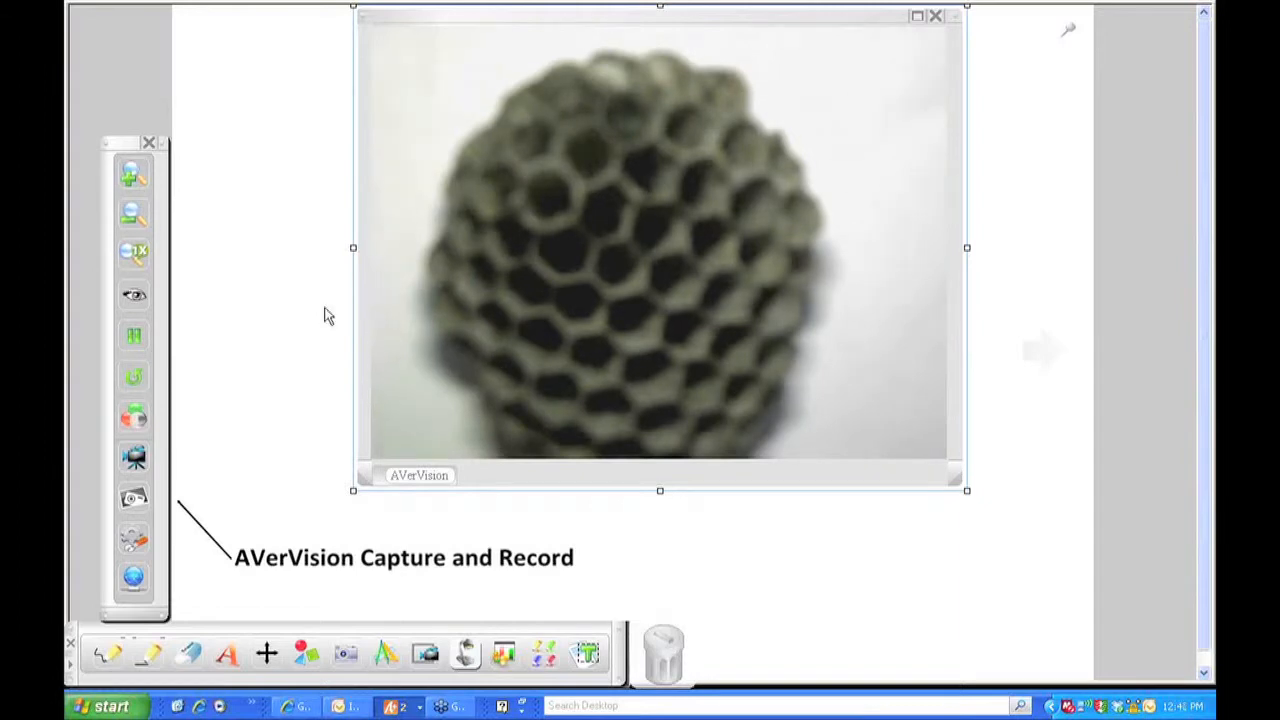
mouse_move(134, 295)
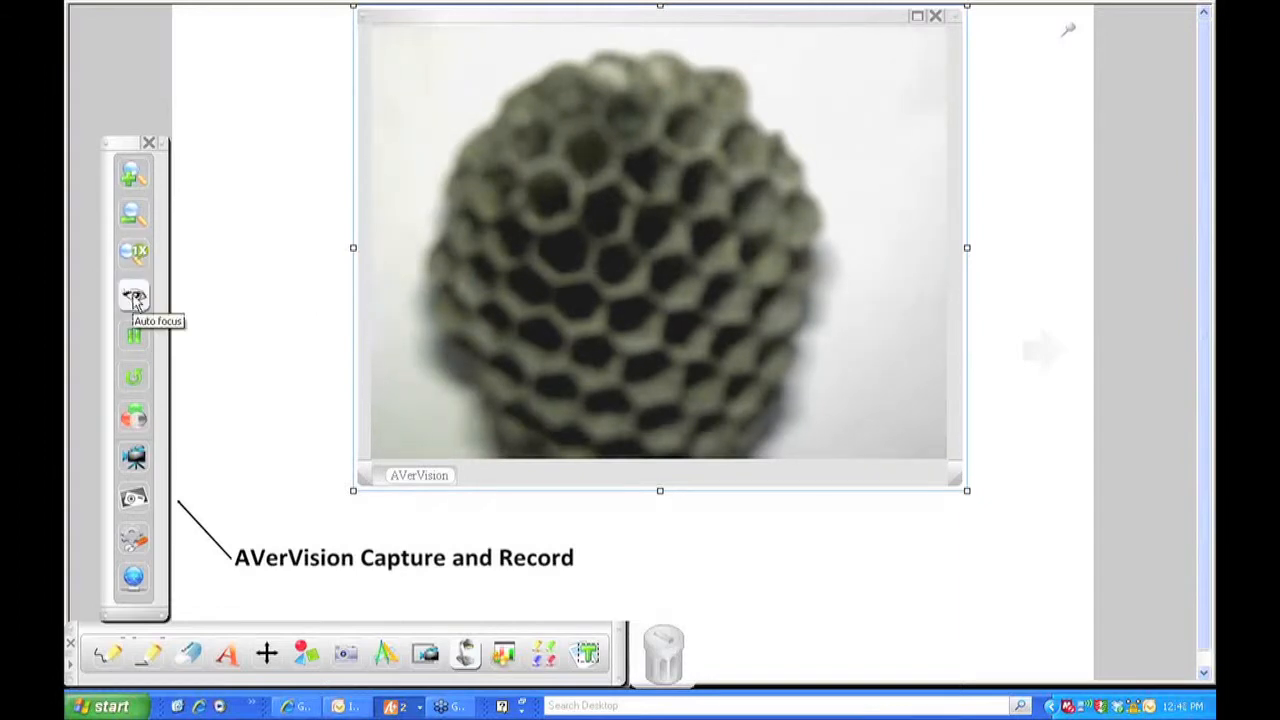
Auto-focus the blurry honeycomb, then freeze and unfreeze the live camera picture.
left_click(134, 295)
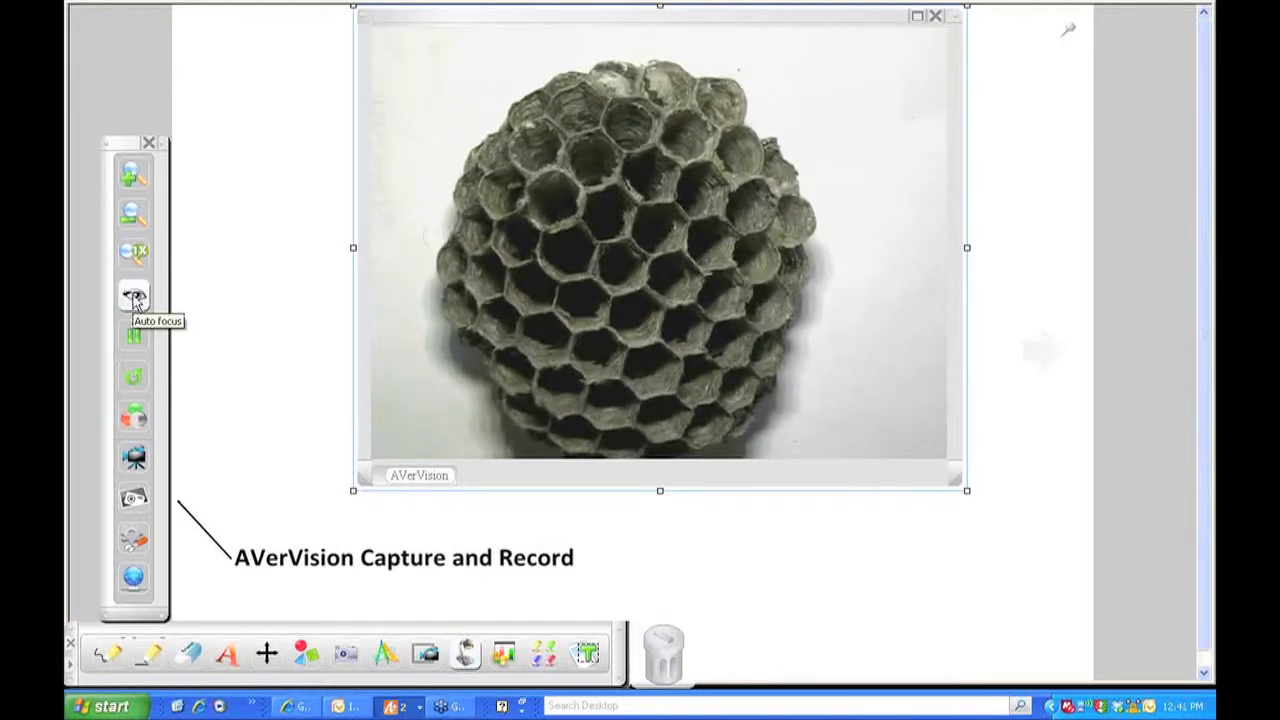
mouse_move(133, 335)
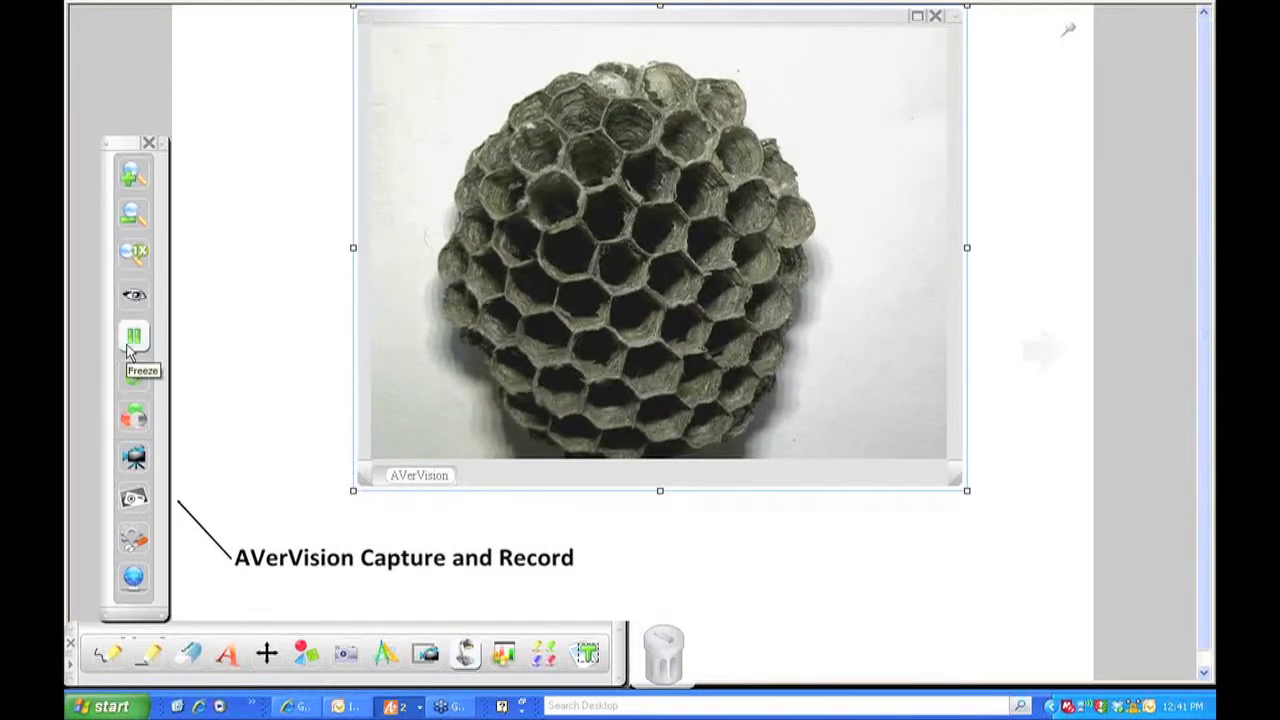
left_click(134, 335)
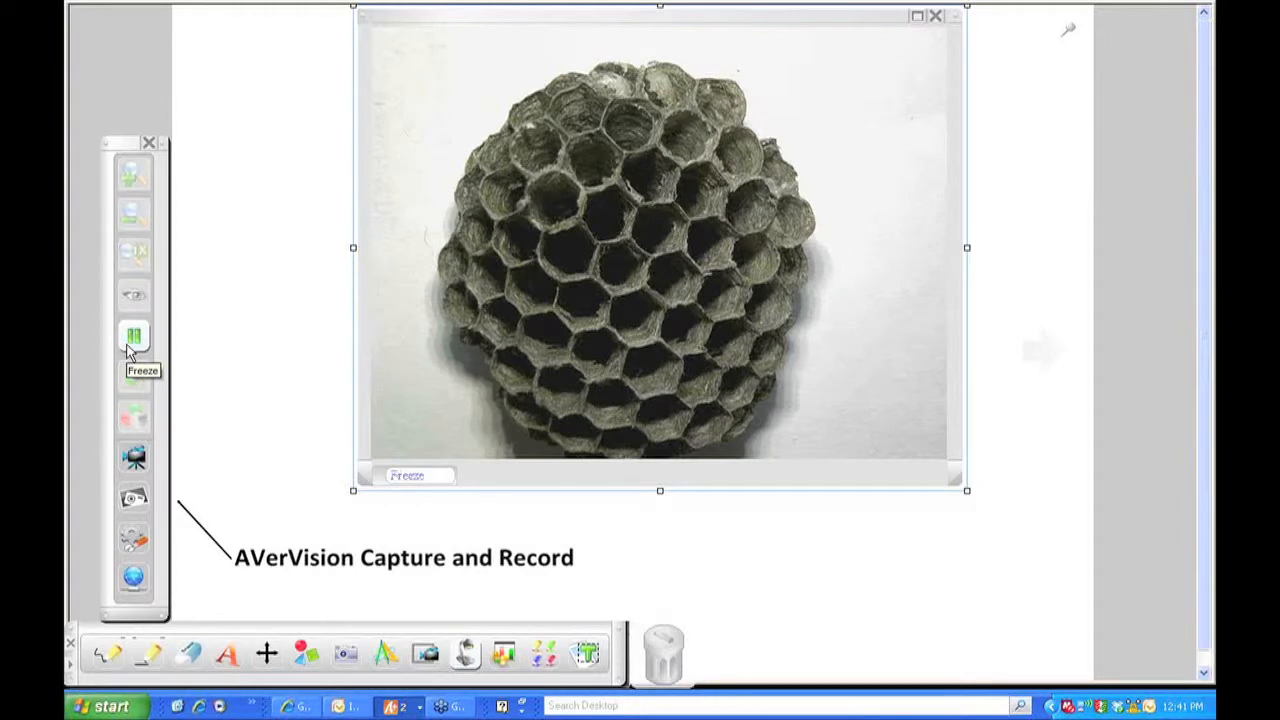
left_click(133, 334)
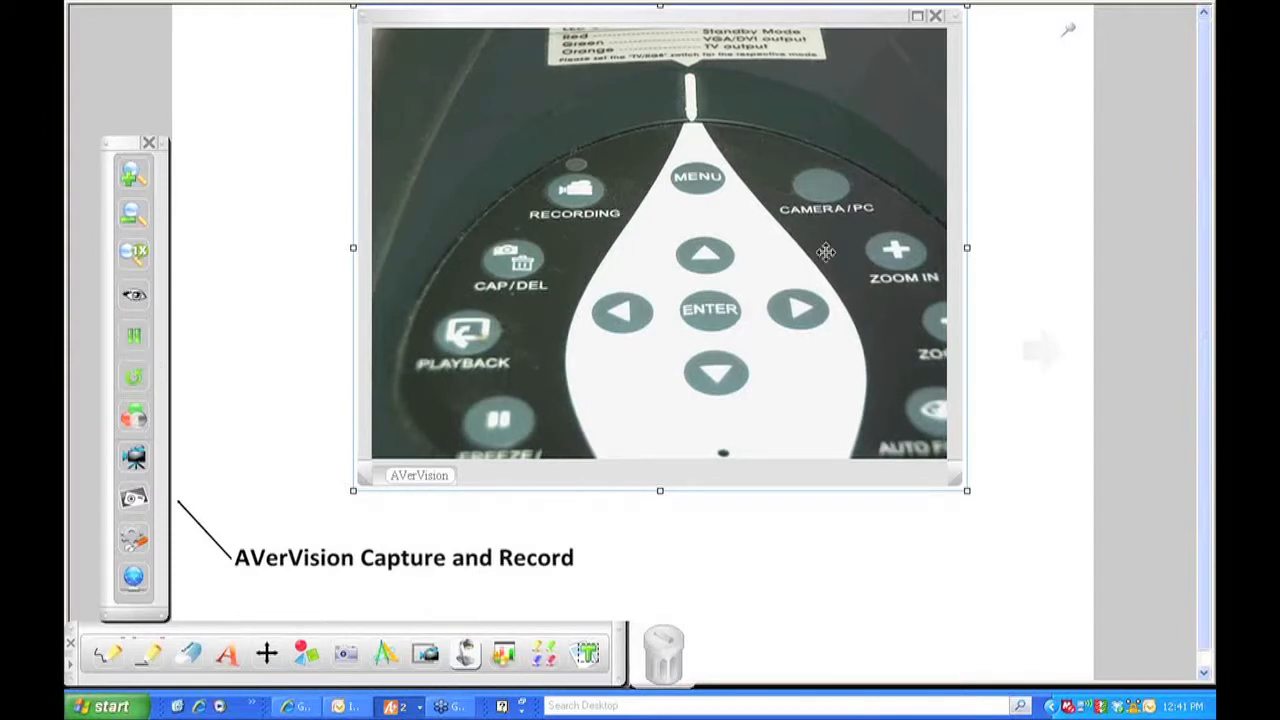
mouse_move(526, 432)
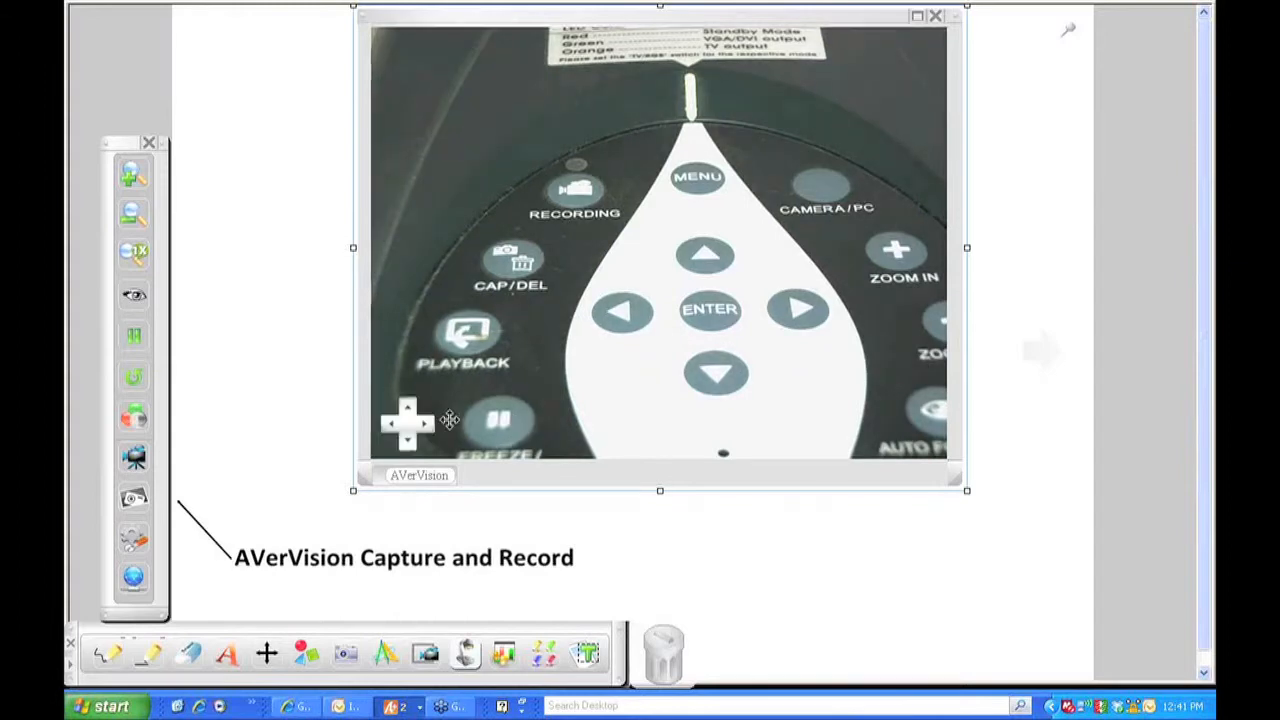
mouse_move(135, 335)
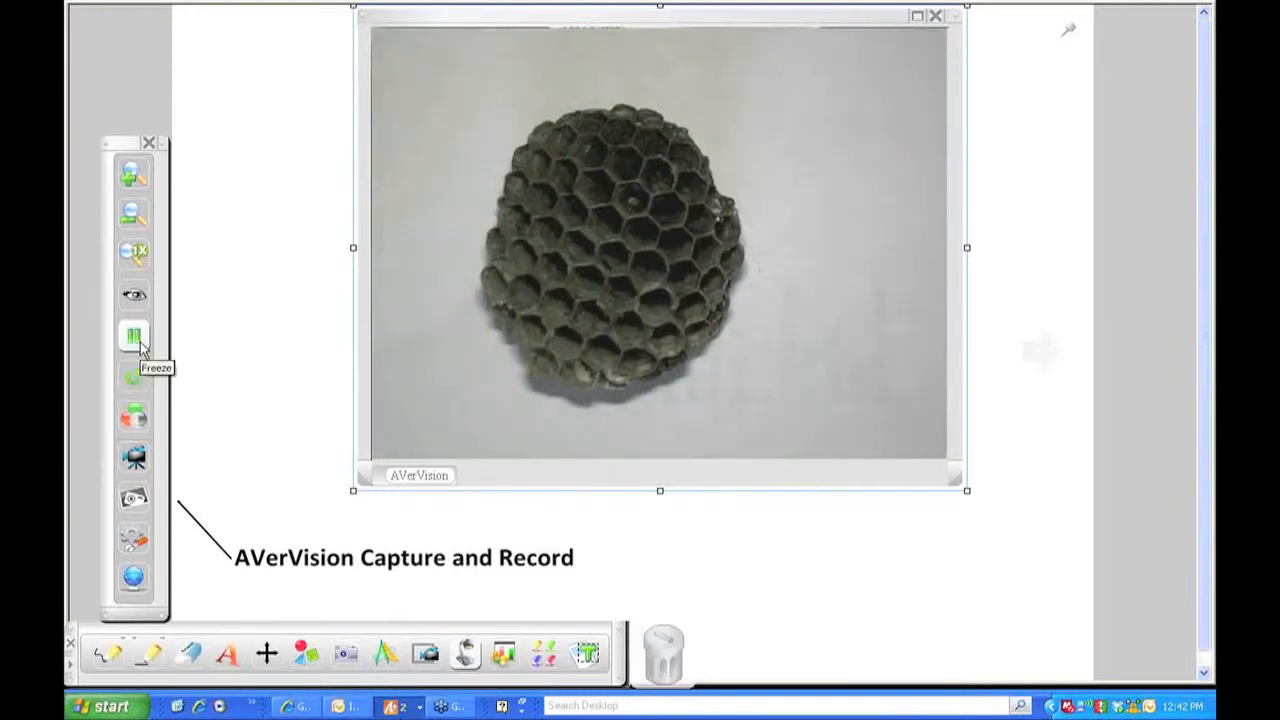
mouse_move(133, 173)
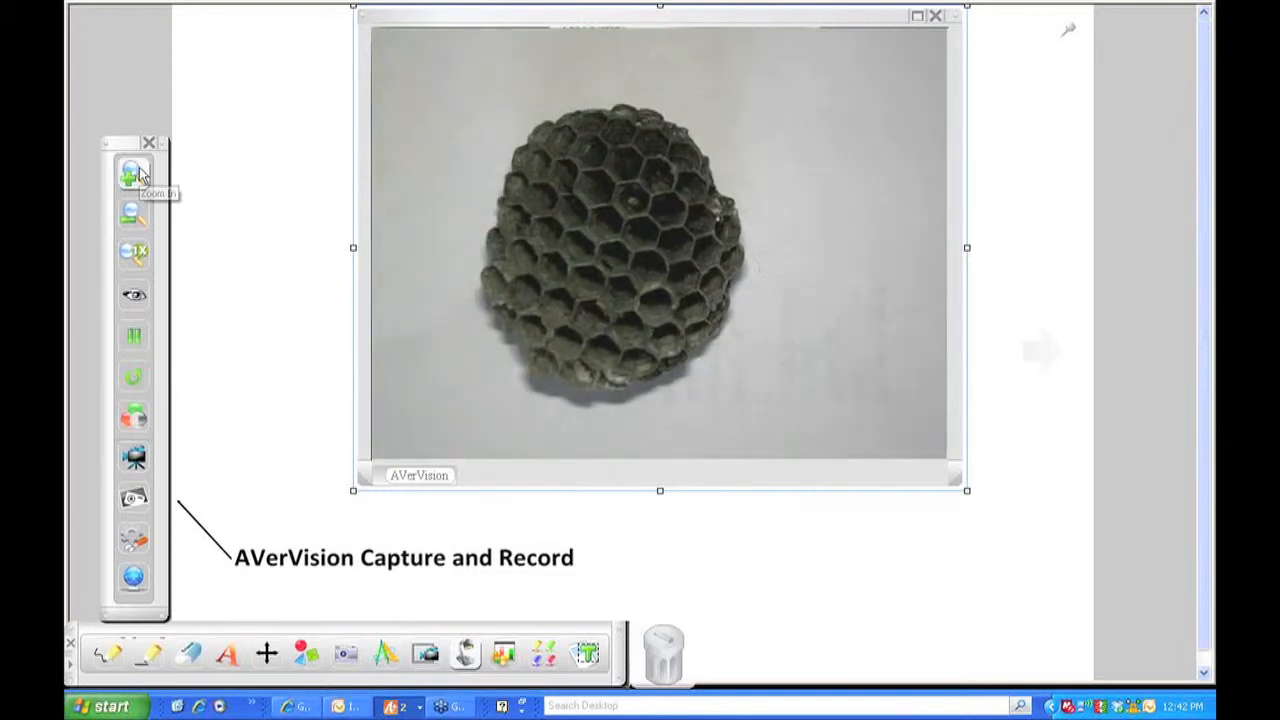
Zoom in seven times until close-up comb cells fill the camera view.
left_click(133, 173)
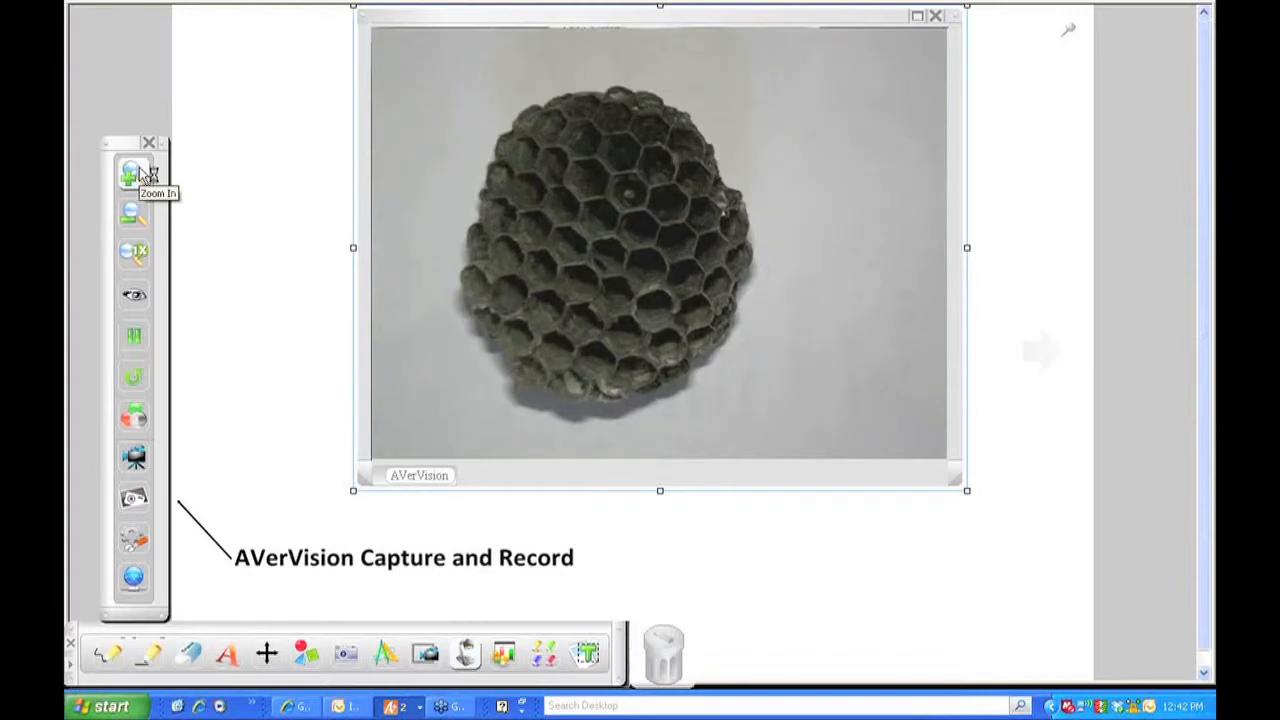
left_click(133, 172)
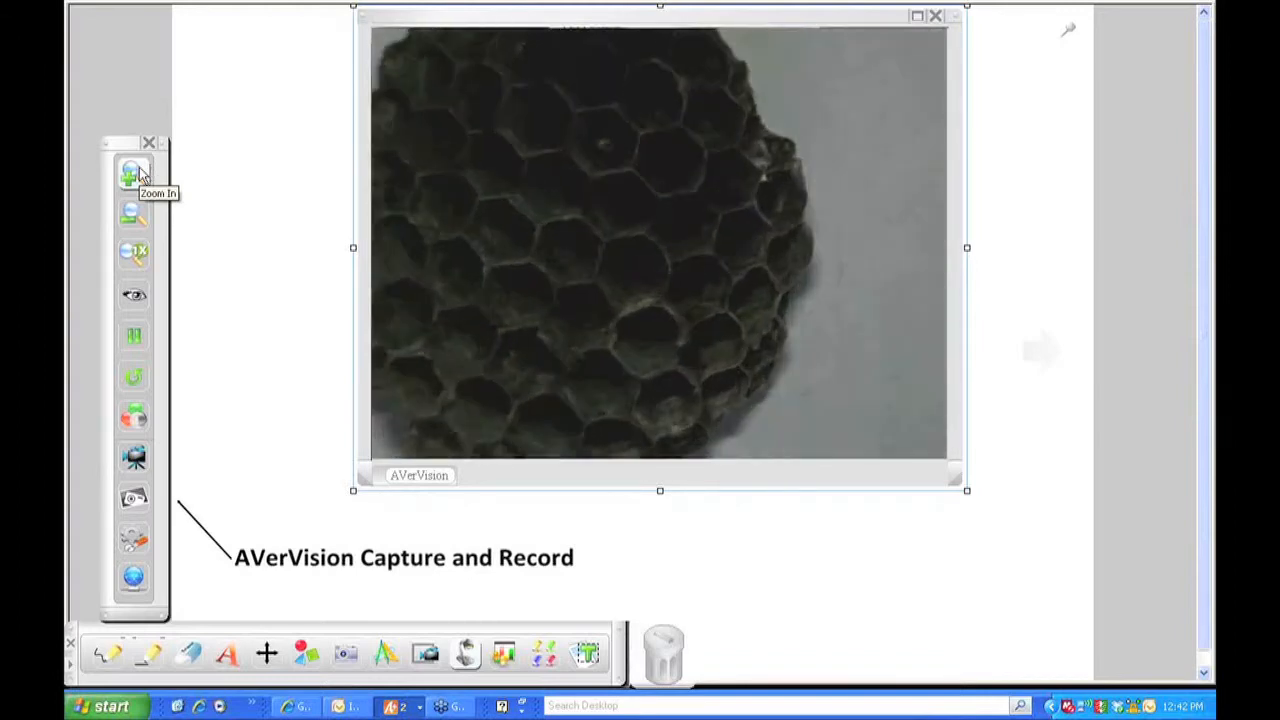
left_click(133, 172)
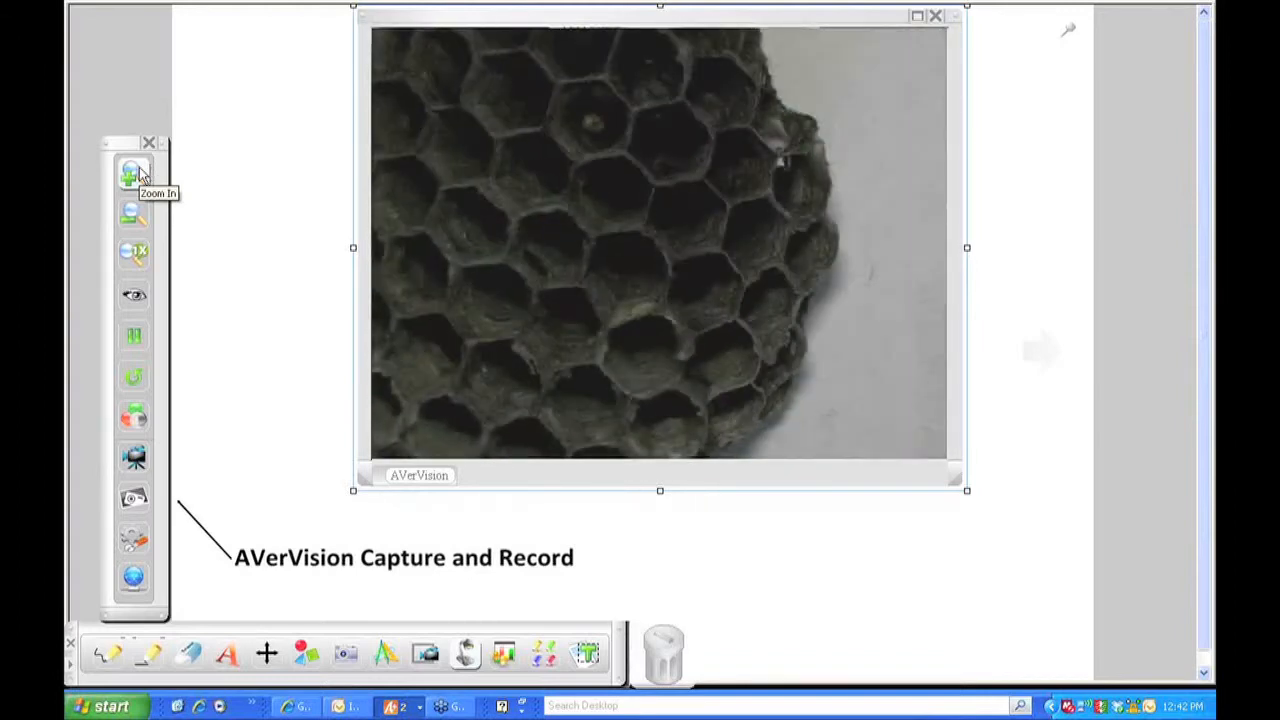
left_click(134, 172)
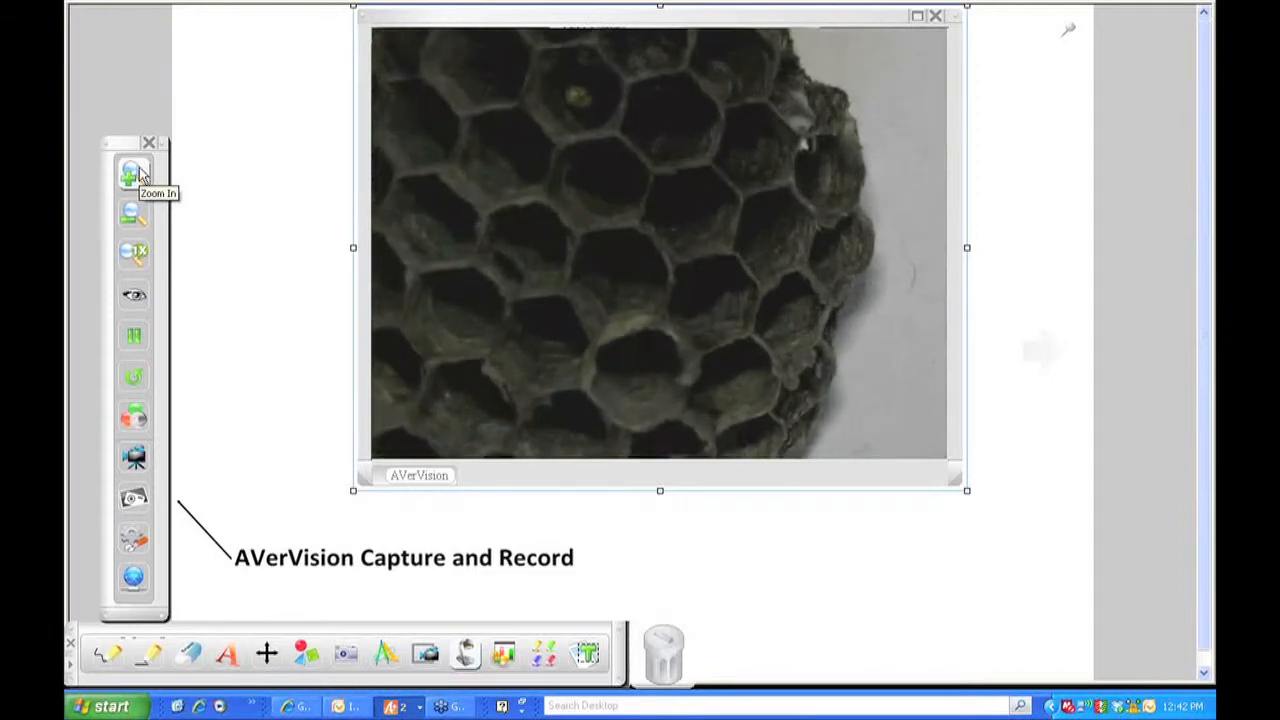
left_click(133, 173)
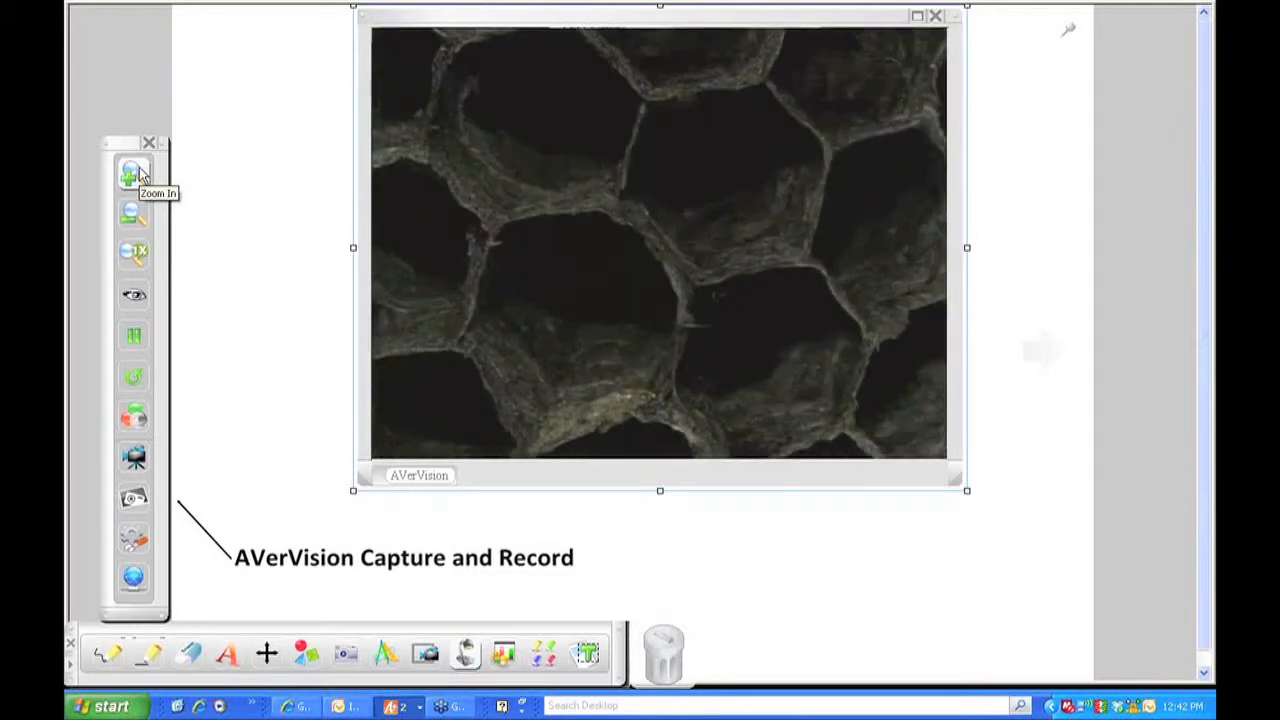
left_click(133, 172)
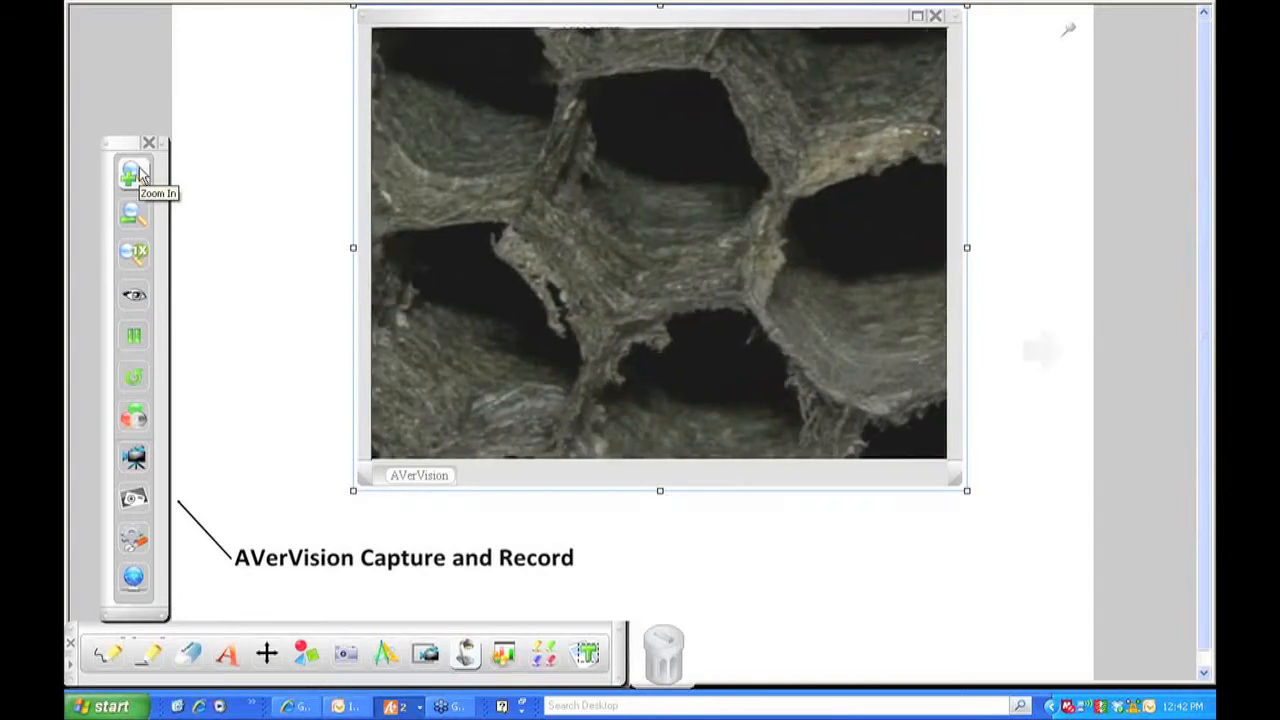
left_click(133, 172)
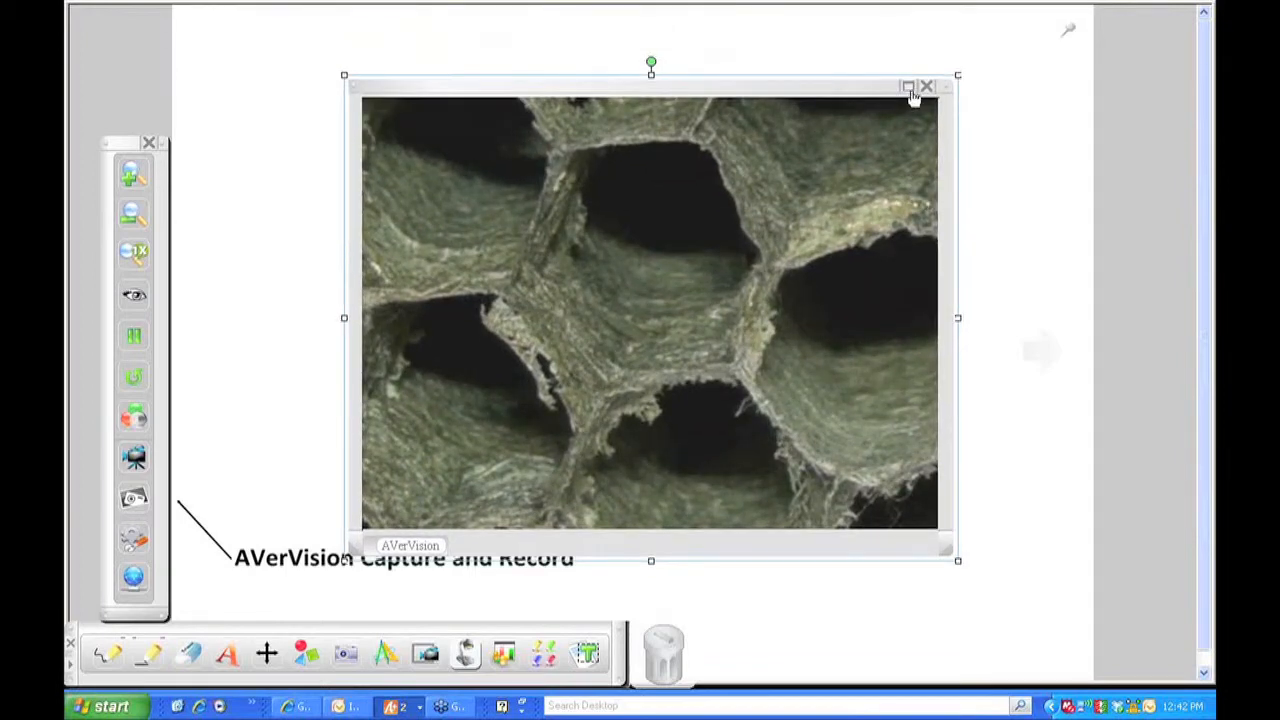
Go full screen, zoom out and reset zoom to the whole honeycomb, then exit full screen.
left_click(908, 85)
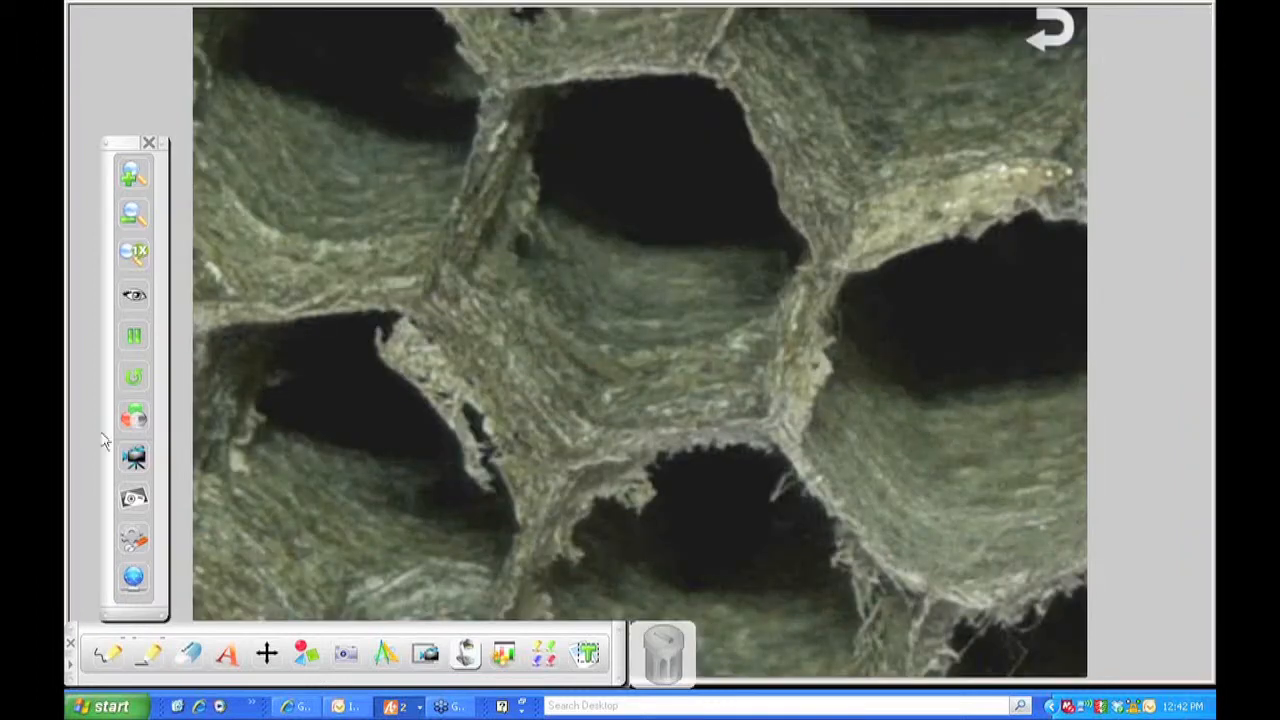
mouse_move(207, 420)
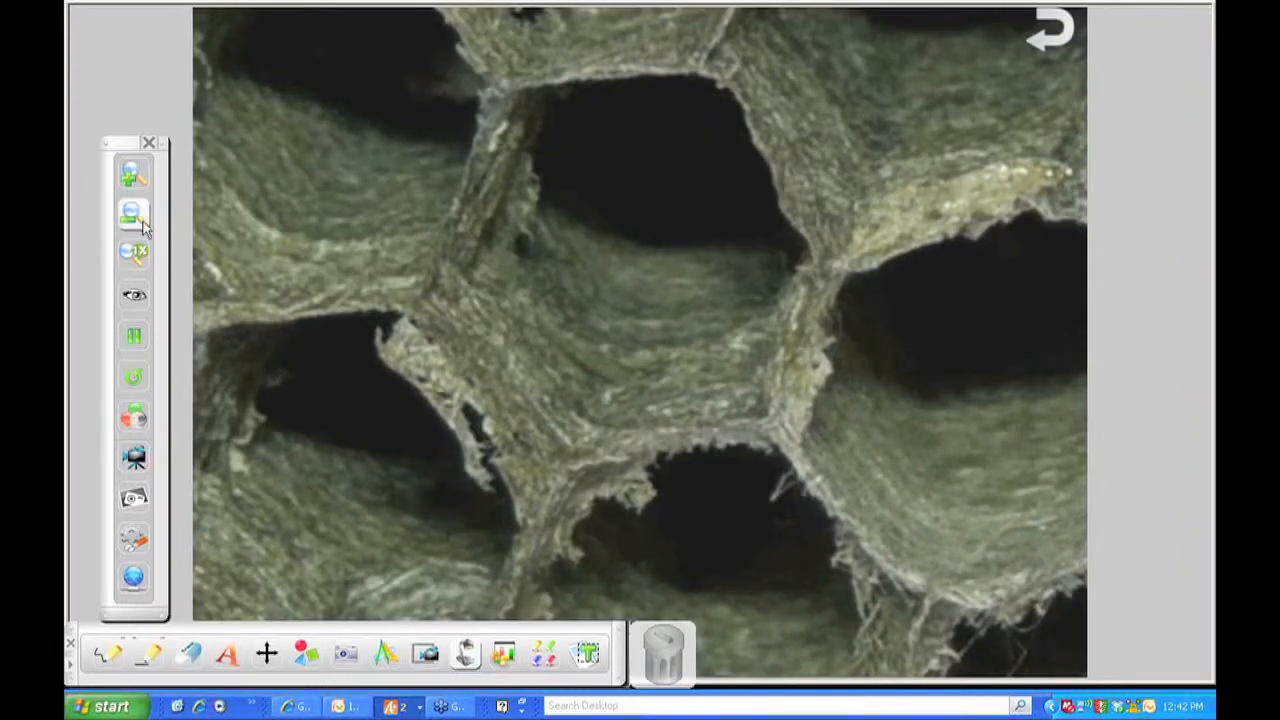
left_click(133, 213)
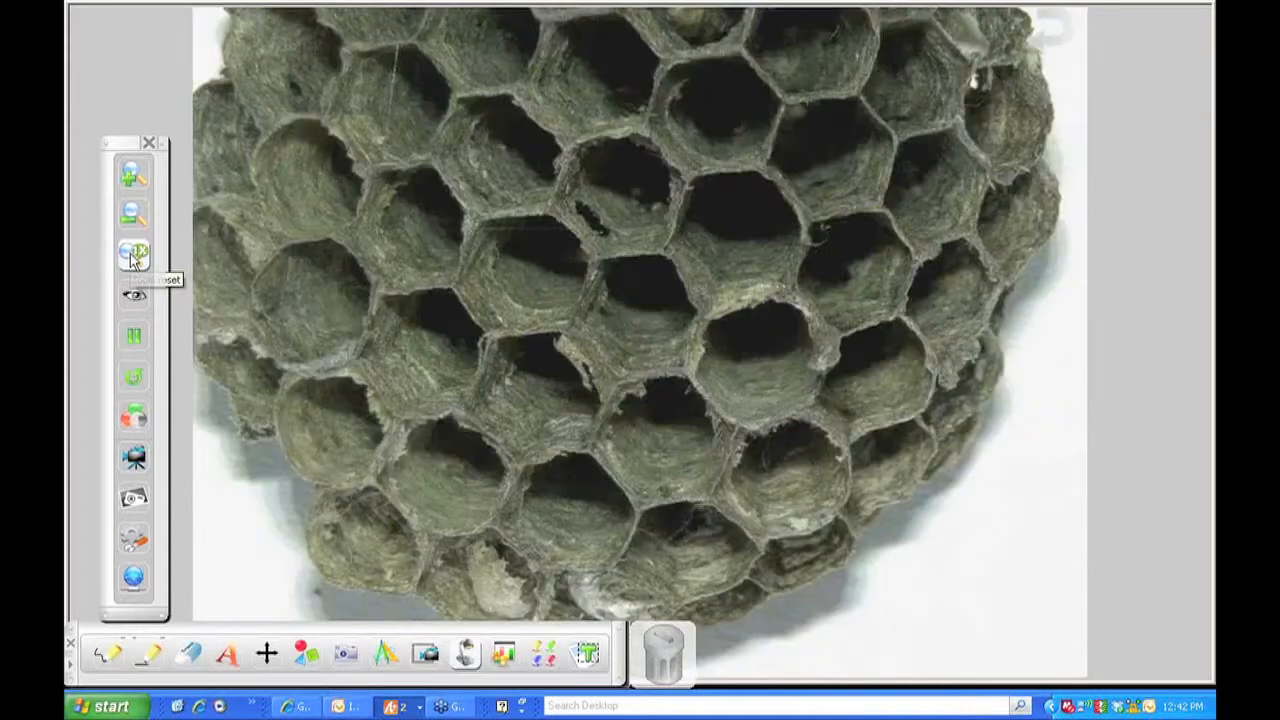
left_click(133, 250)
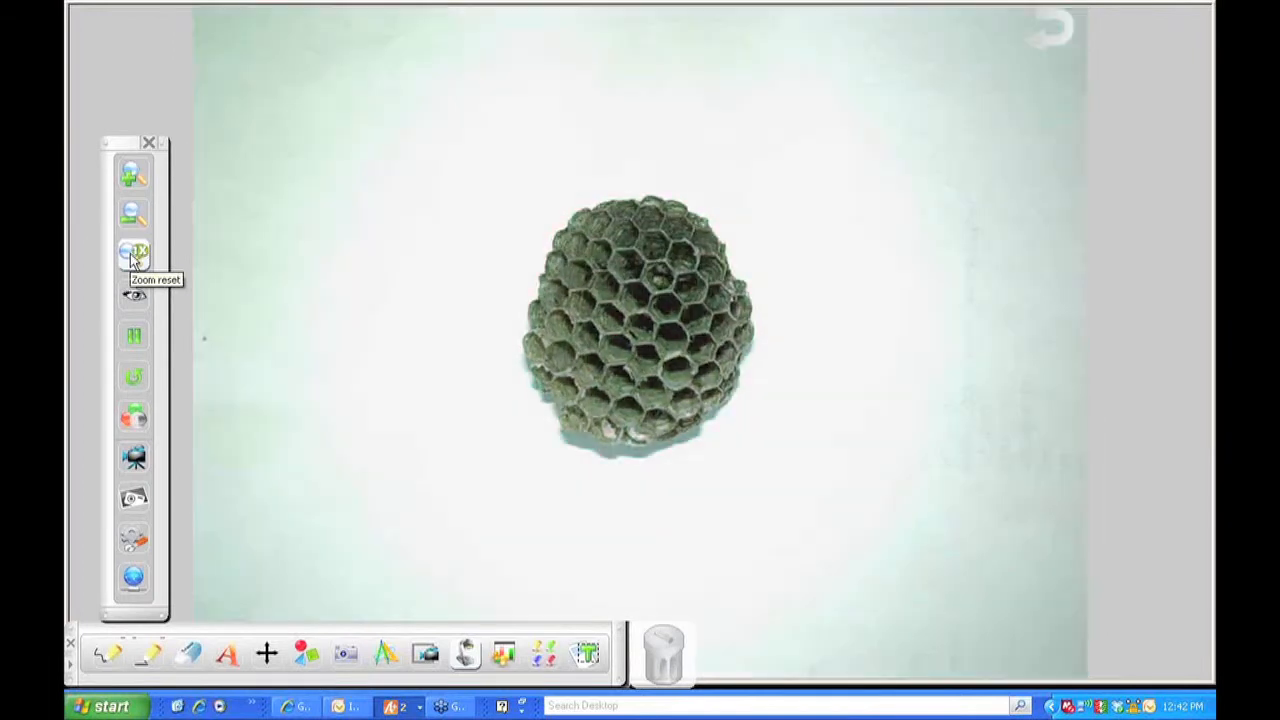
left_click(133, 250)
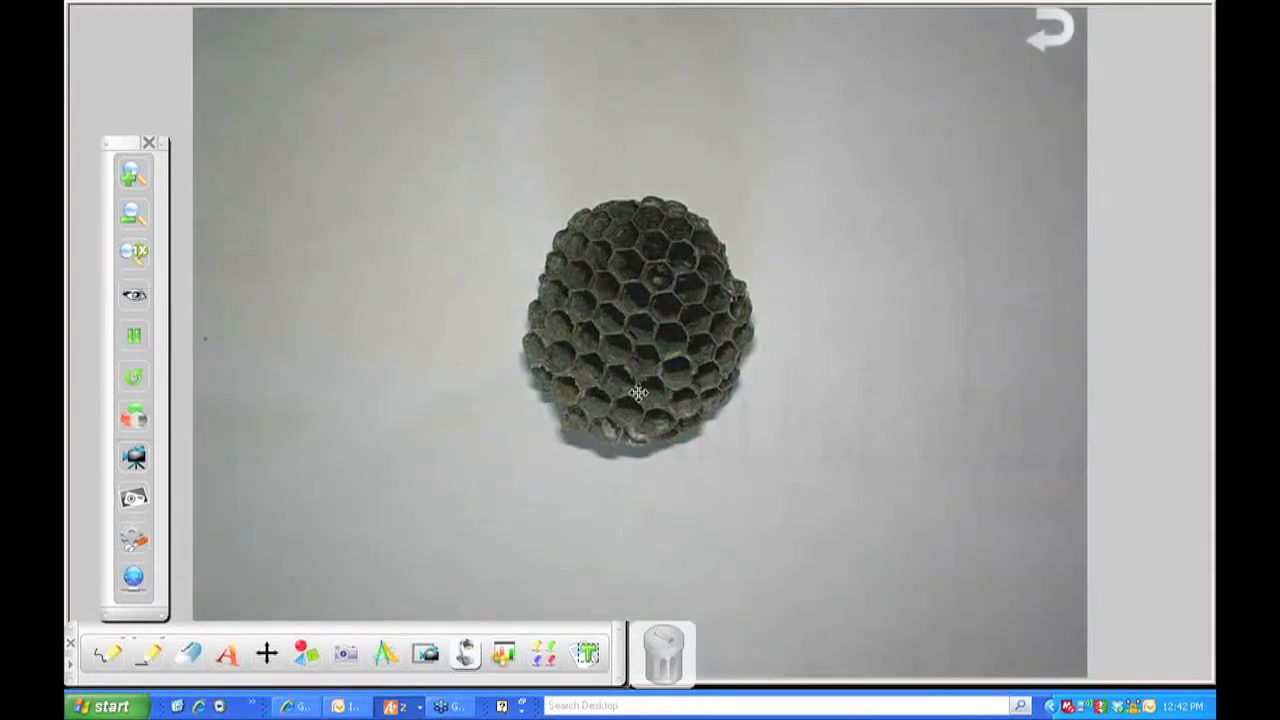
mouse_move(757, 256)
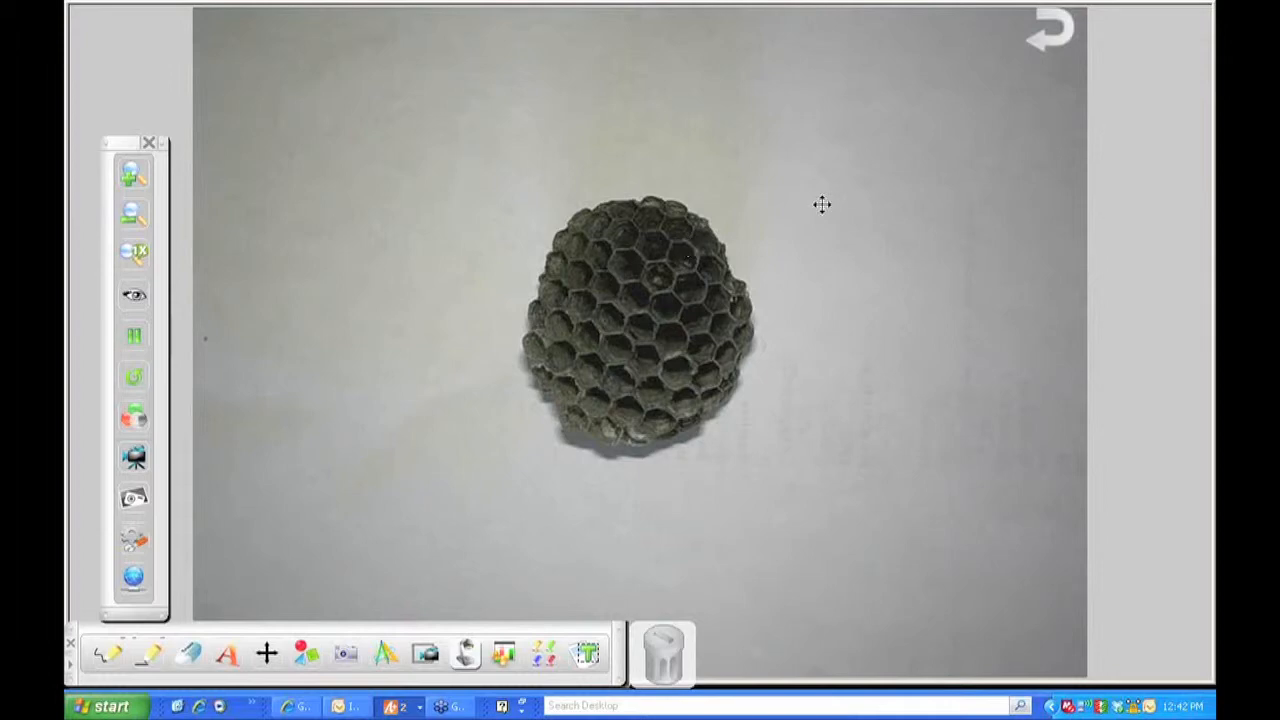
left_click(1050, 30)
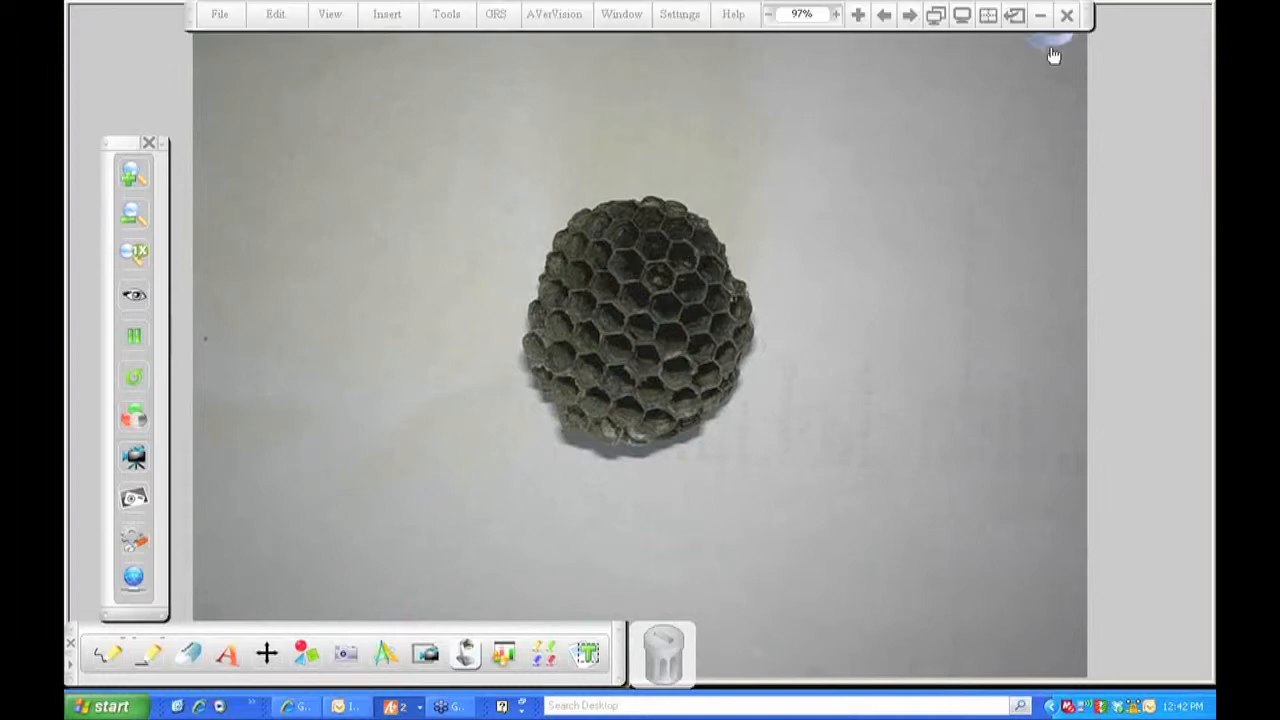
left_click(857, 14)
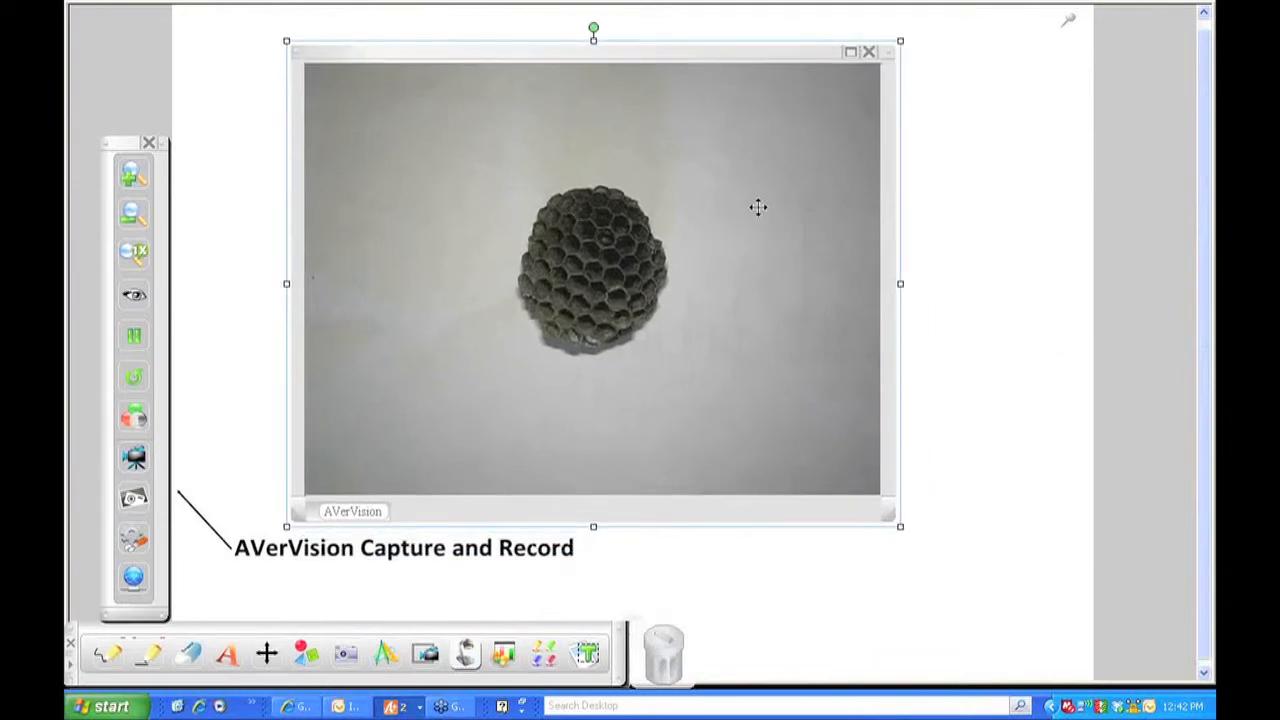
mouse_move(813, 145)
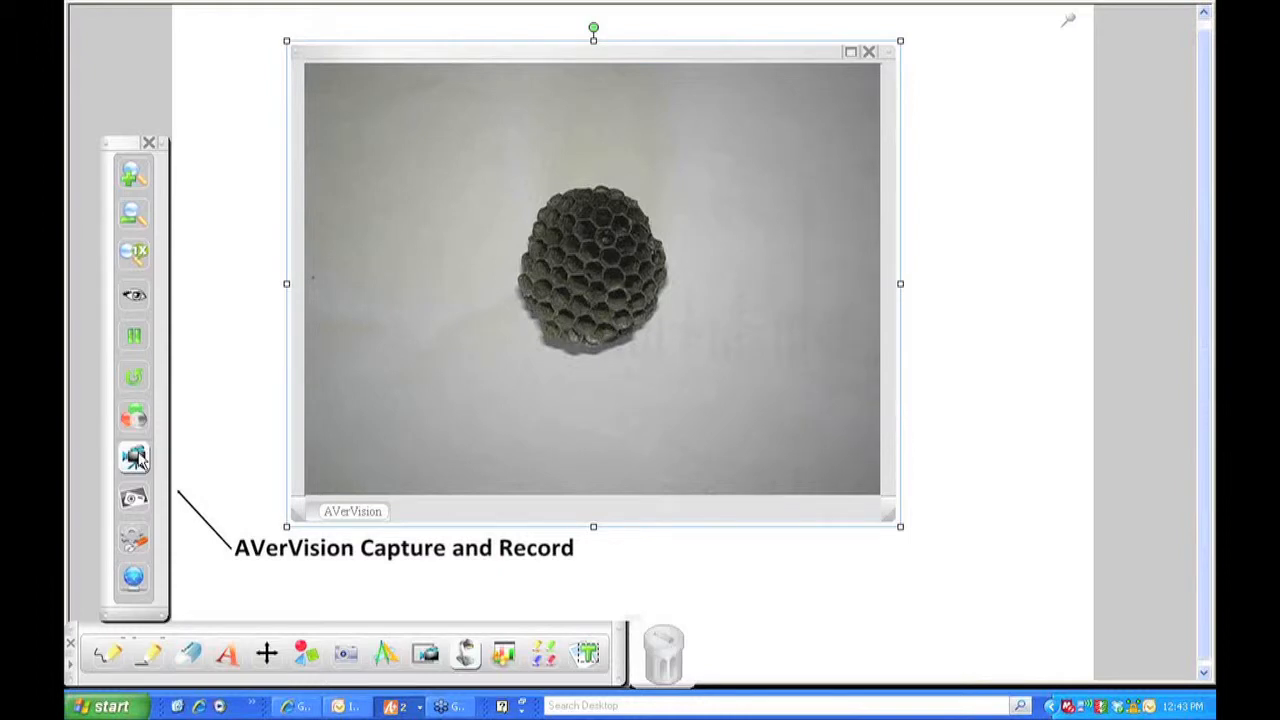
Open the recording settings panel, move it up, and choose 800x600 resolution.
left_click(134, 456)
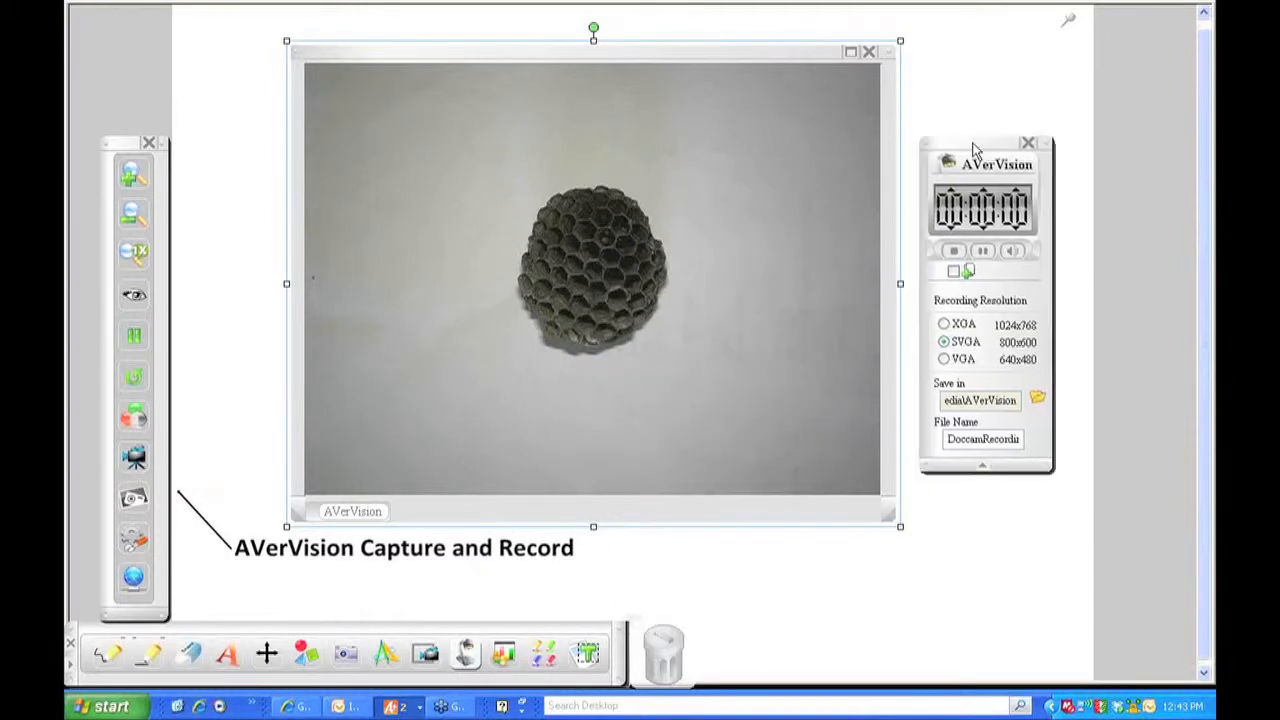
left_click_drag(985, 150, 990, 50)
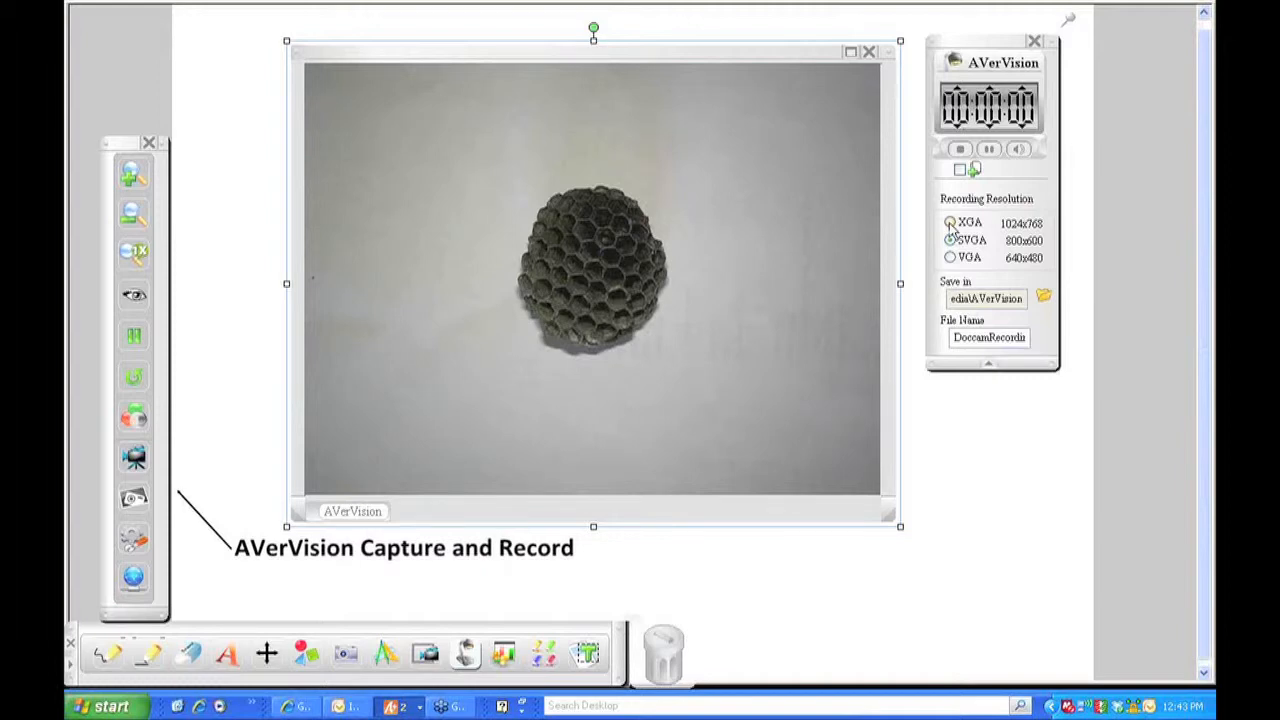
left_click(949, 240)
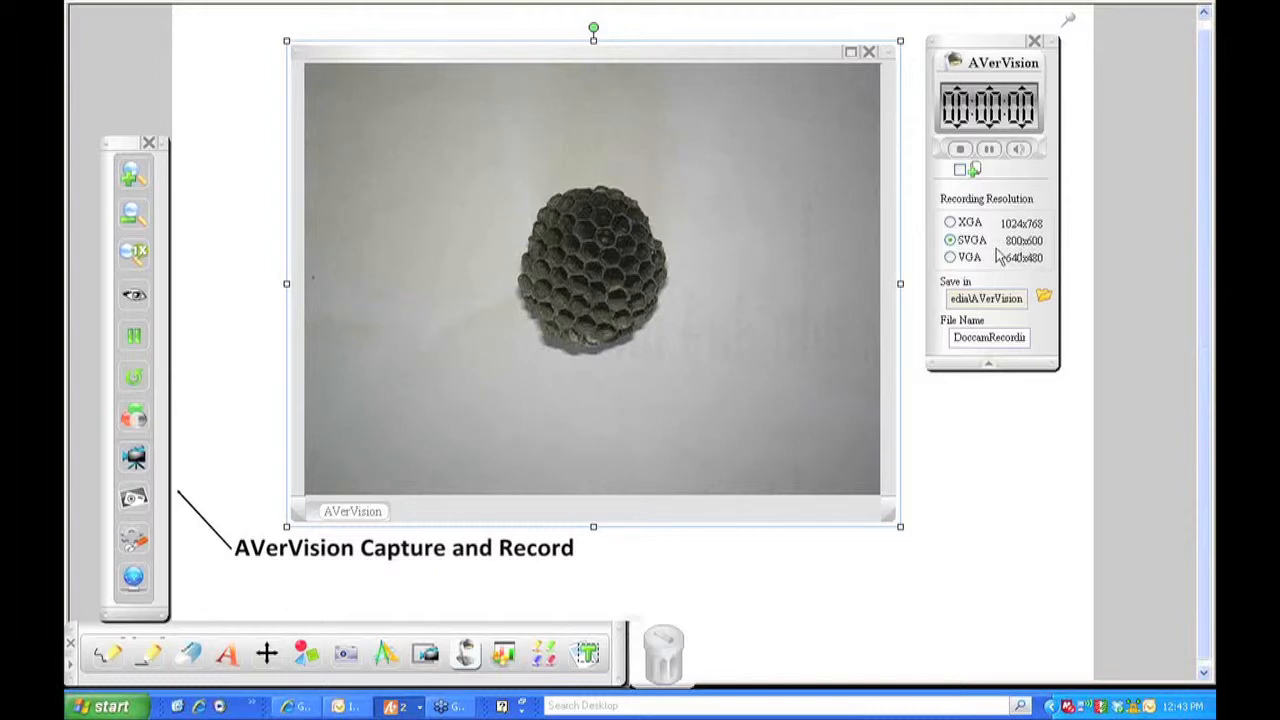
mouse_move(1030, 253)
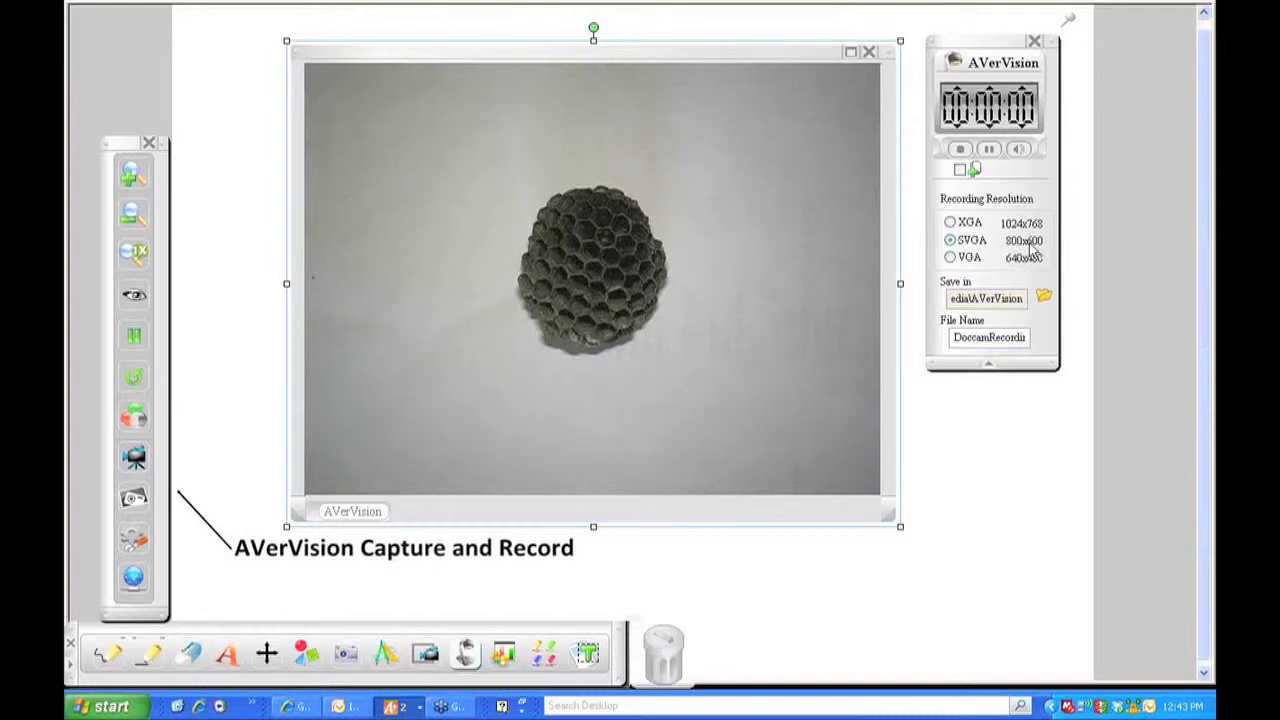
mouse_move(1012, 272)
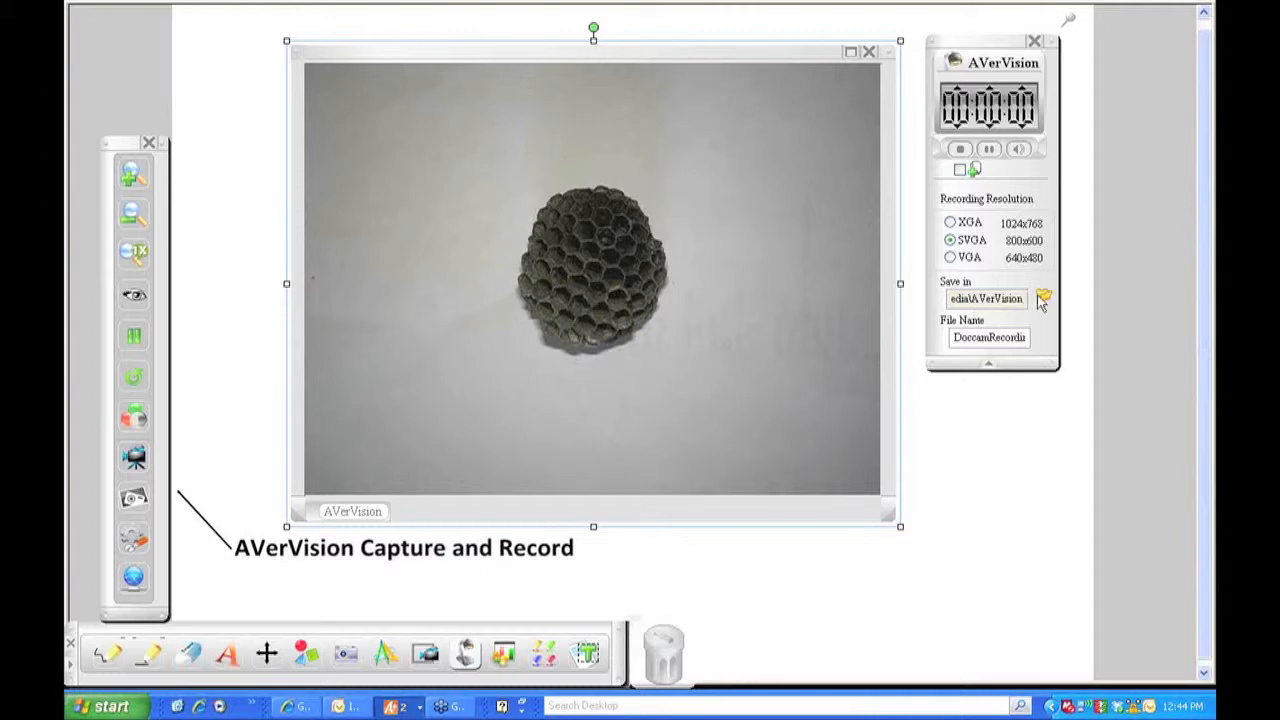
mouse_move(1043, 298)
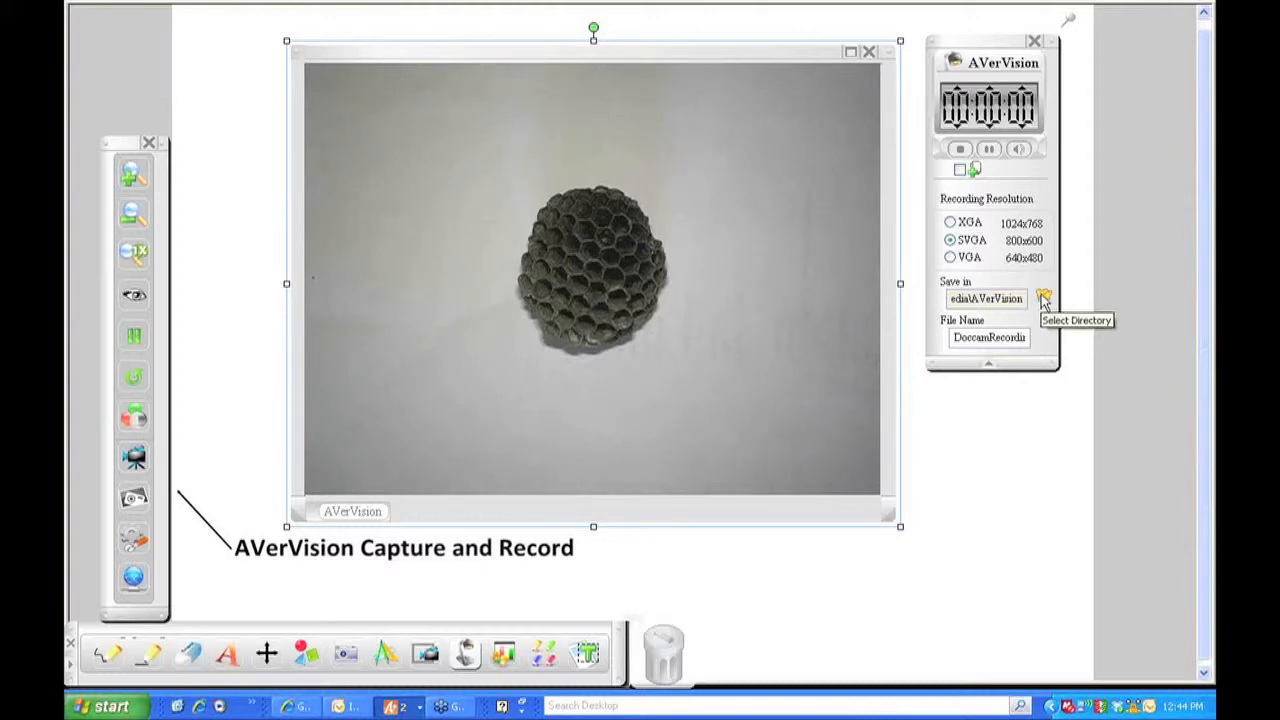
Select Webinar Video as the recording directory in Browse for Folder.
left_click(1043, 298)
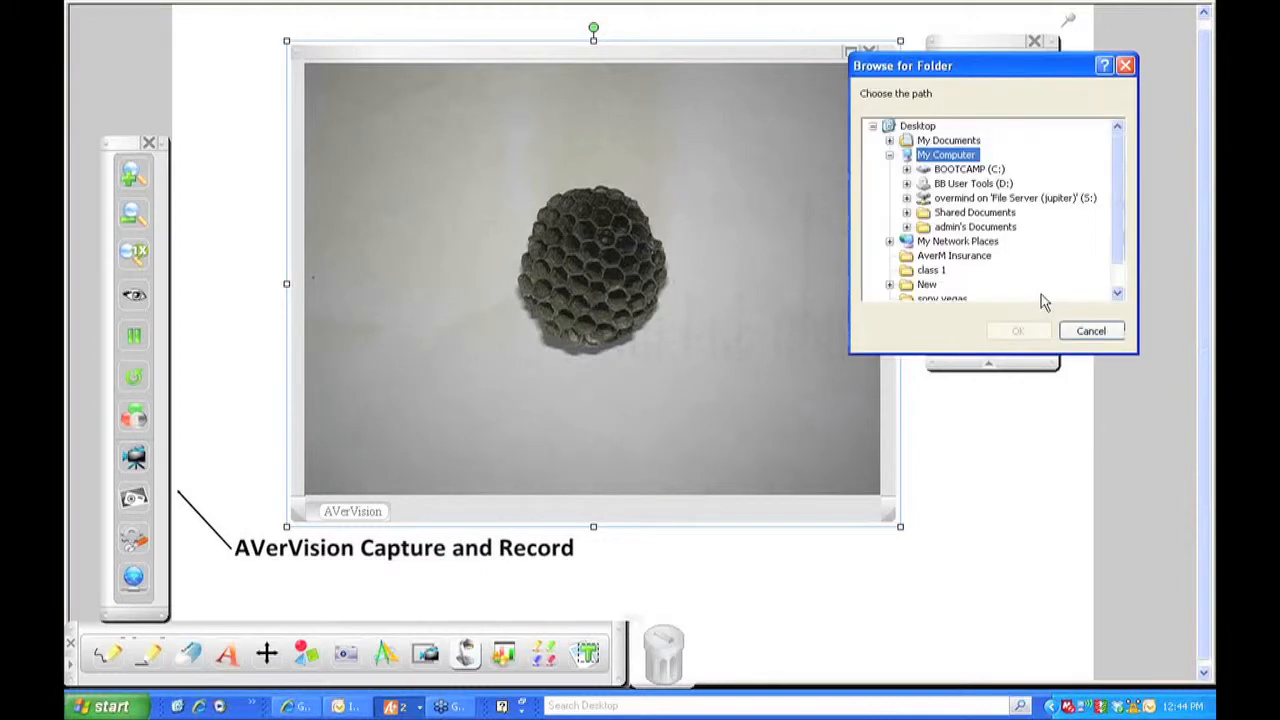
mouse_move(975, 265)
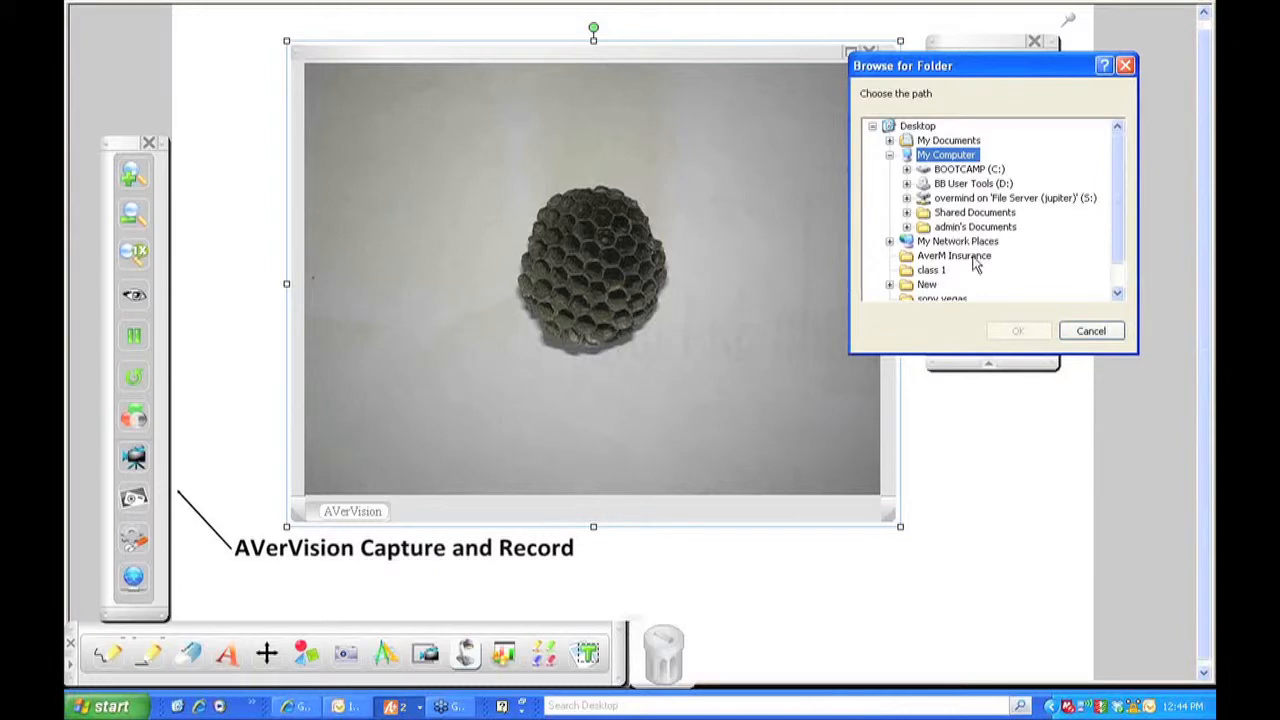
mouse_move(987, 287)
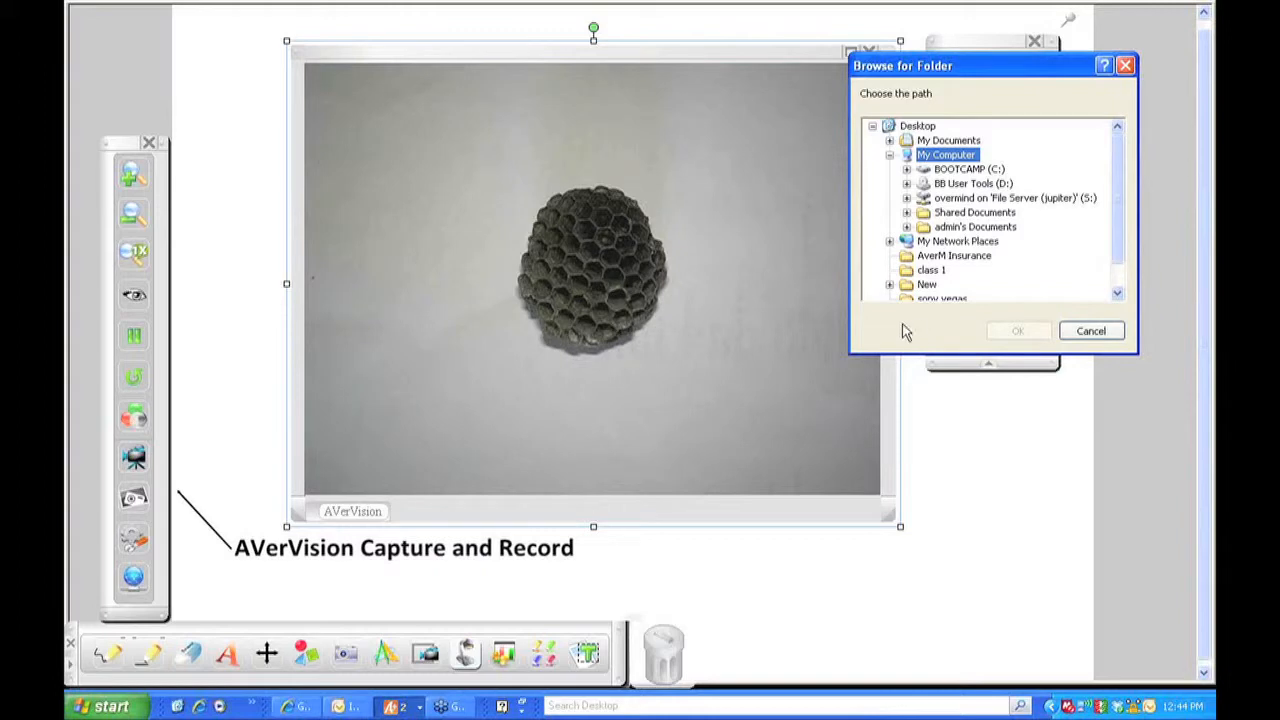
scroll("down", 3)
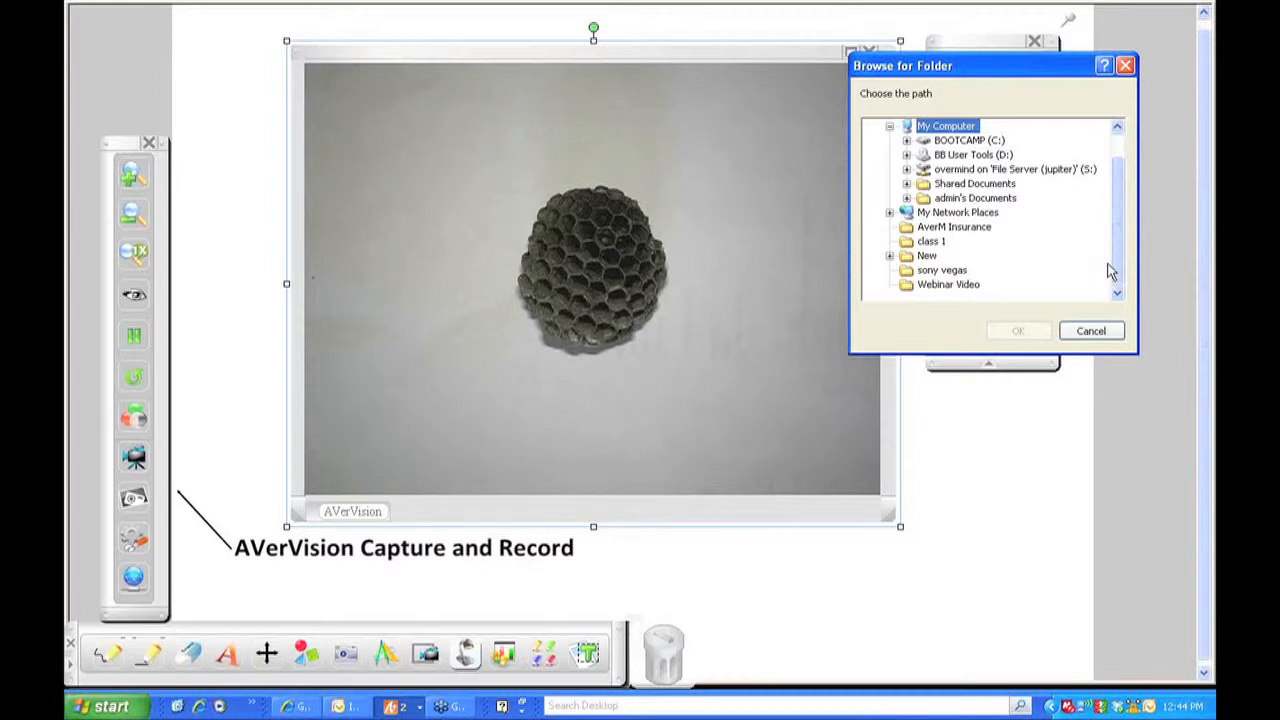
mouse_move(965, 258)
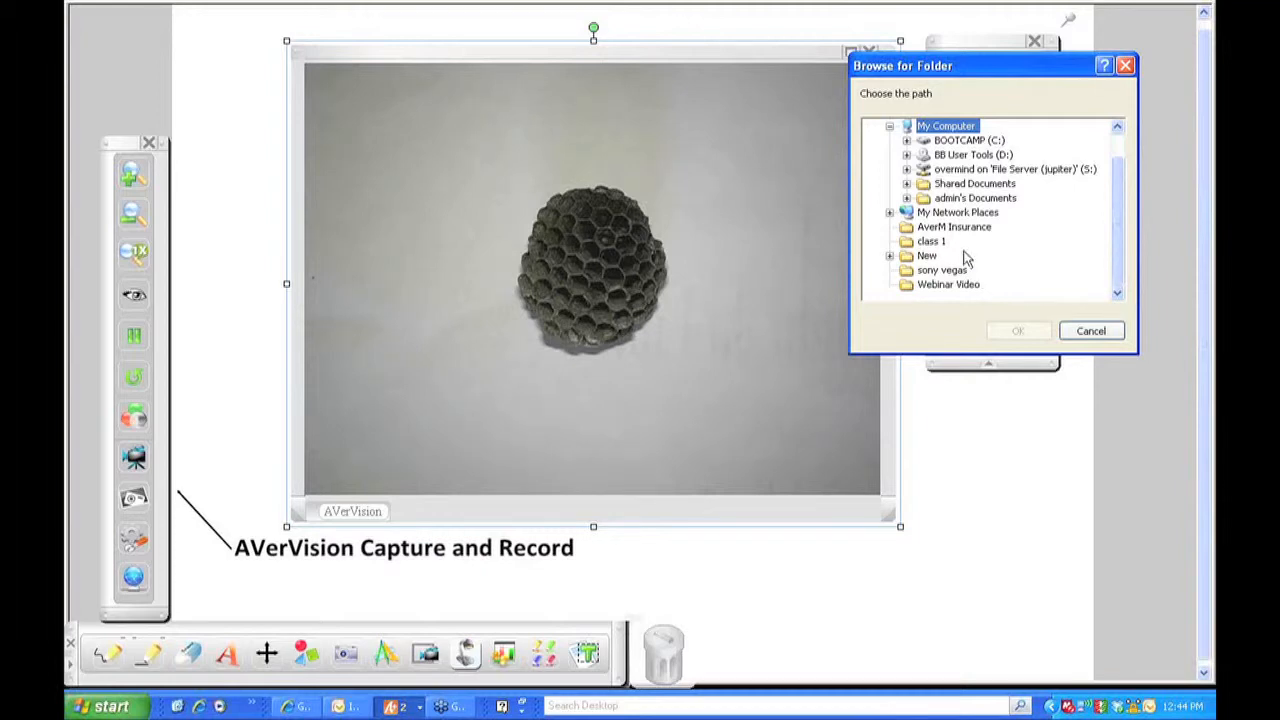
mouse_move(953, 293)
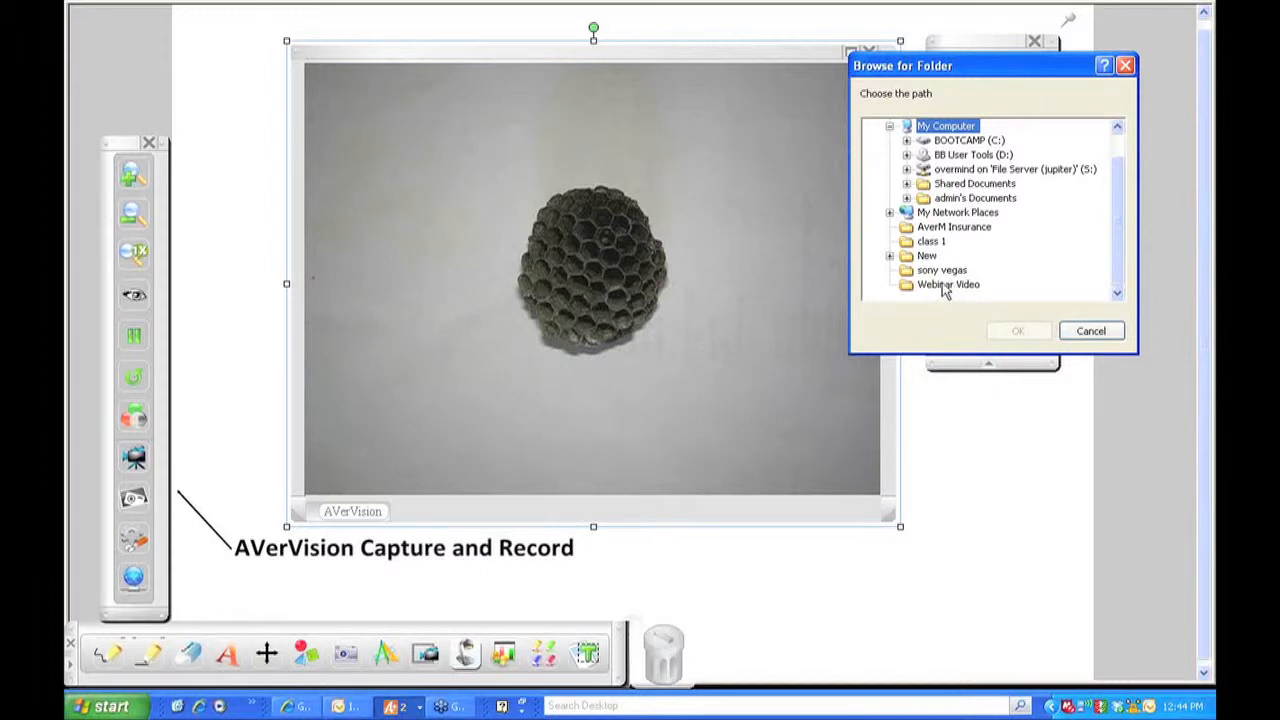
left_click(948, 284)
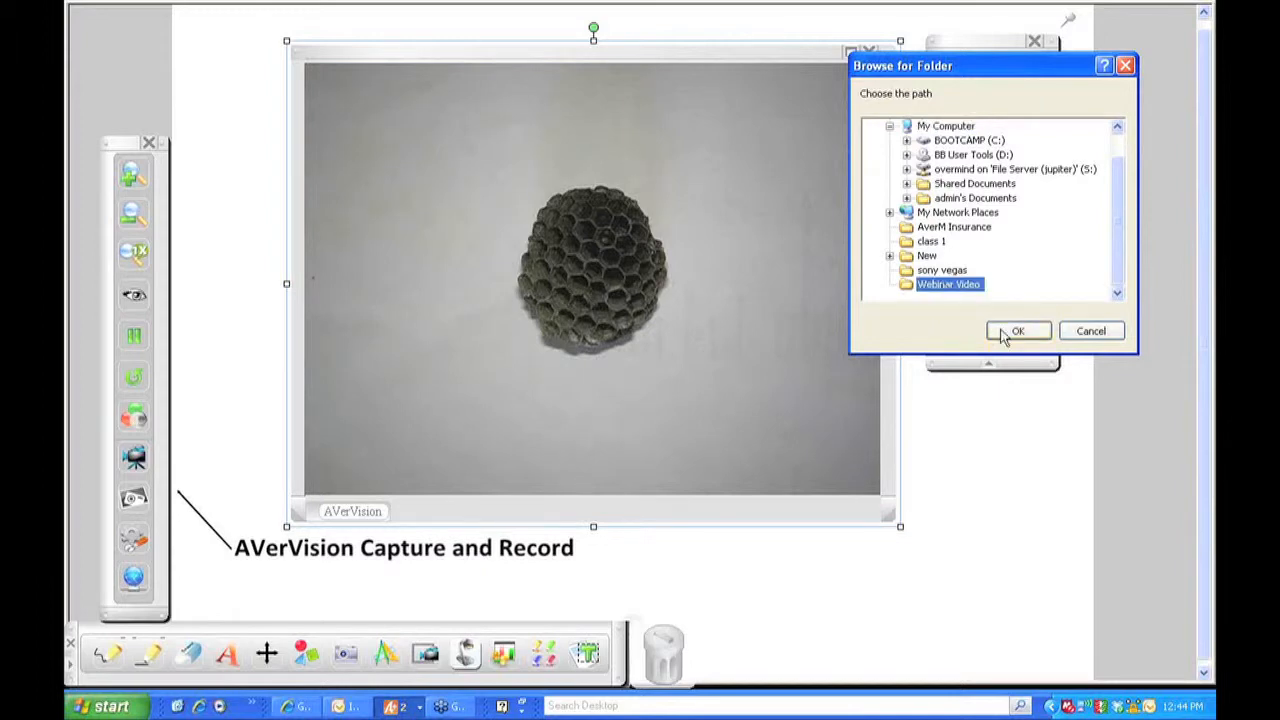
left_click(1018, 331)
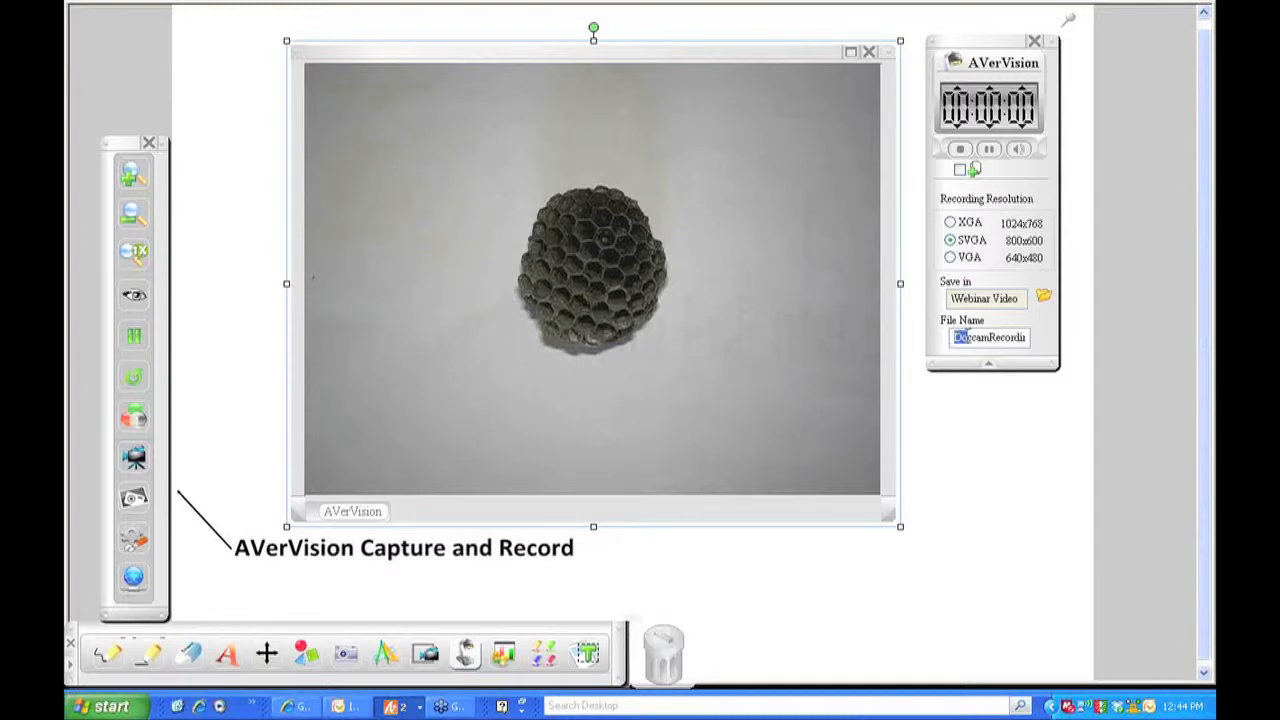
Replace the default recording file name with 'test 2'.
triple_click(988, 337)
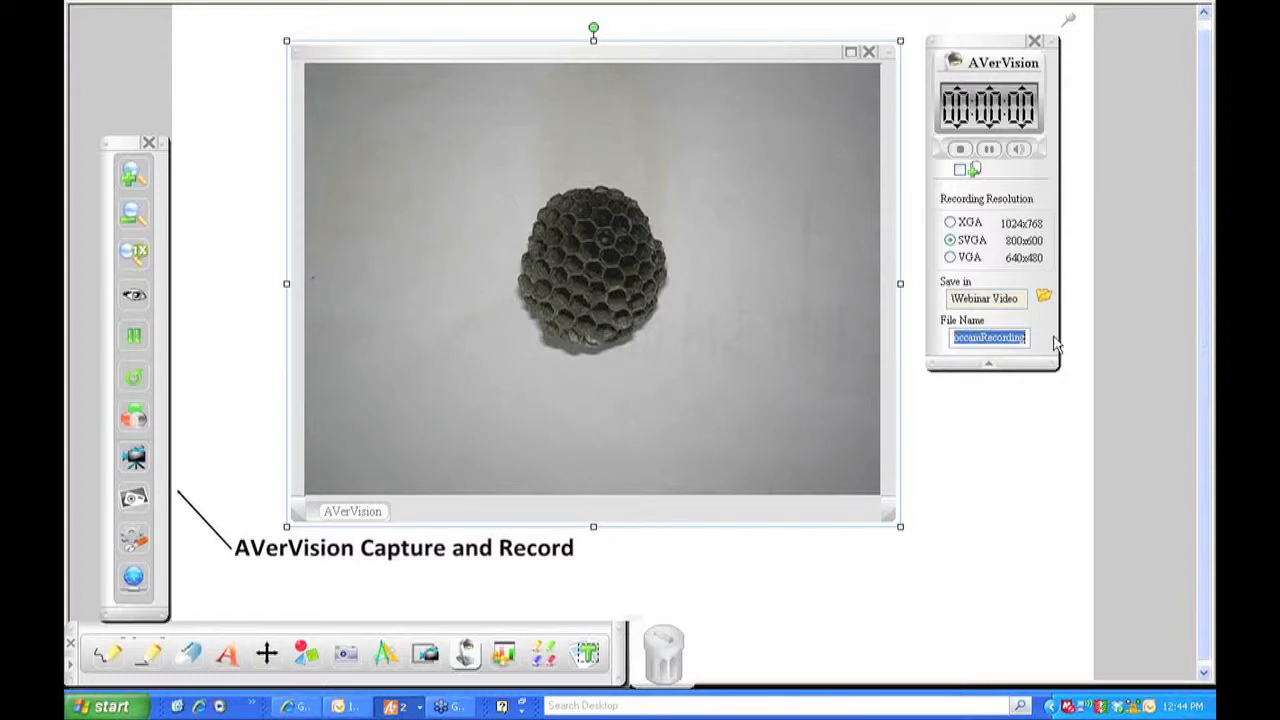
type("test 2")
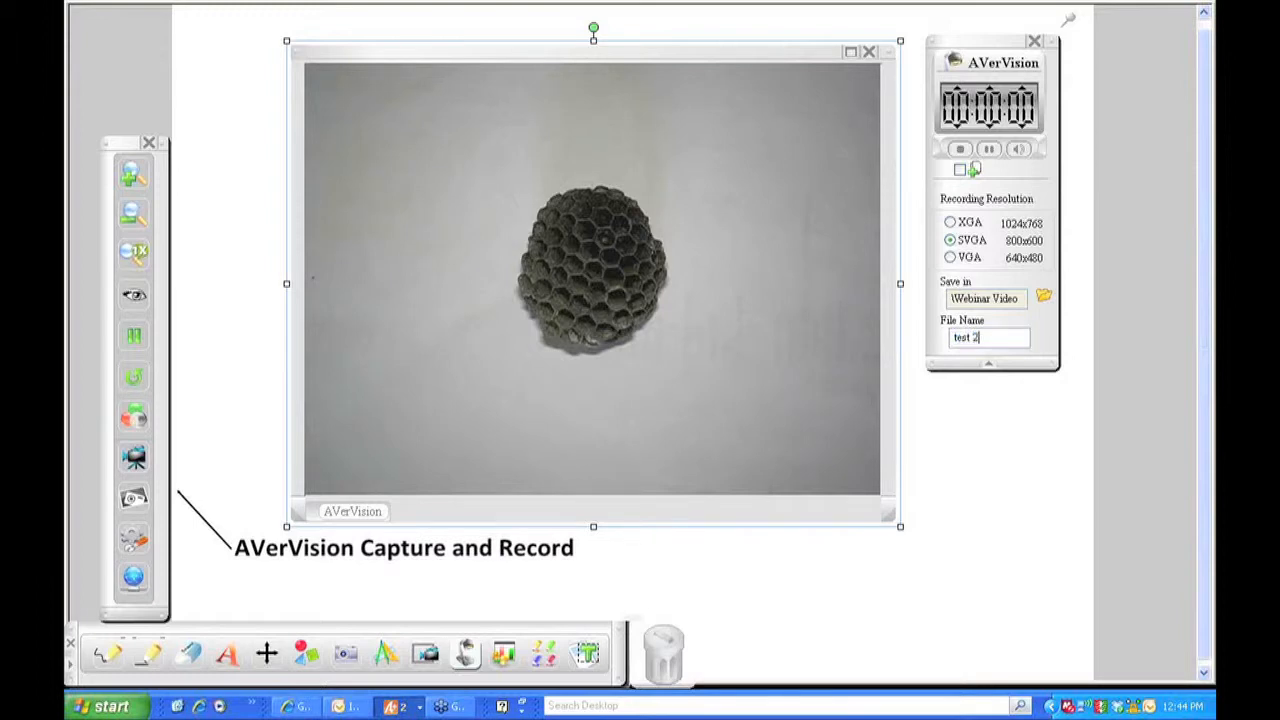
mouse_move(1090, 385)
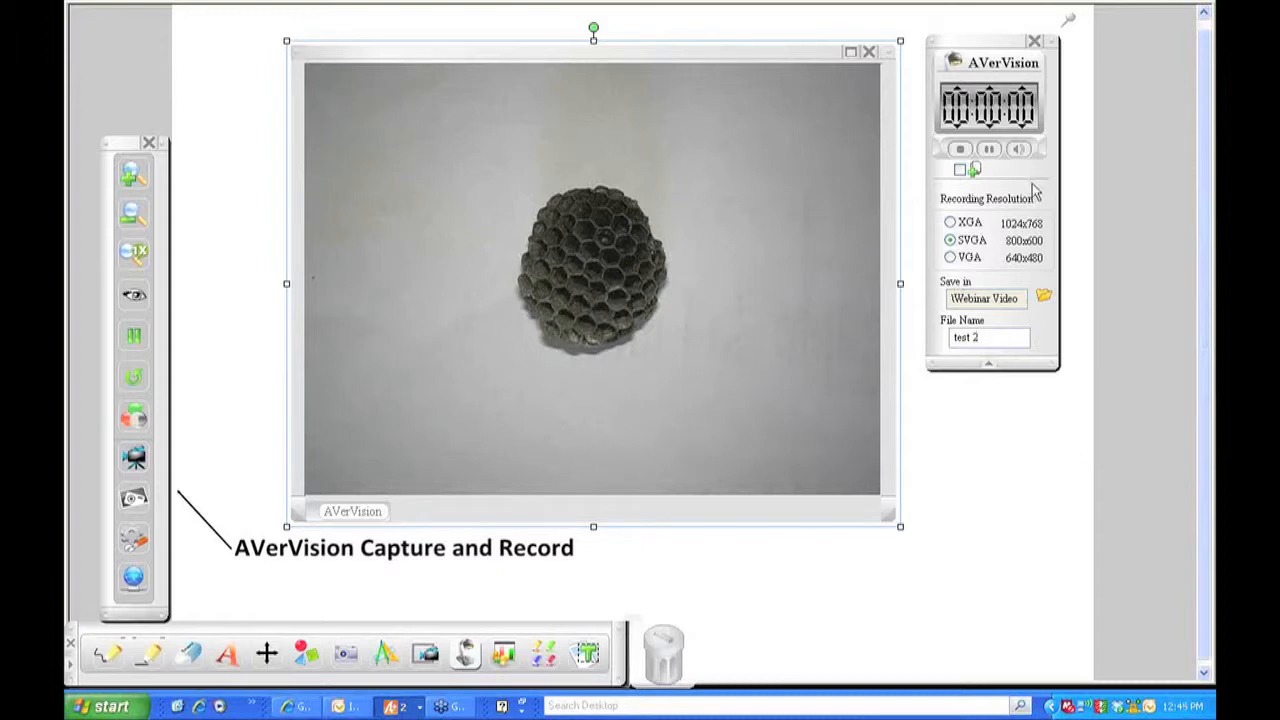
mouse_move(1012, 188)
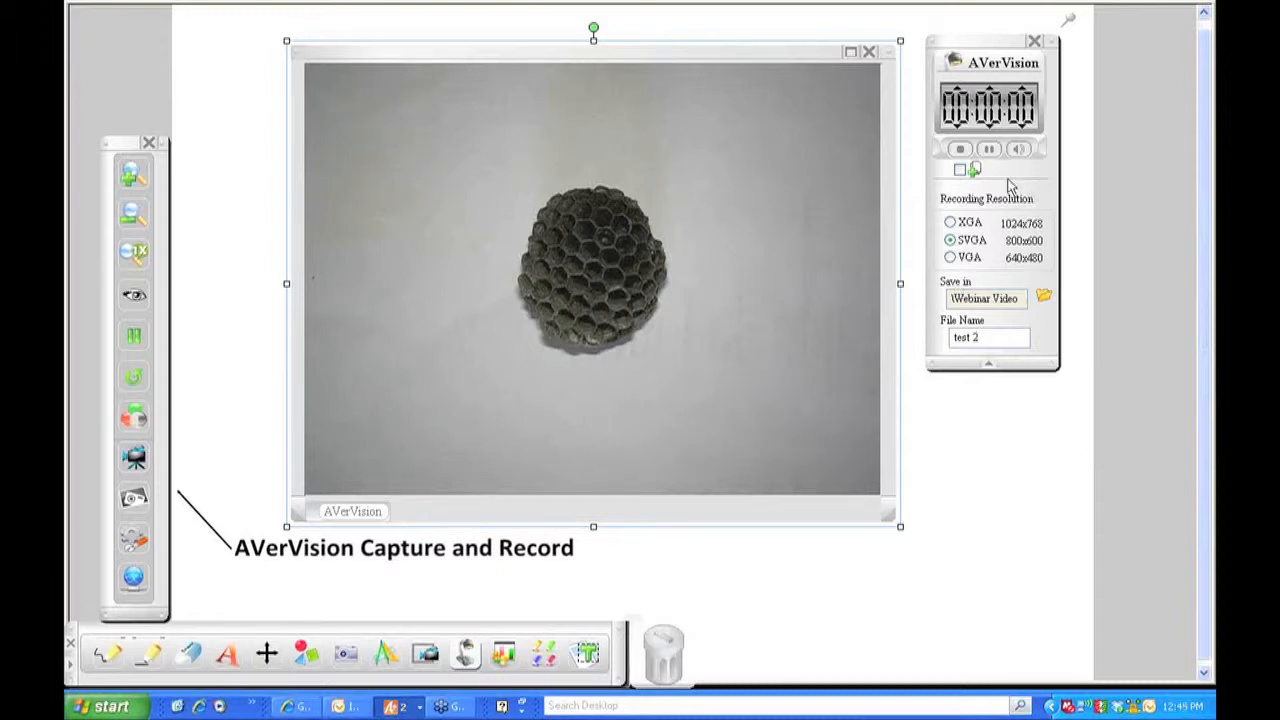
mouse_move(960, 170)
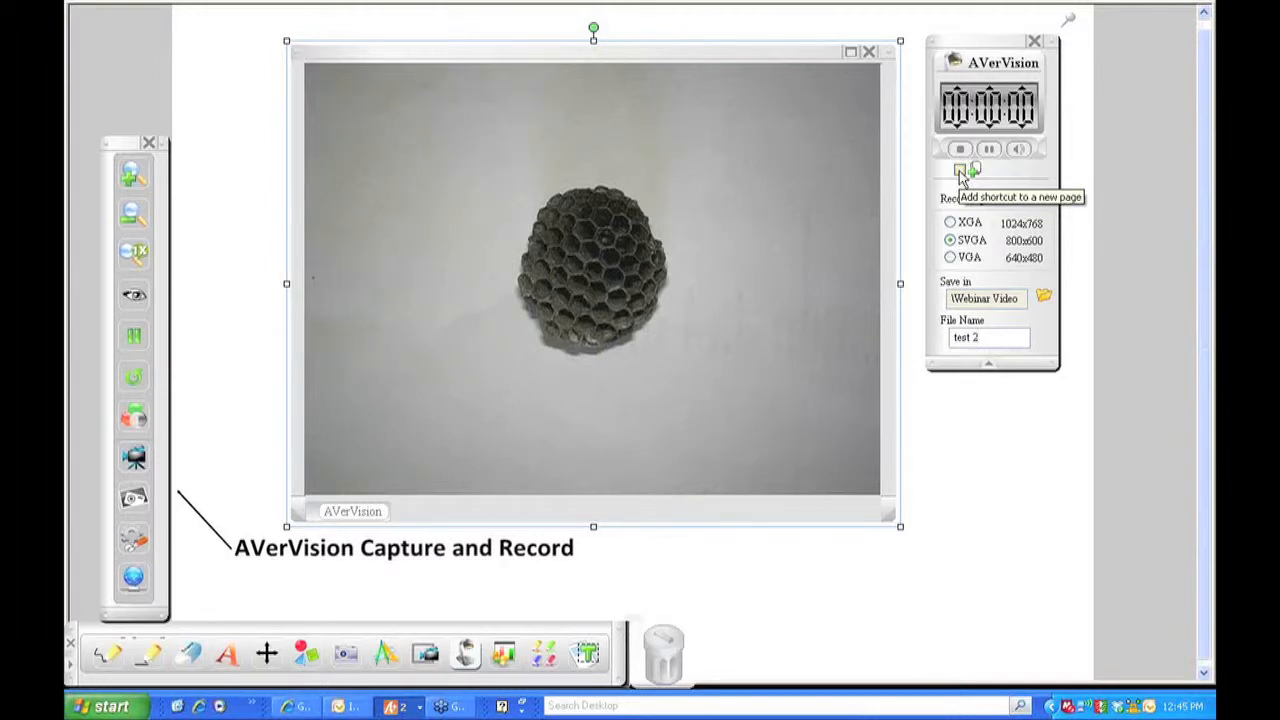
mouse_move(258, 132)
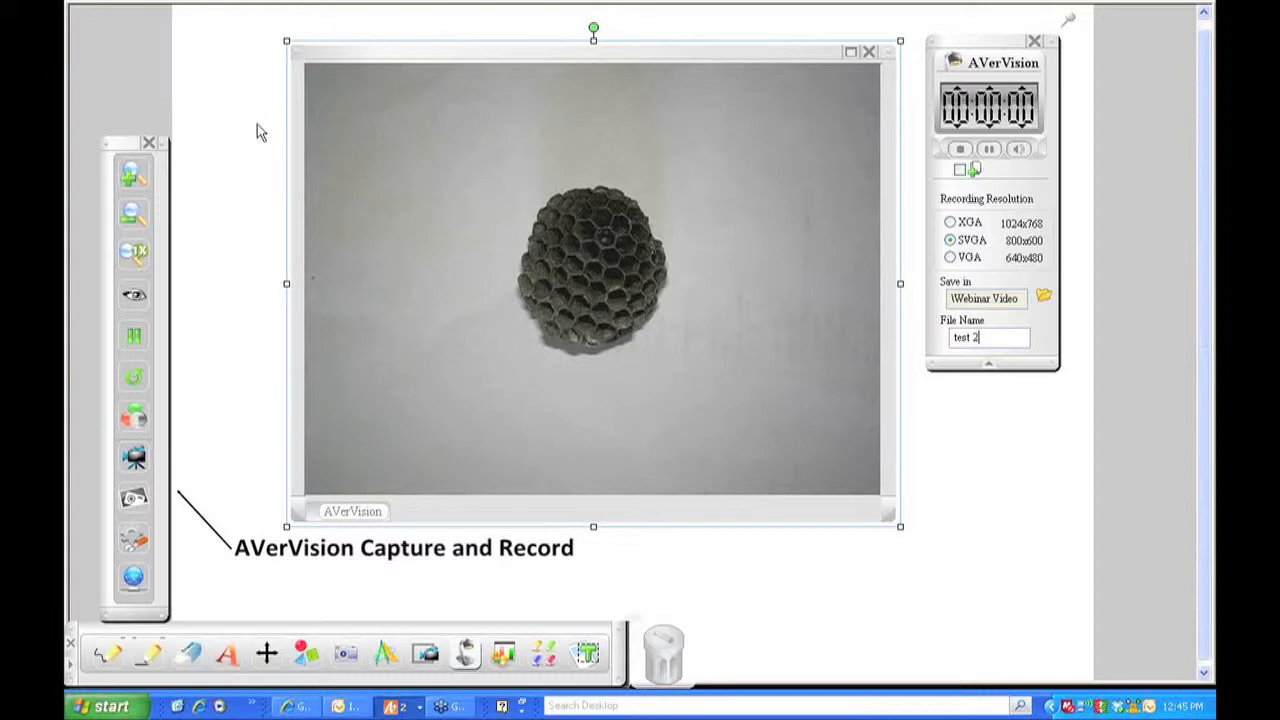
mouse_move(308, 185)
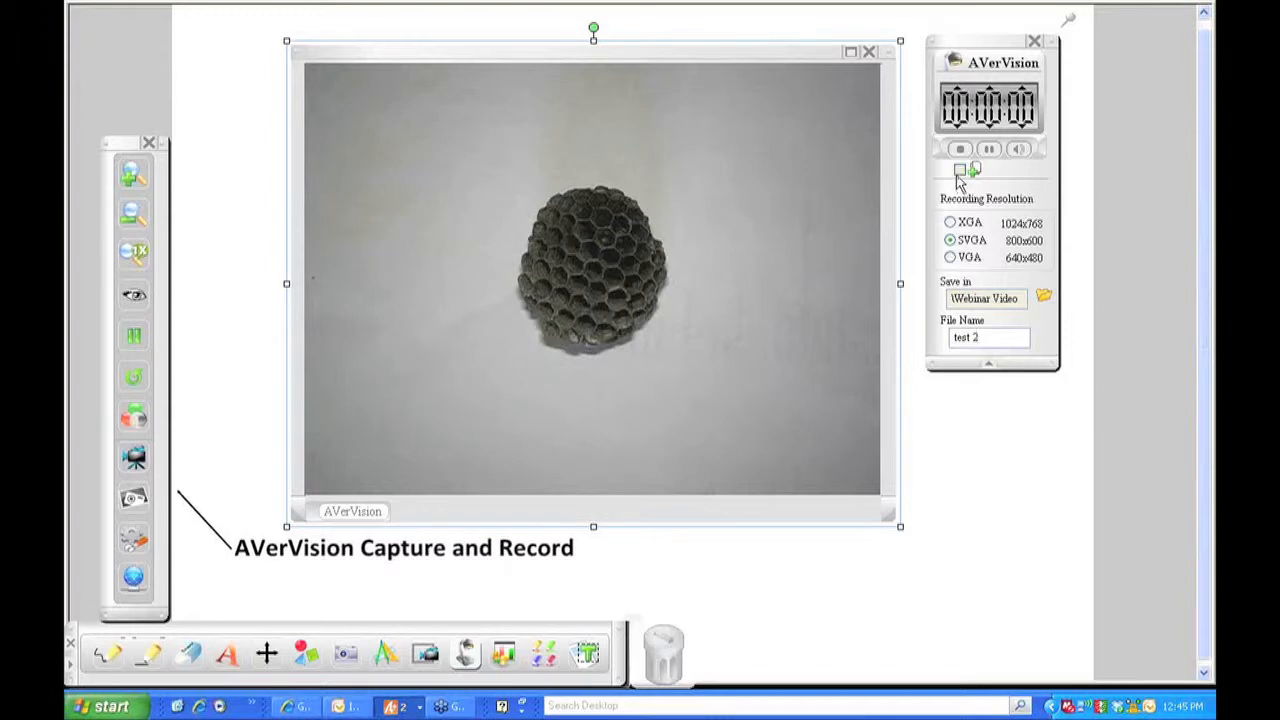
mouse_move(958, 170)
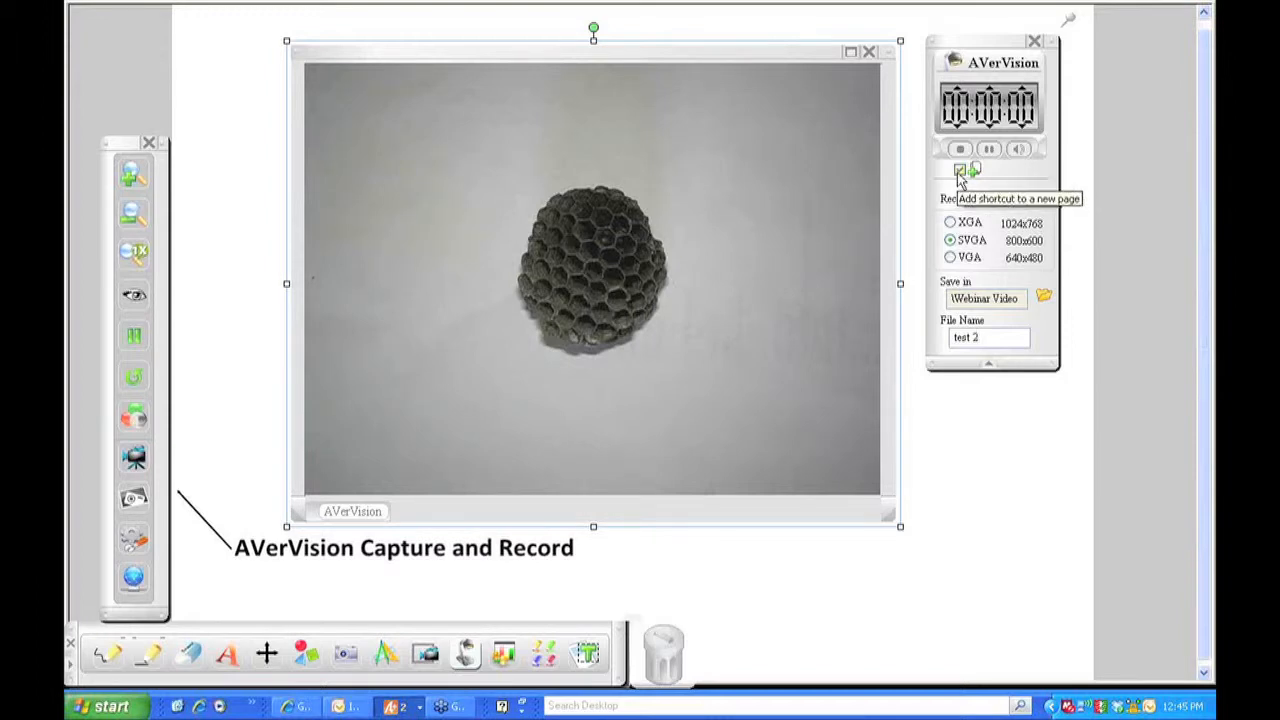
mouse_move(902, 293)
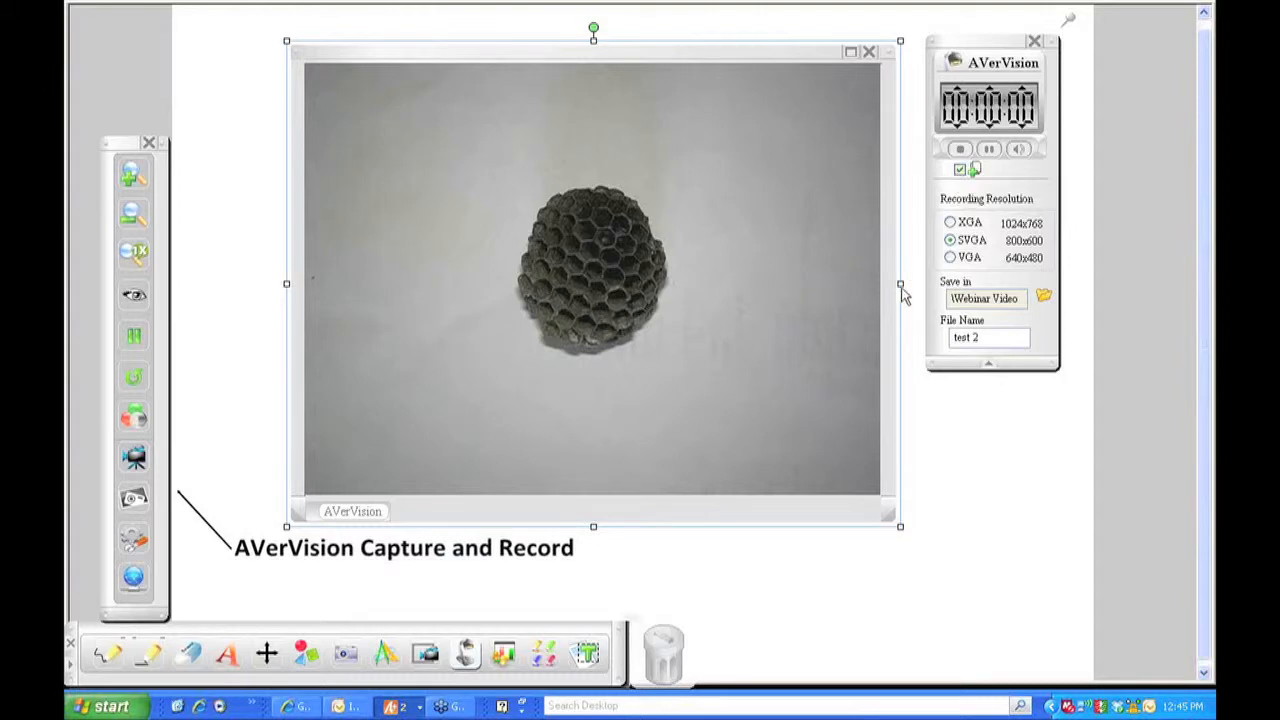
mouse_move(730, 512)
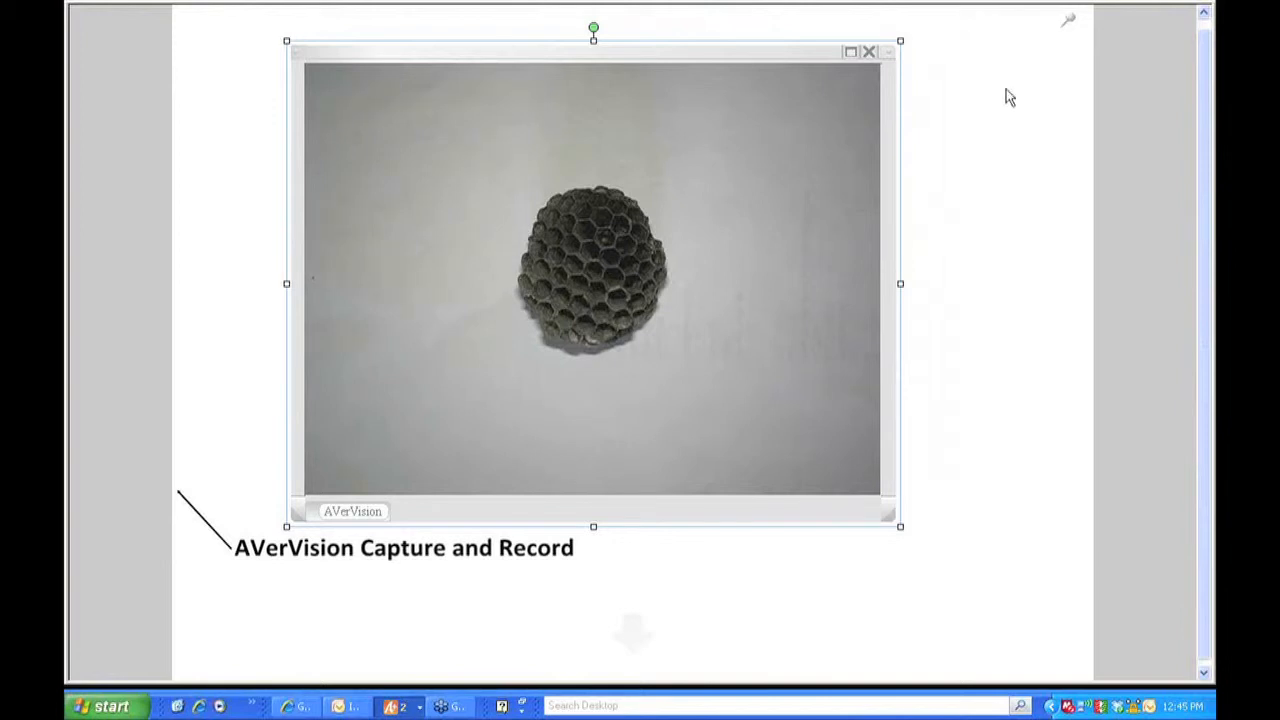
mouse_move(1192, 18)
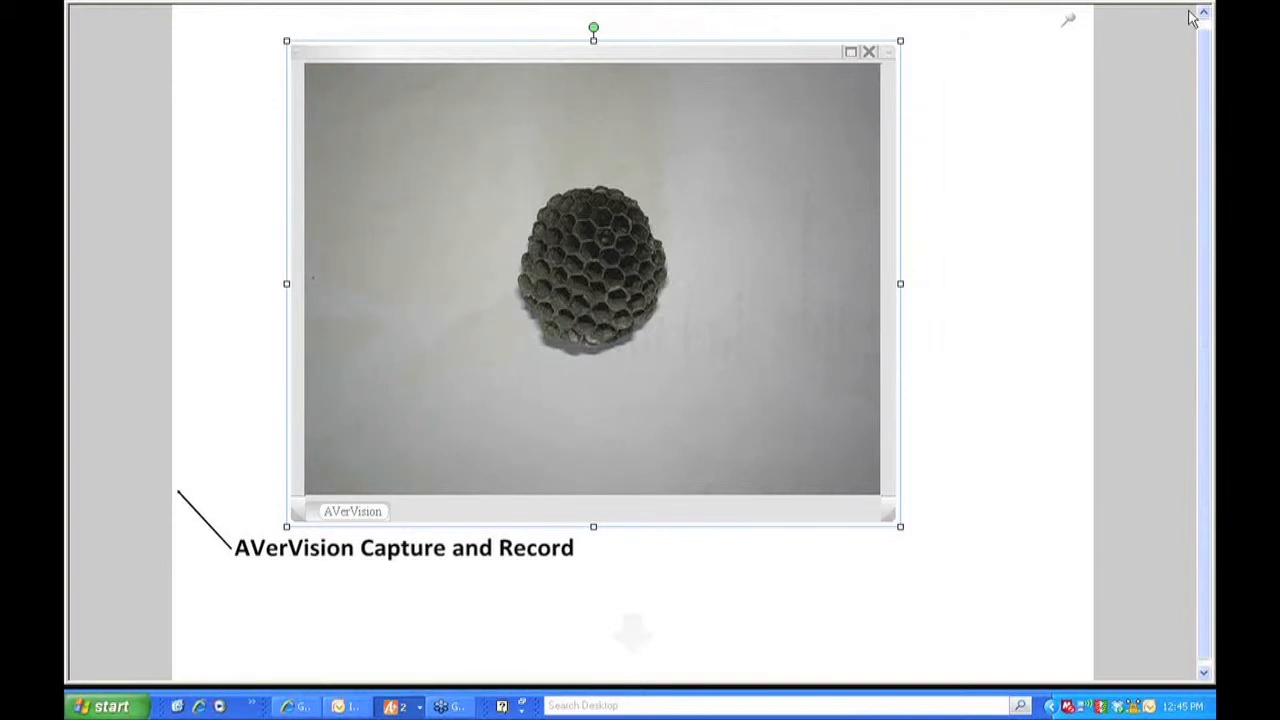
mouse_move(447, 20)
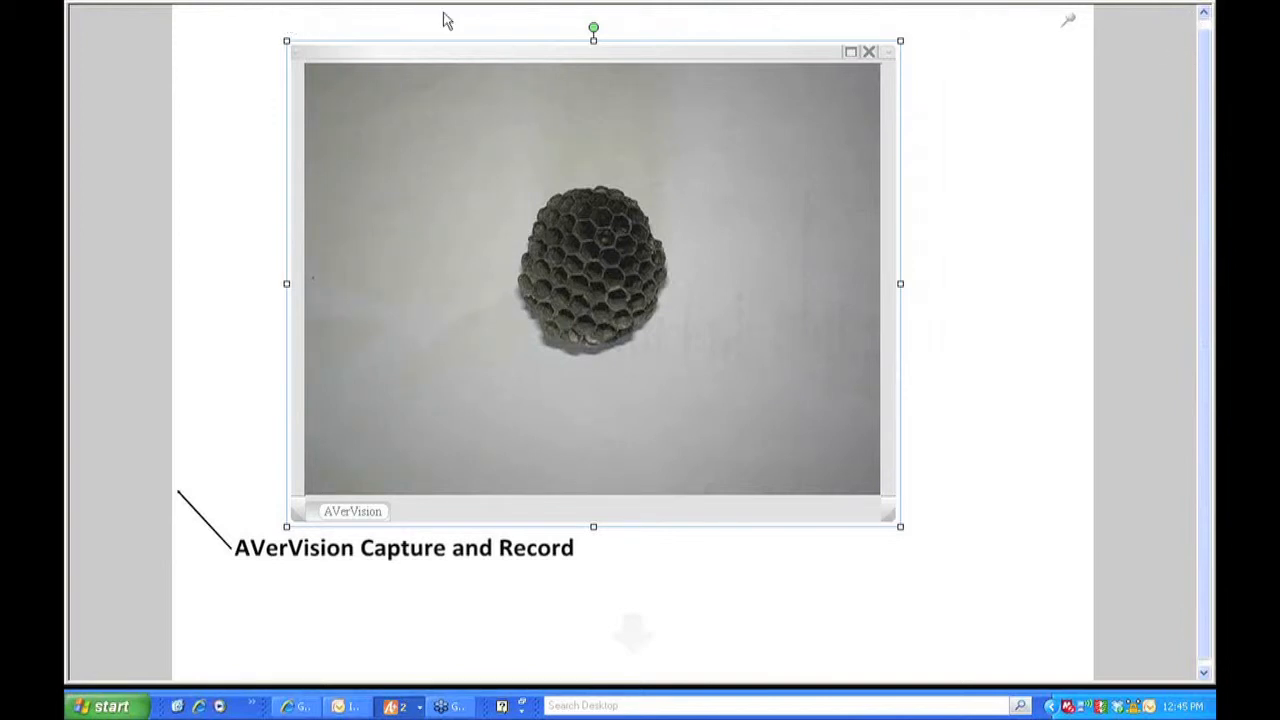
mouse_move(960, 66)
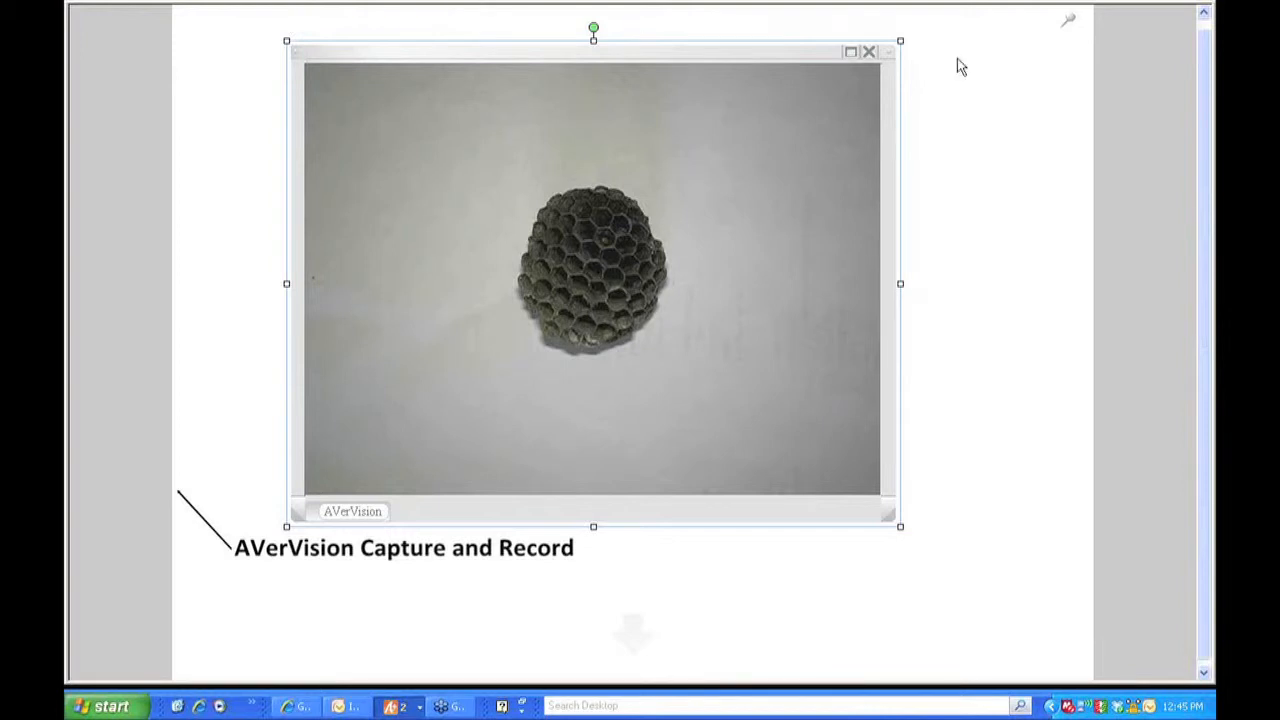
mouse_move(1073, 490)
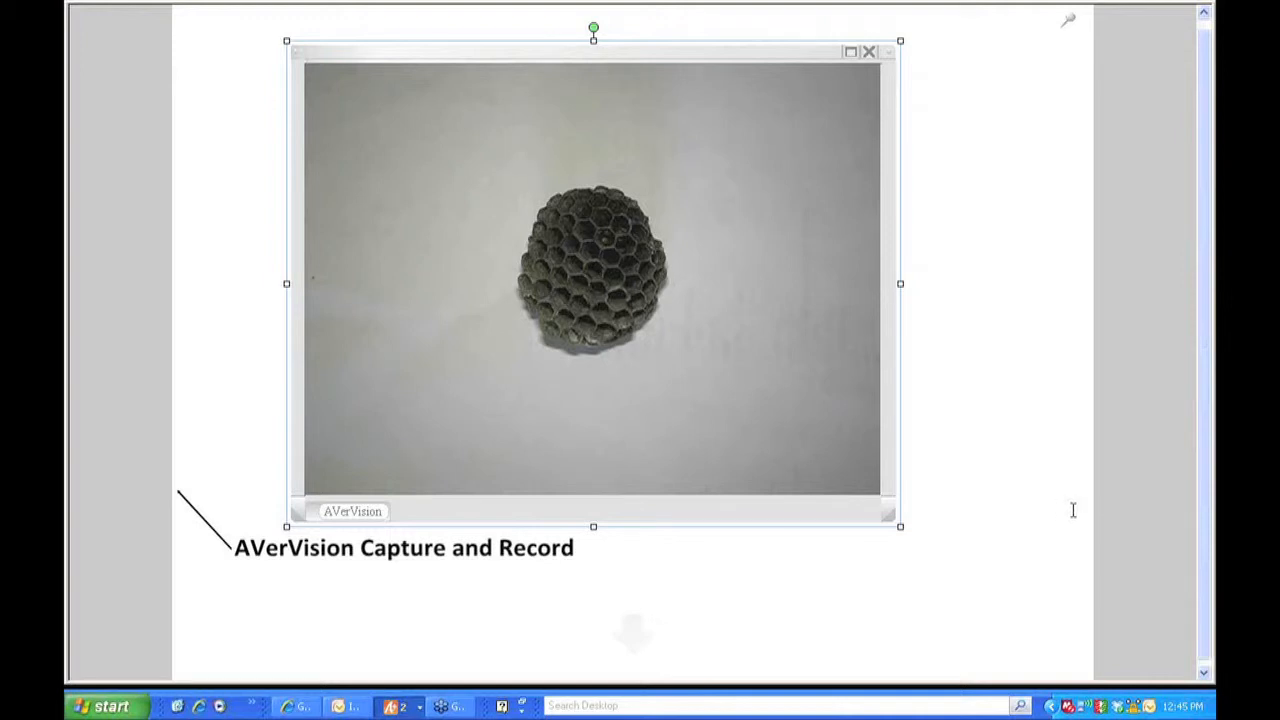
mouse_move(940, 80)
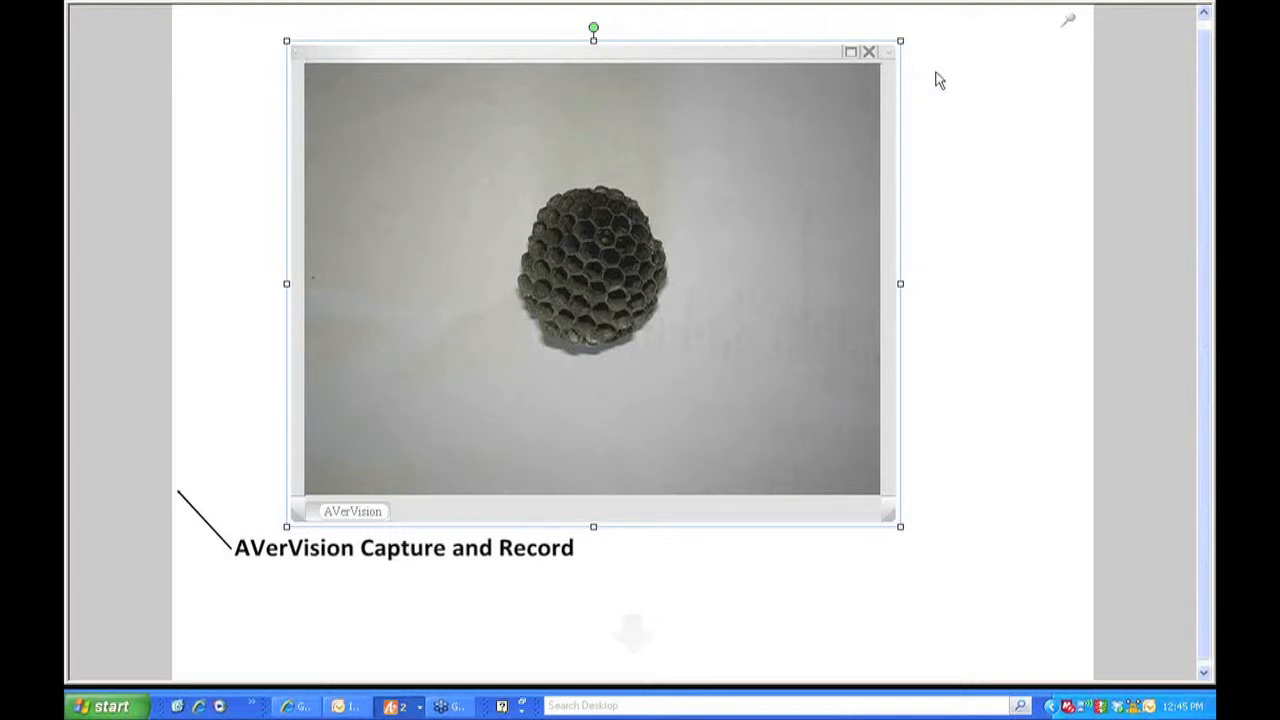
mouse_move(955, 47)
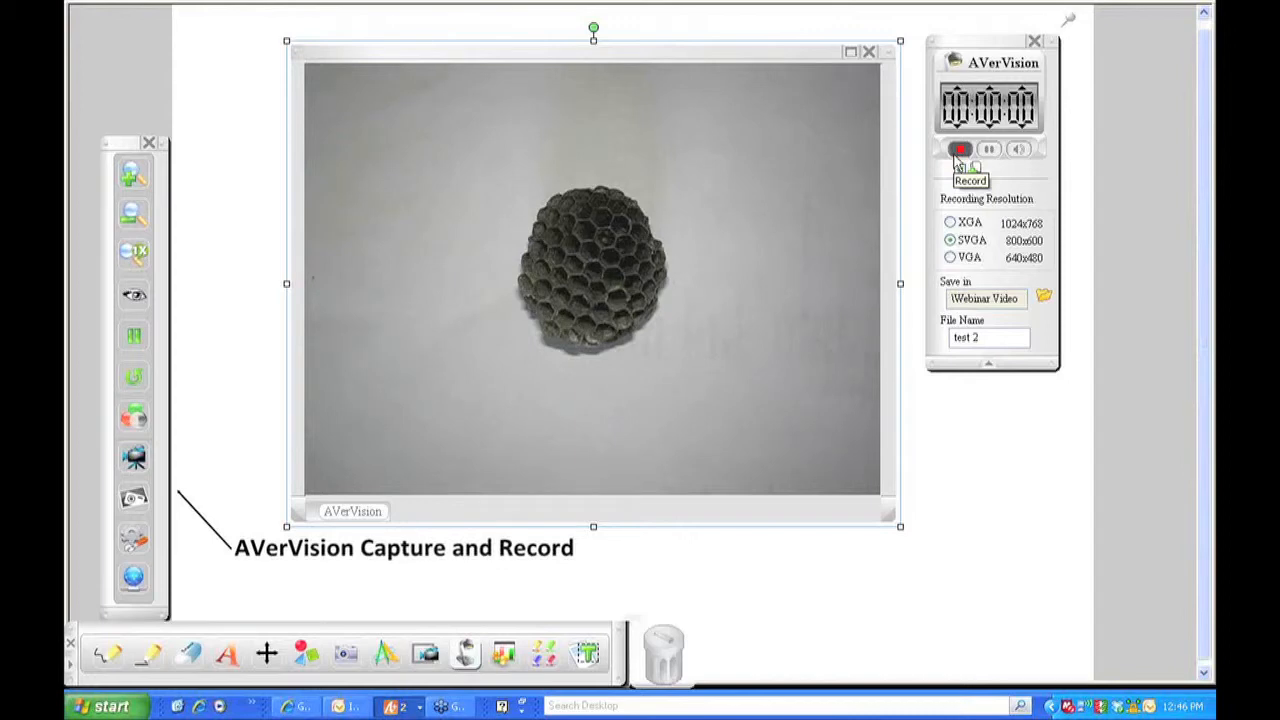
Record the live view while zooming in three times, then stop after about 33 seconds.
left_click(959, 148)
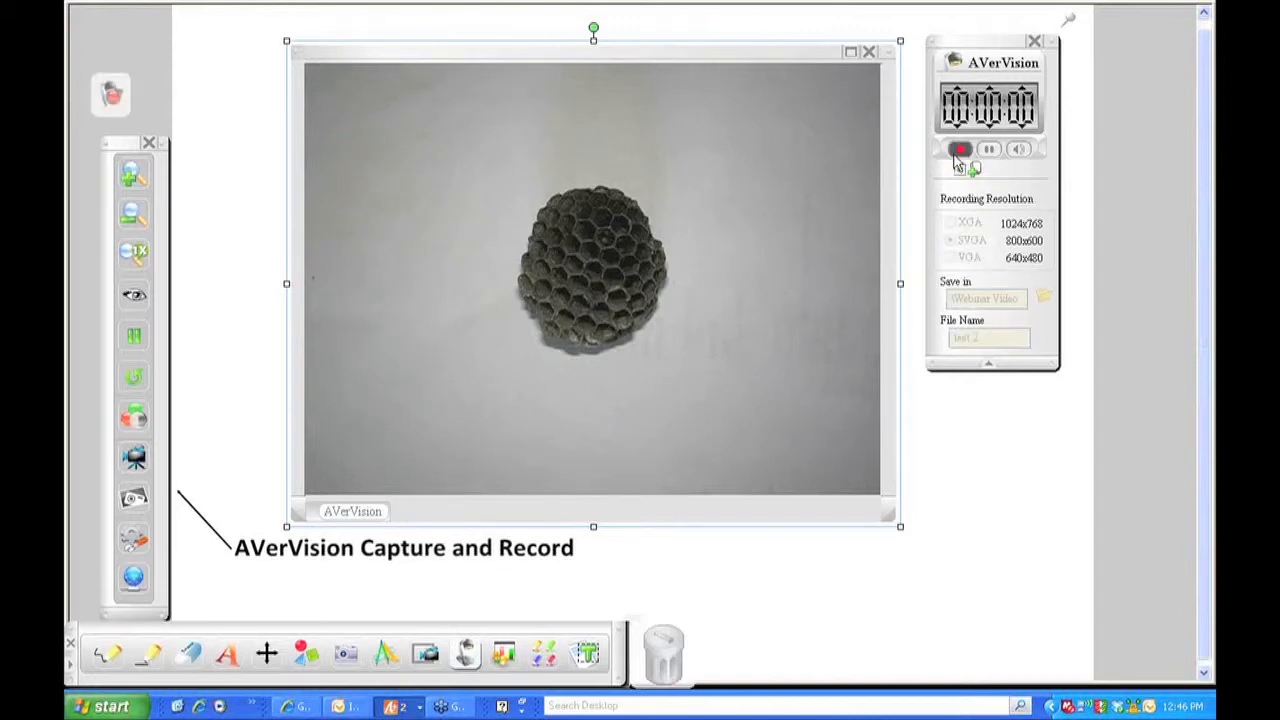
left_click(959, 149)
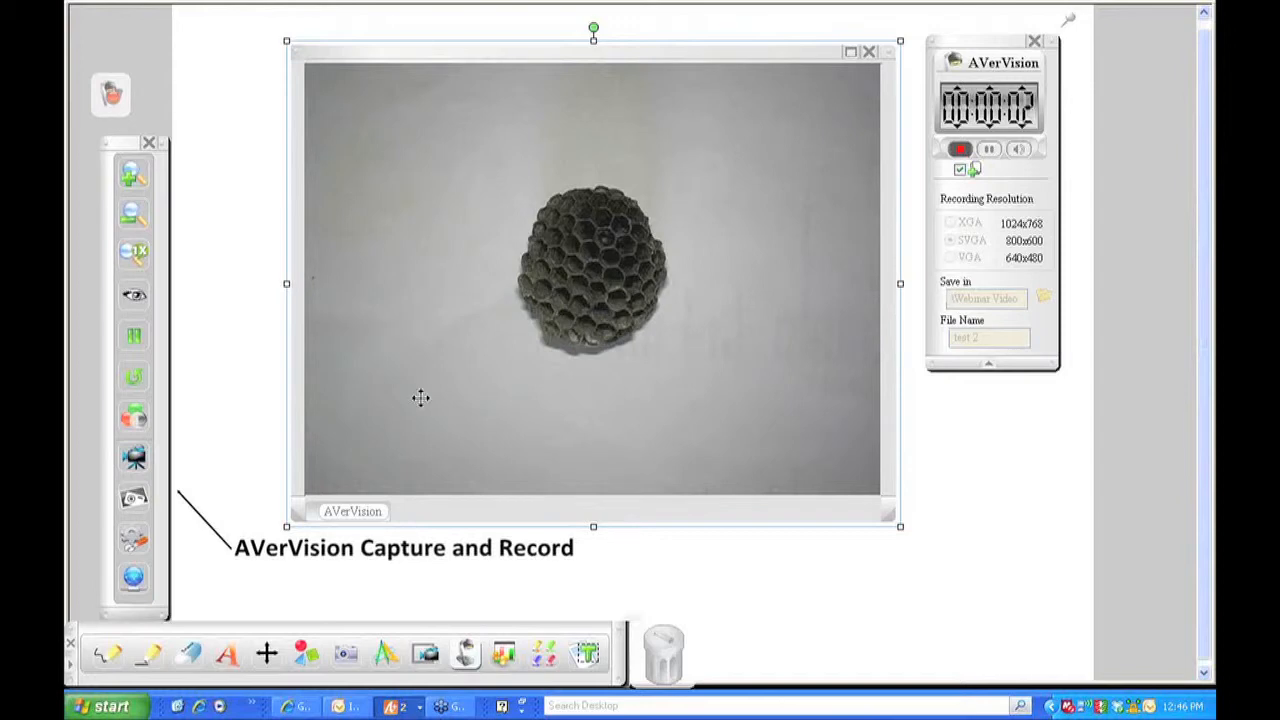
mouse_move(285, 458)
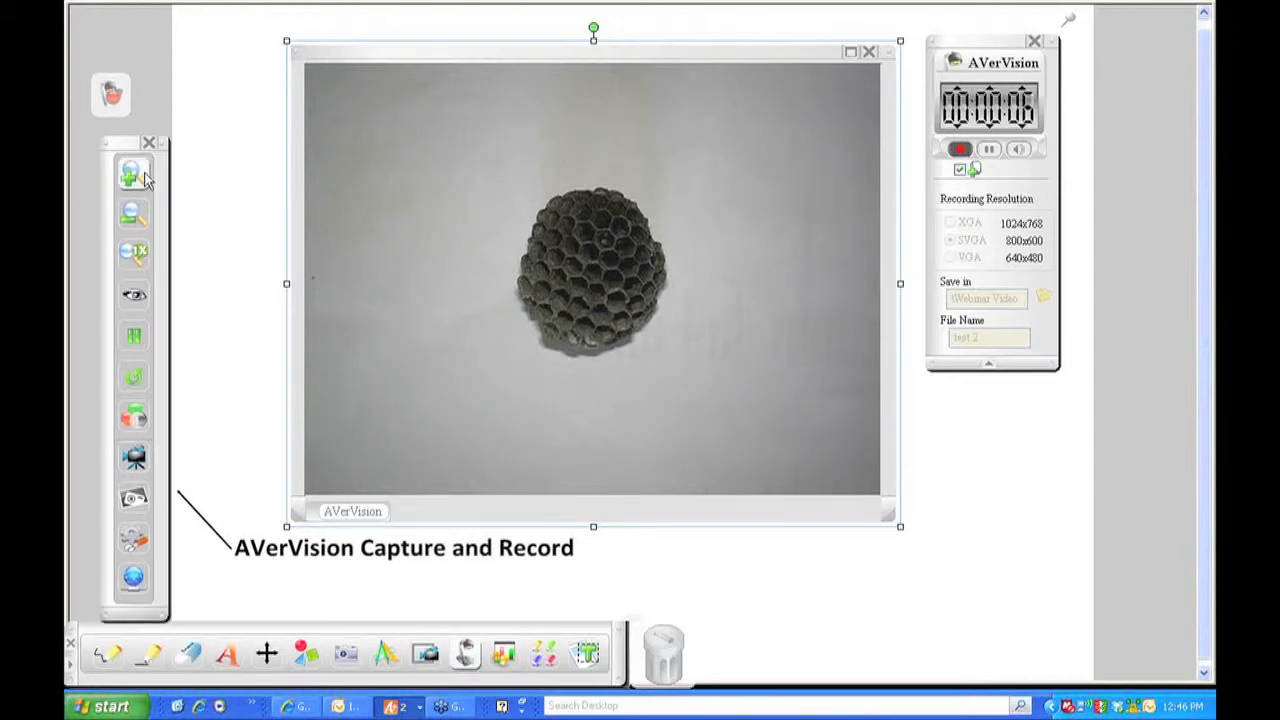
mouse_move(133, 172)
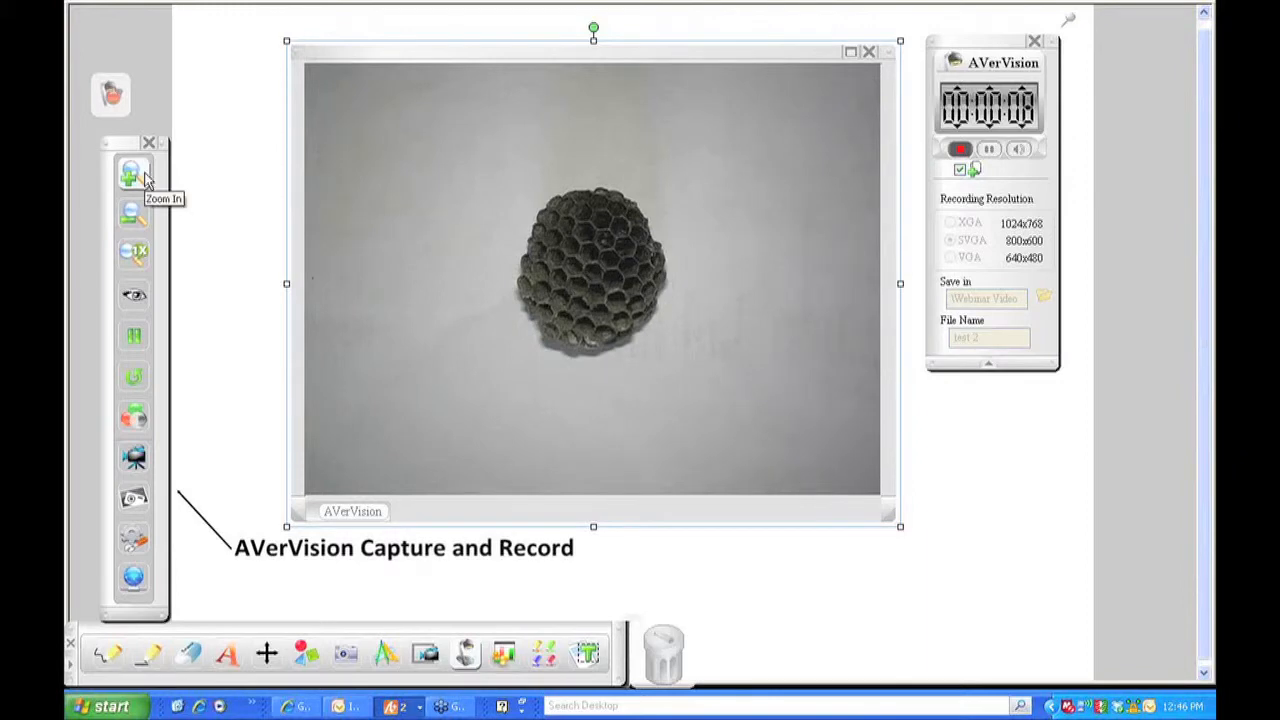
left_click(133, 172)
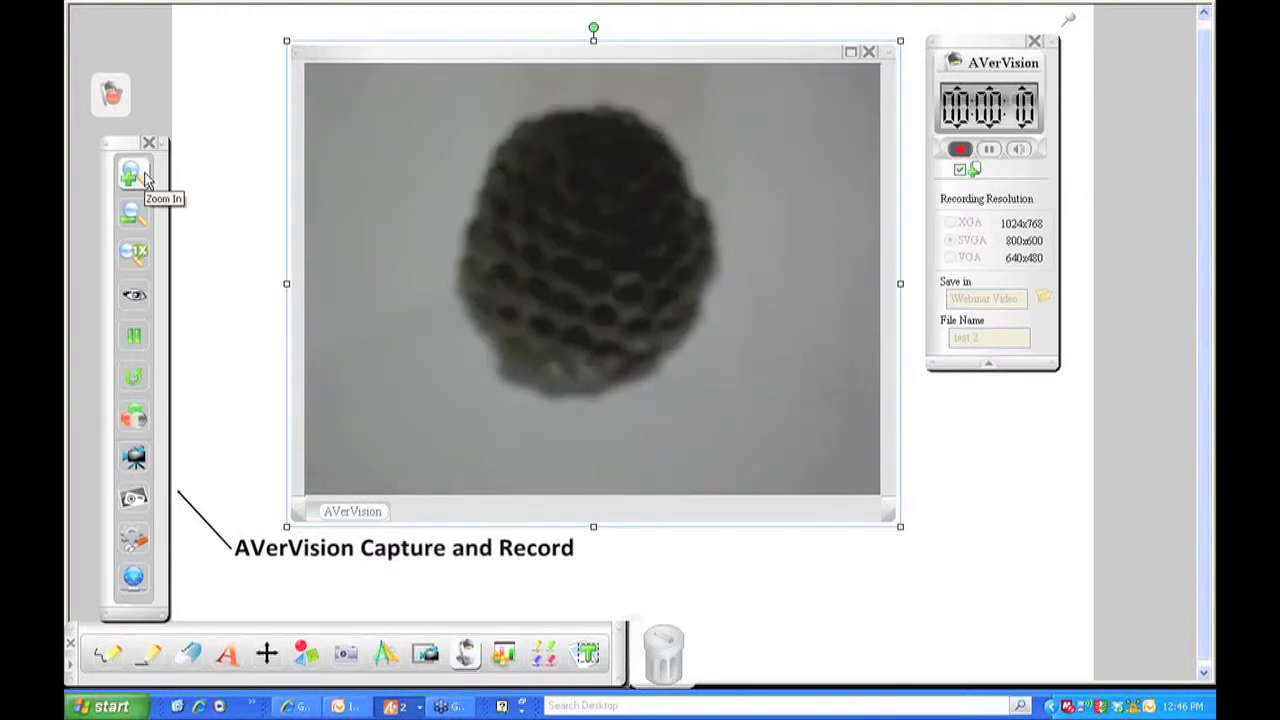
left_click(133, 172)
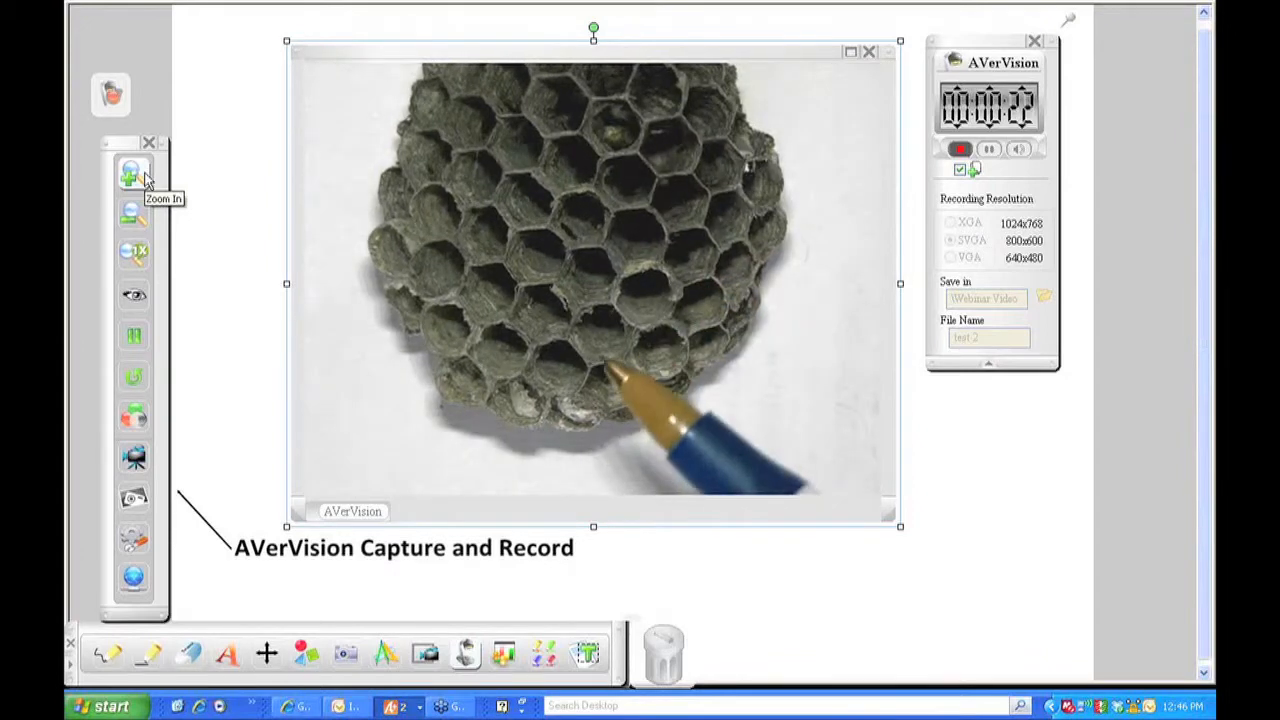
left_click(133, 172)
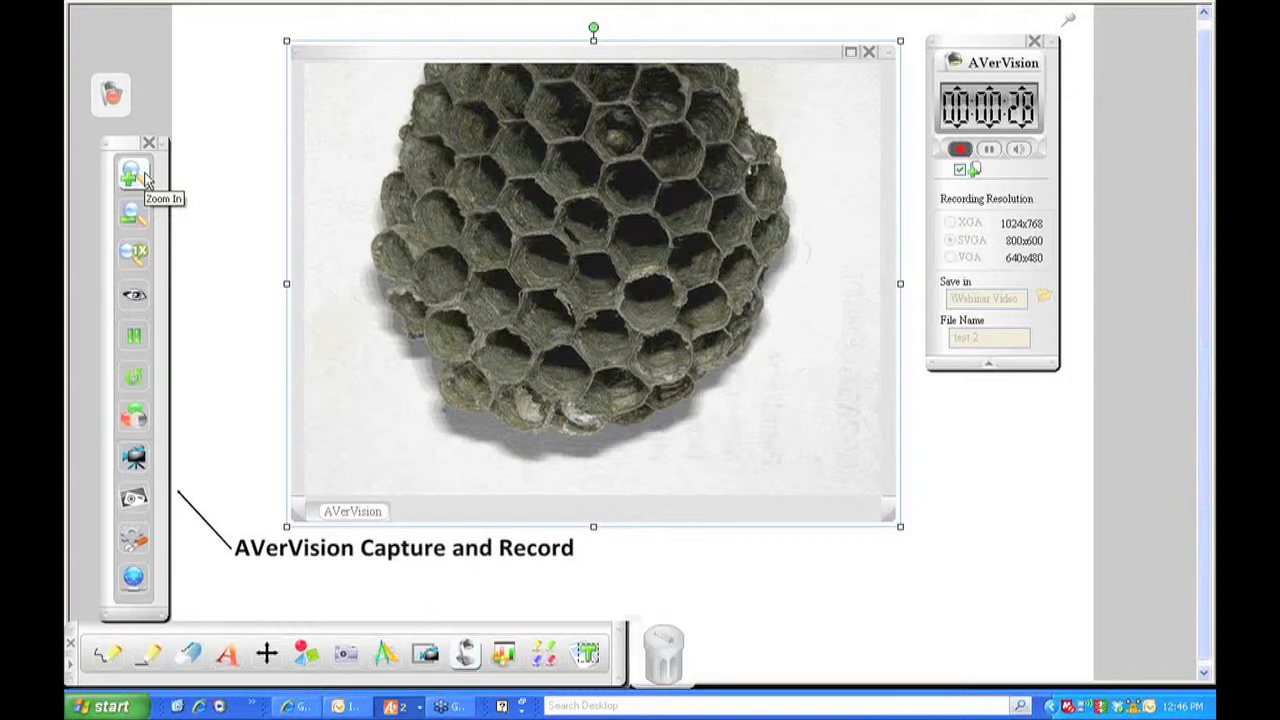
mouse_move(857, 263)
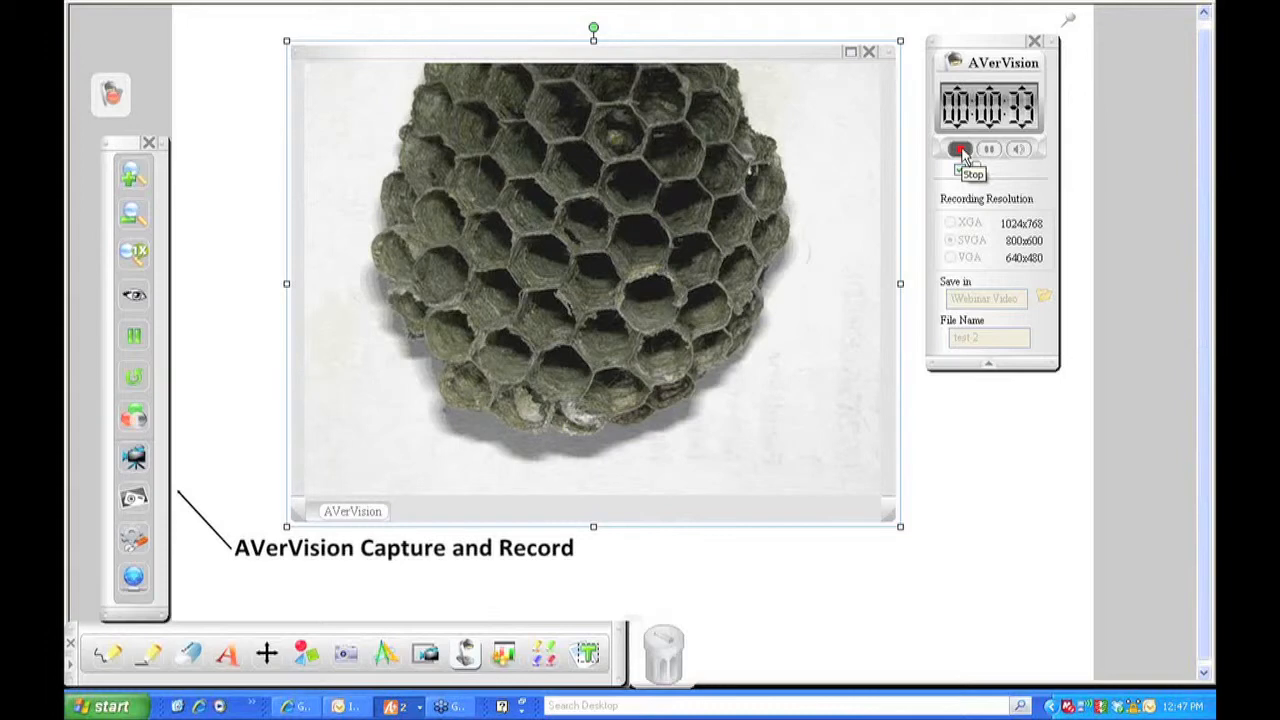
left_click(959, 149)
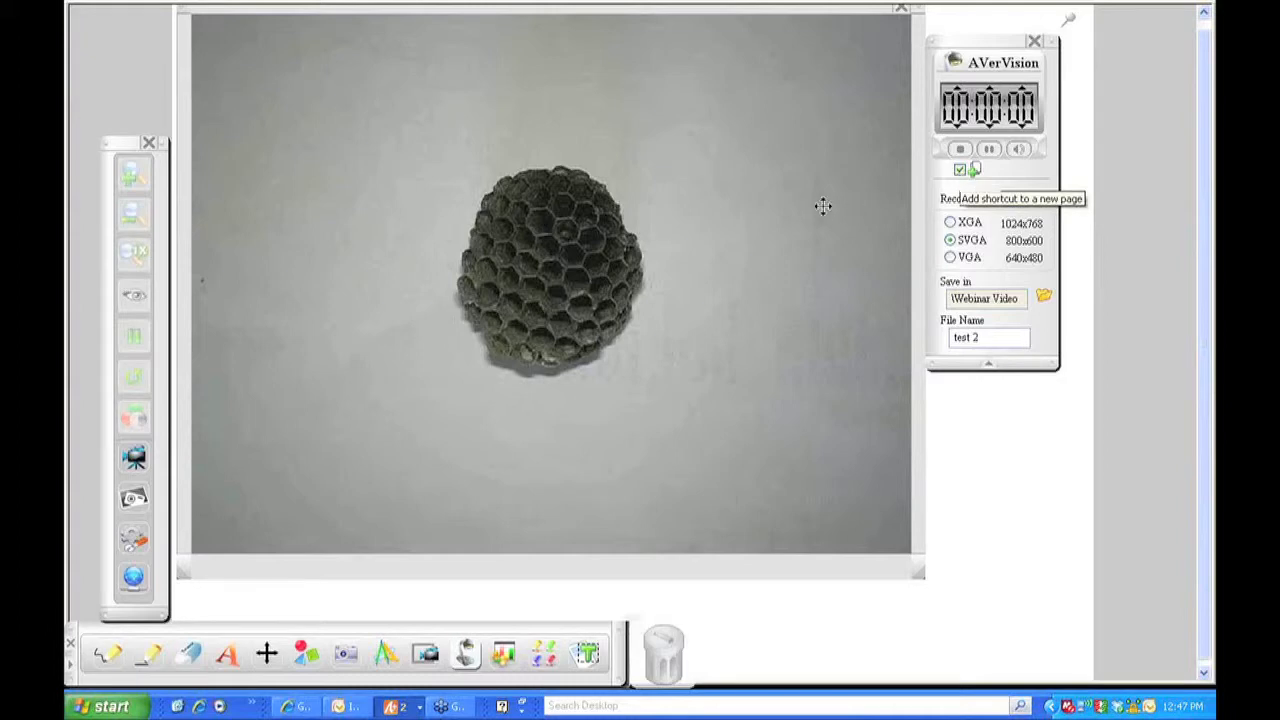
mouse_move(819, 213)
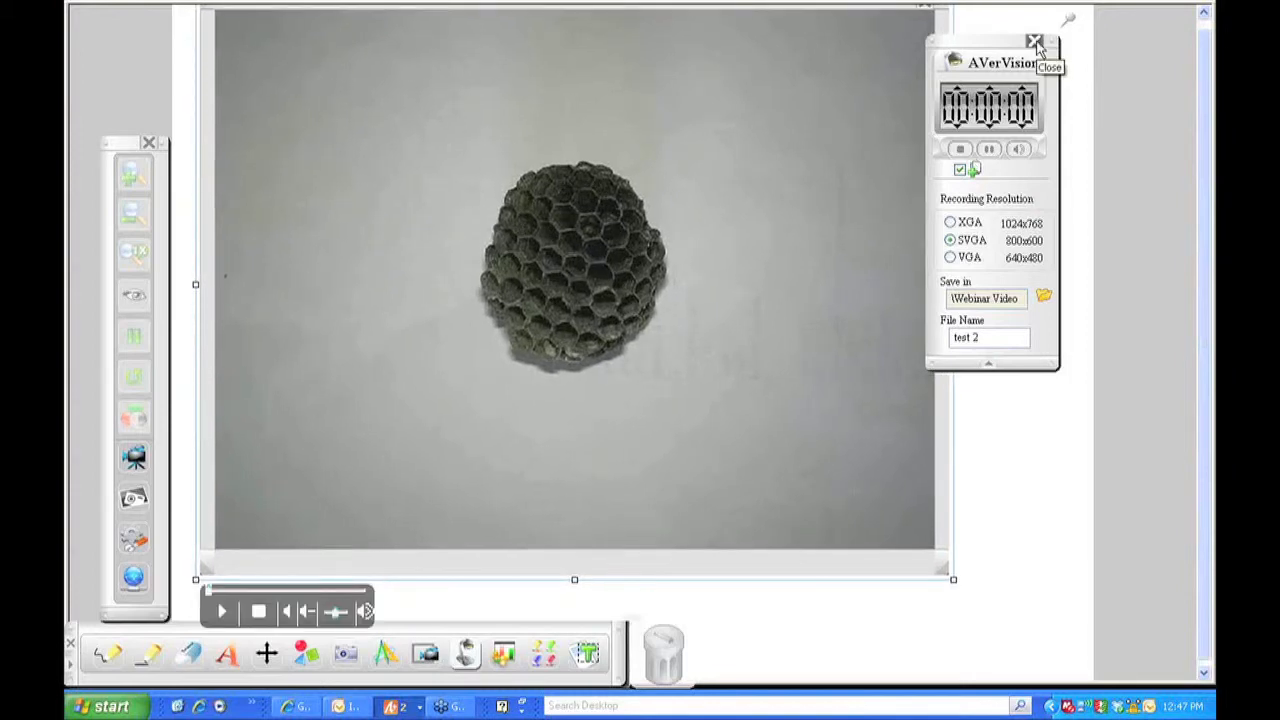
Close the recorder, play and stop the clip, then drag it to a smaller size.
left_click(1035, 42)
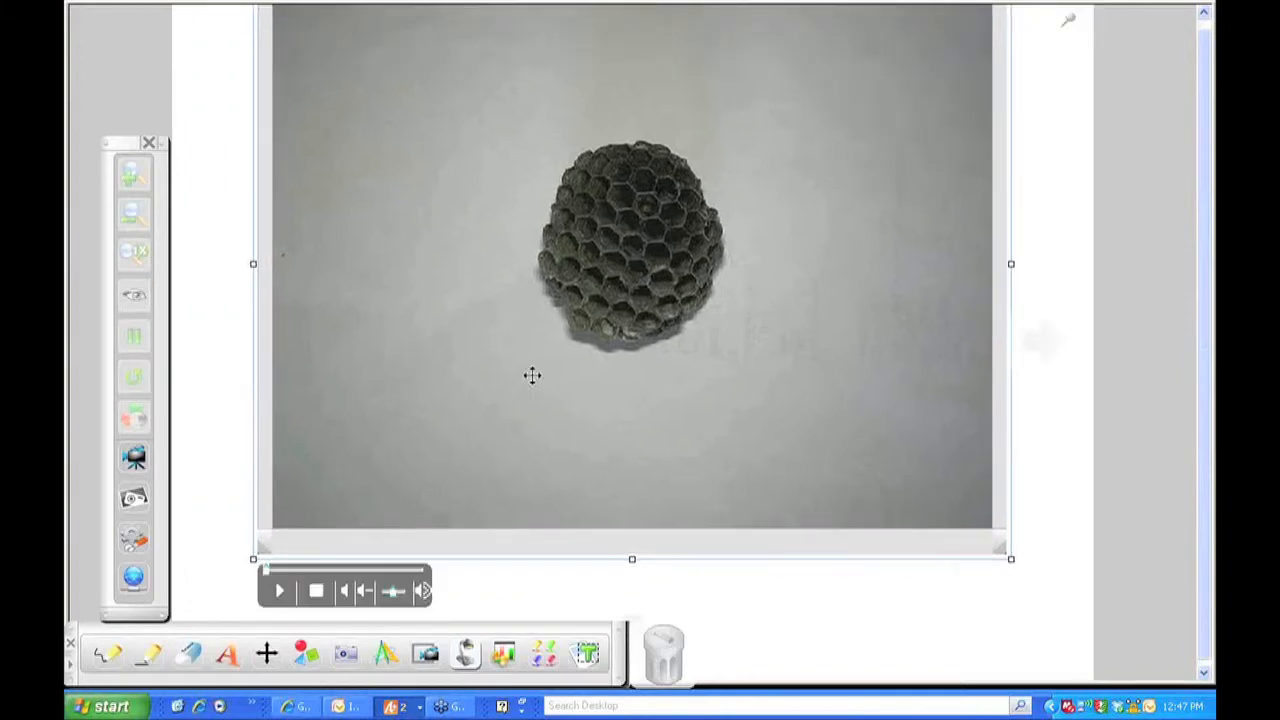
left_click(280, 590)
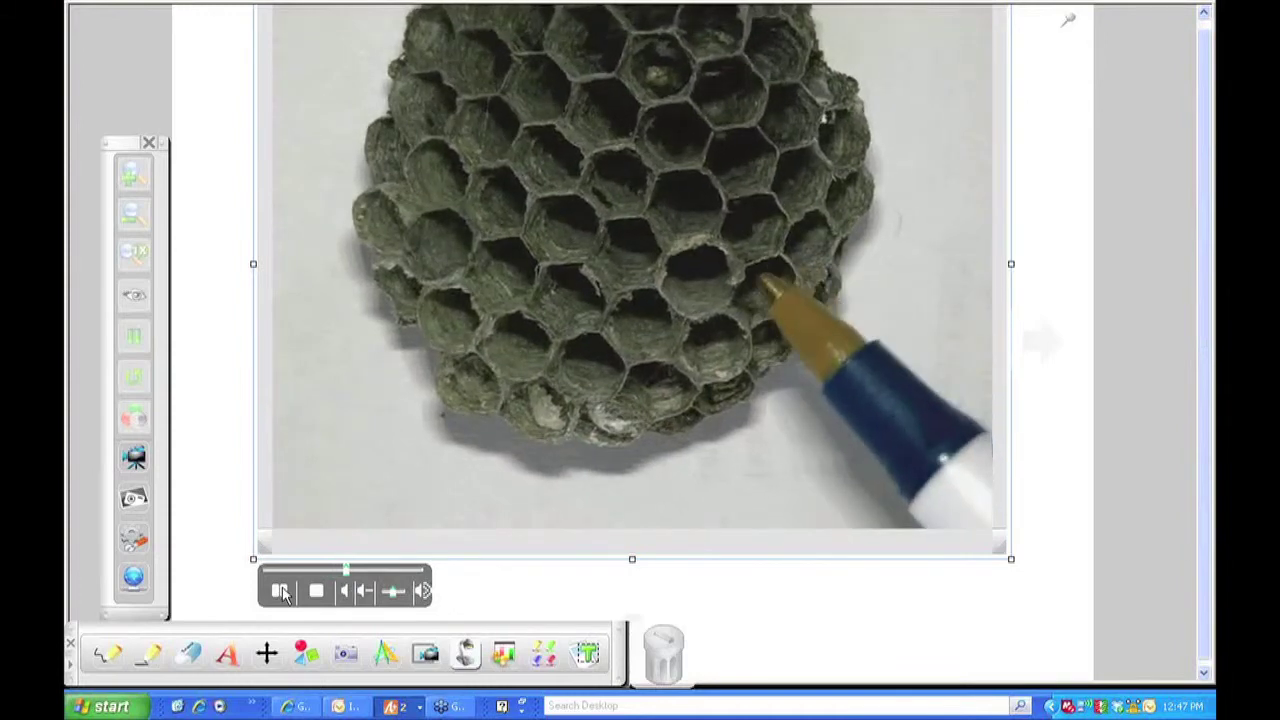
left_click(280, 590)
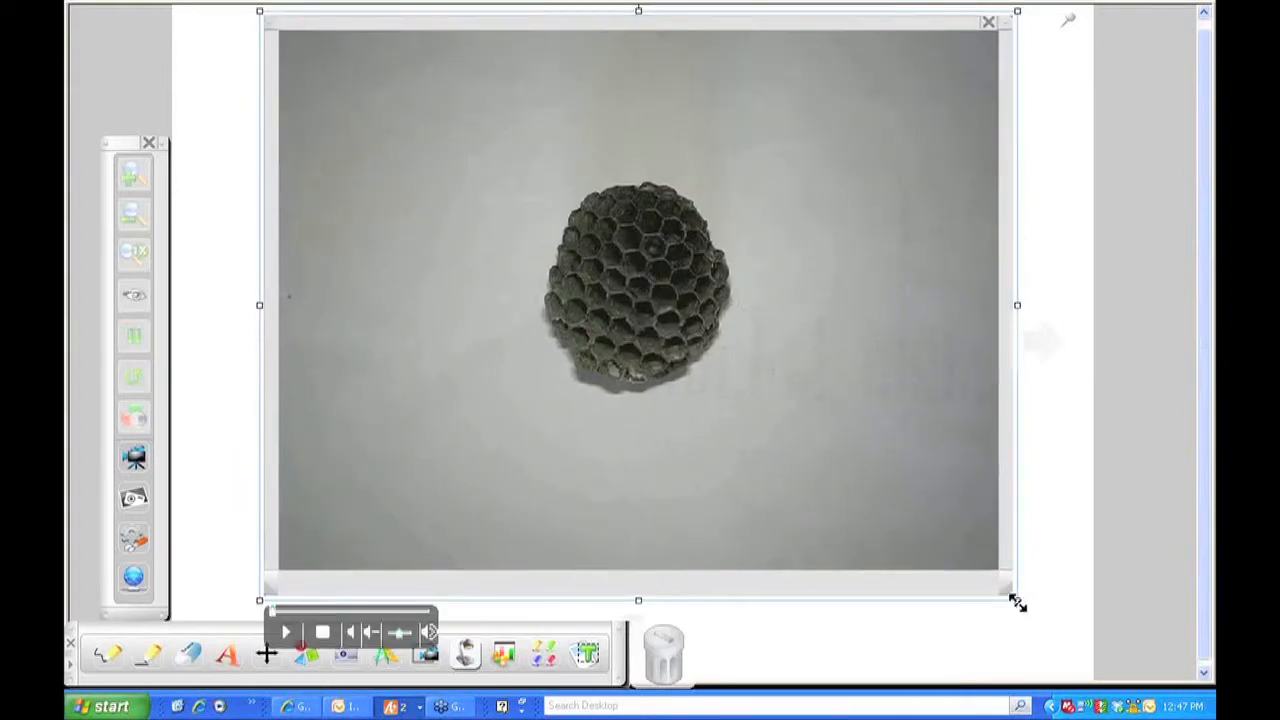
left_click_drag(1017, 600, 660, 322)
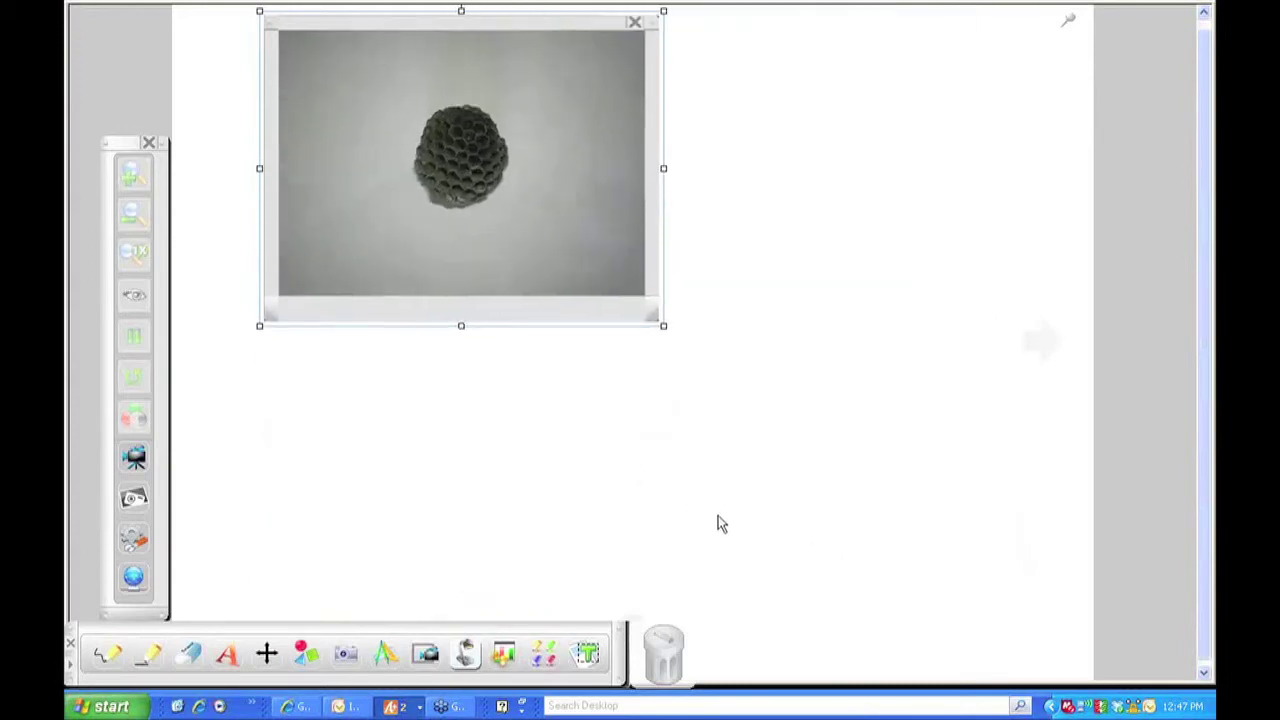
left_click(460, 170)
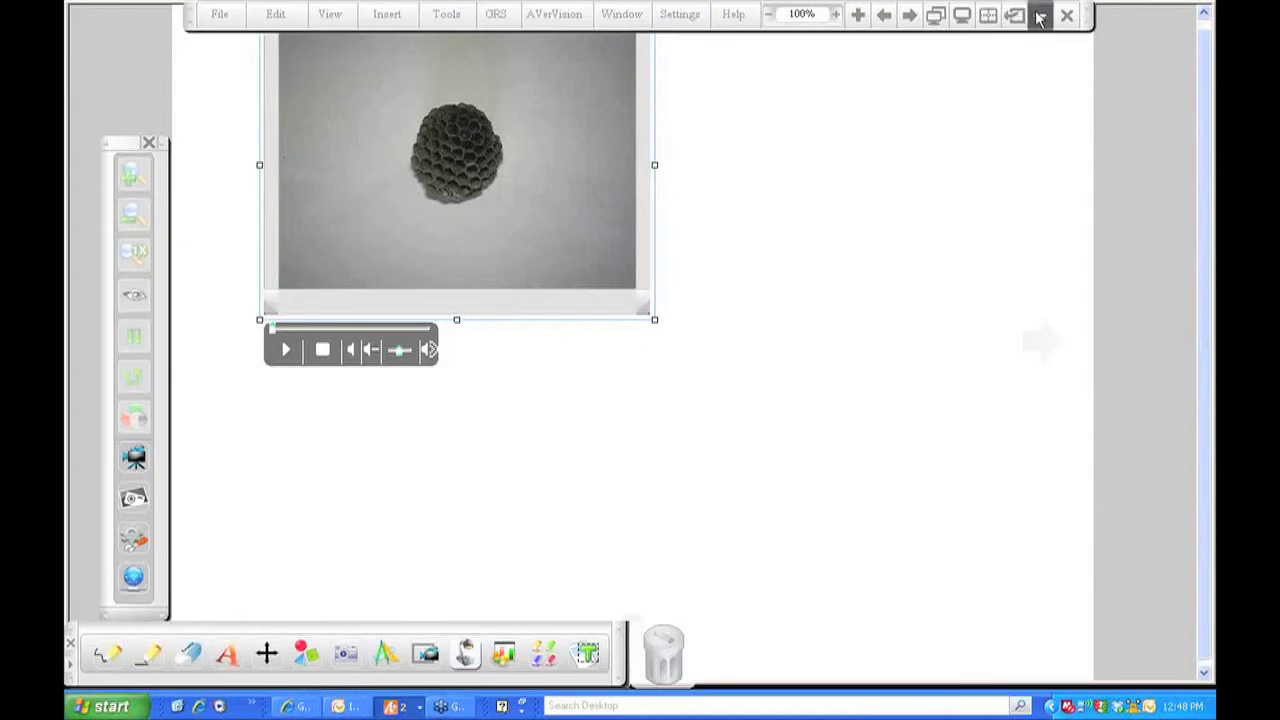
Minimize AVer Sphere, open the desktop Webinar Video folder, and launch the test AVI.
left_click(1041, 15)
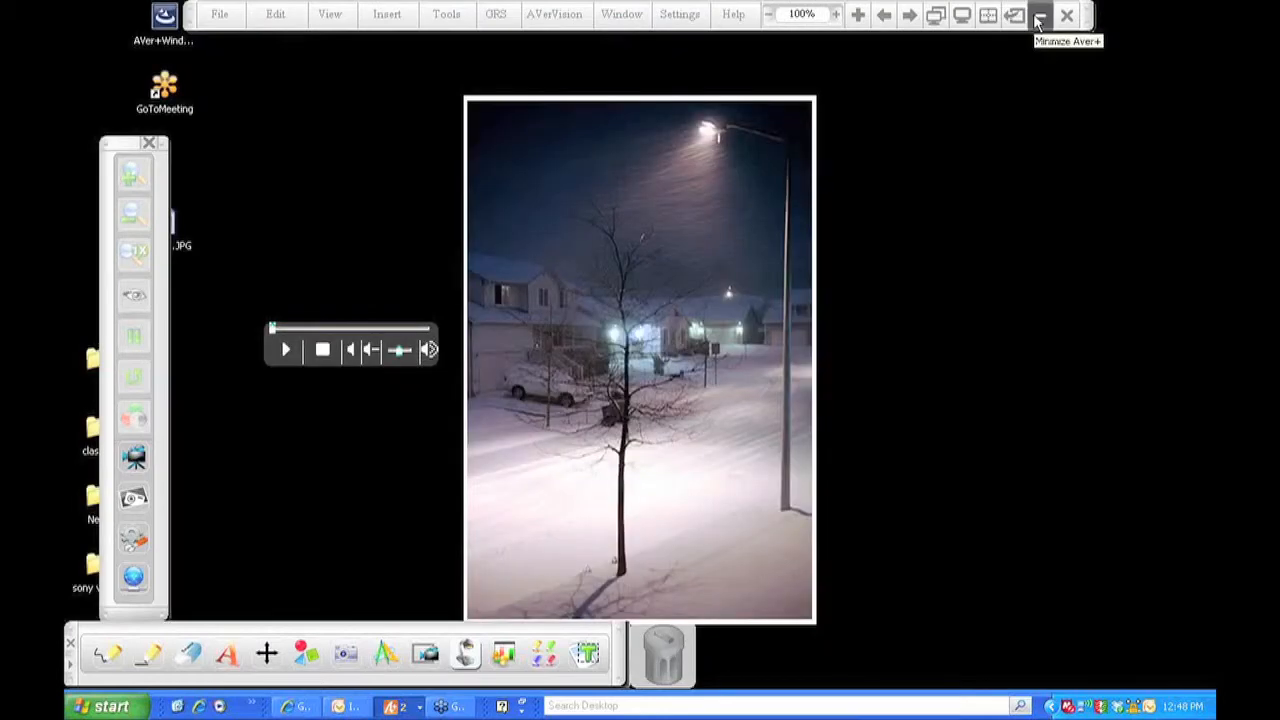
left_click(1040, 15)
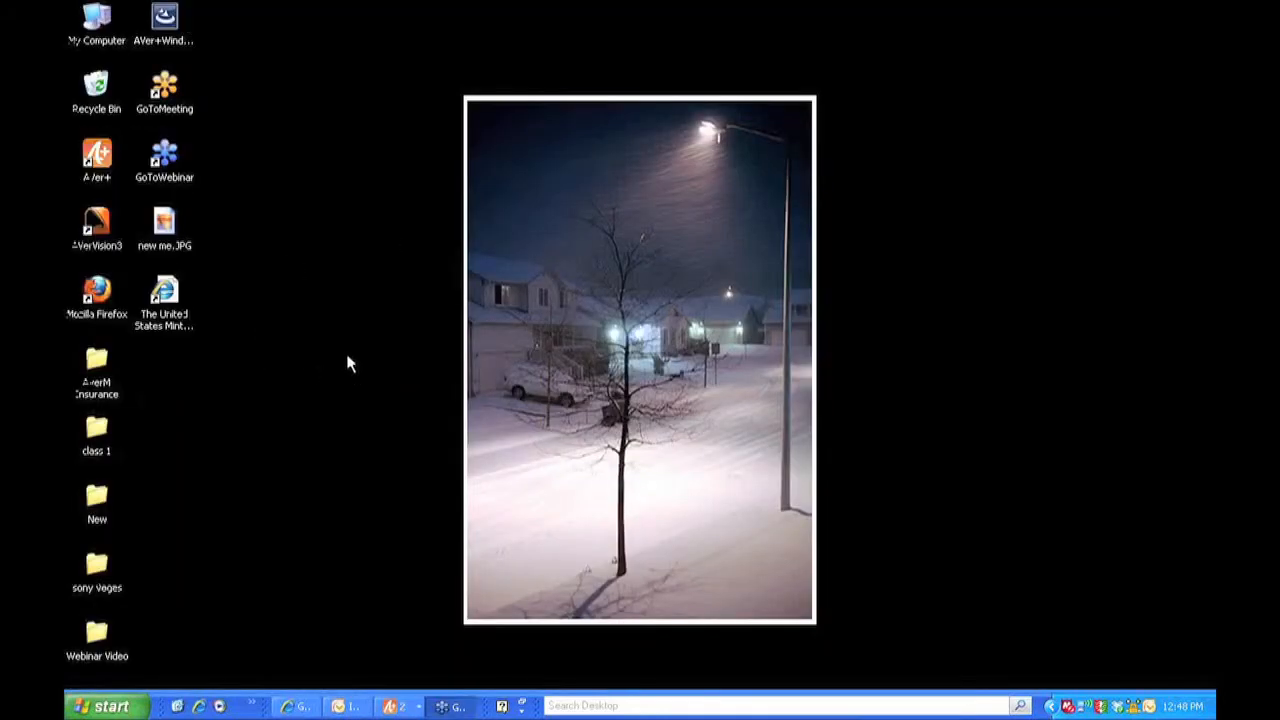
mouse_move(295, 310)
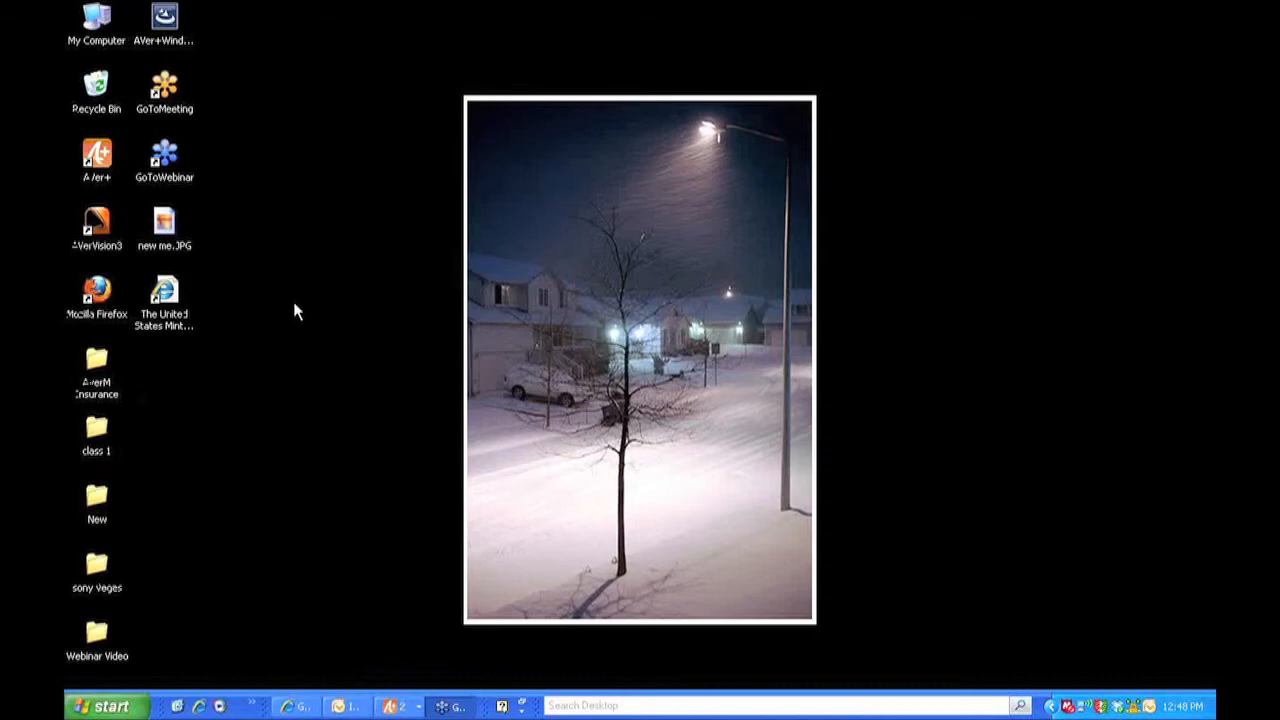
mouse_move(350, 122)
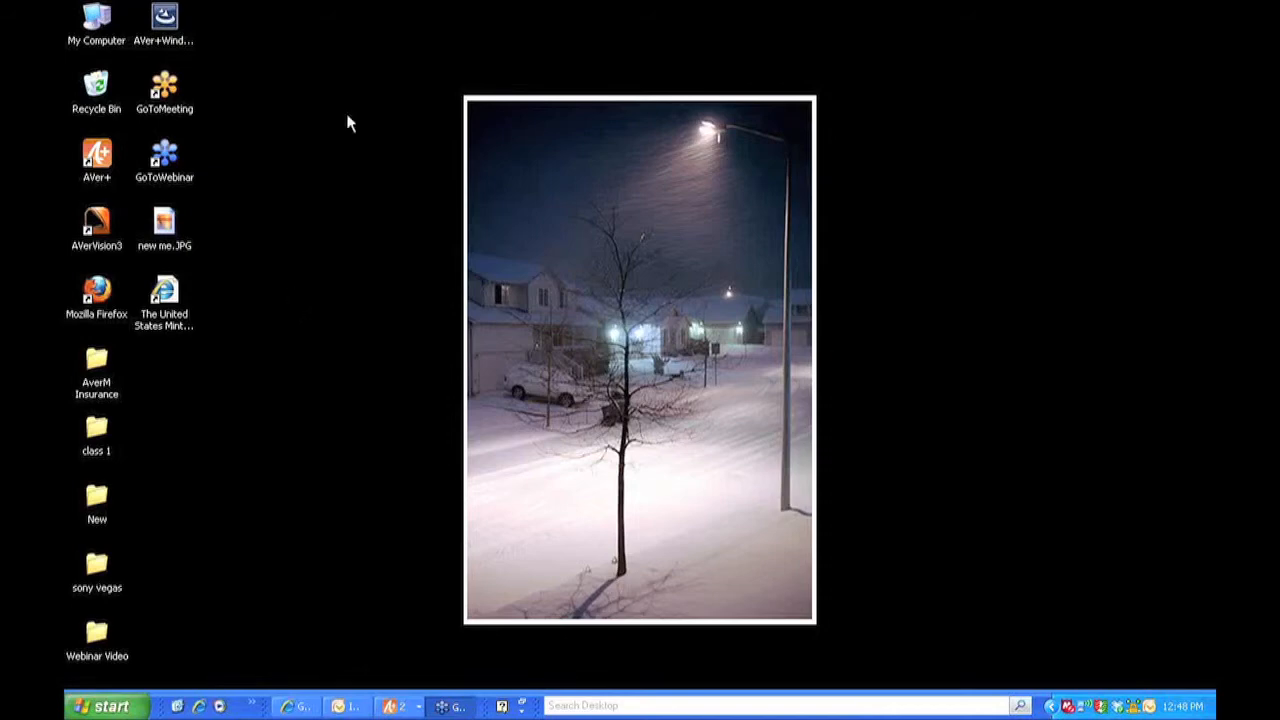
mouse_move(531, 361)
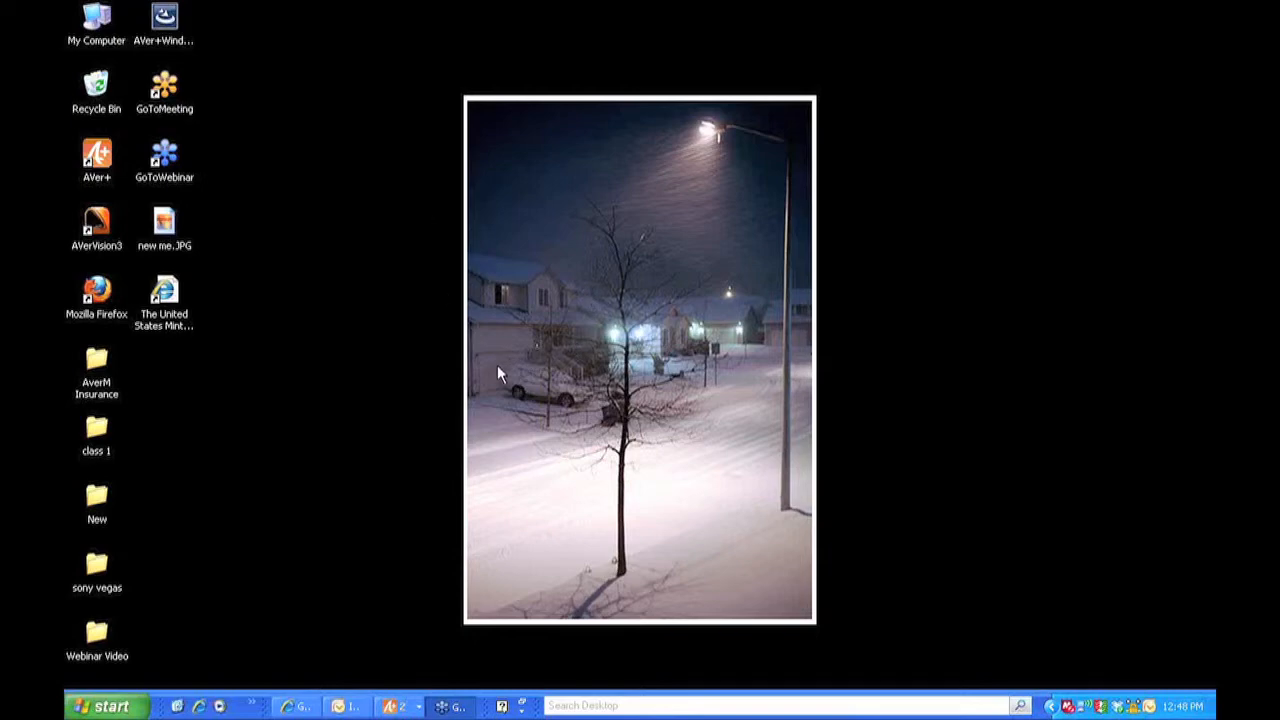
mouse_move(95, 633)
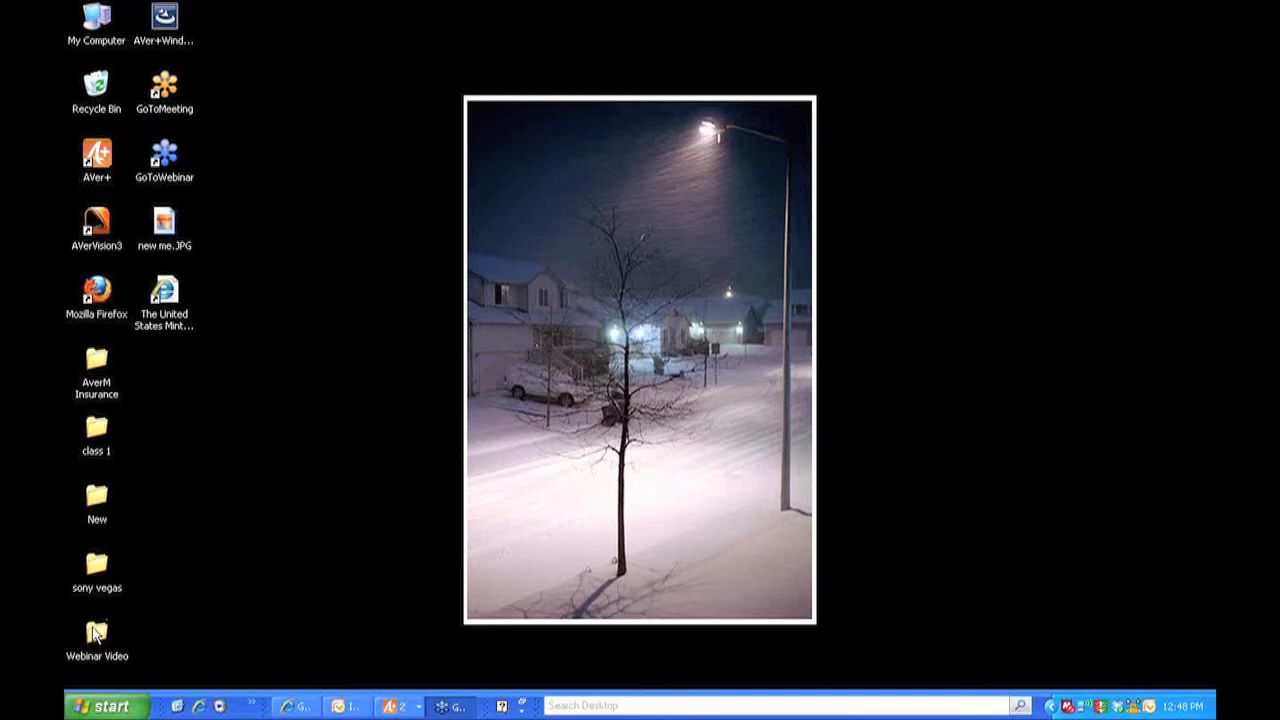
left_click(96, 630)
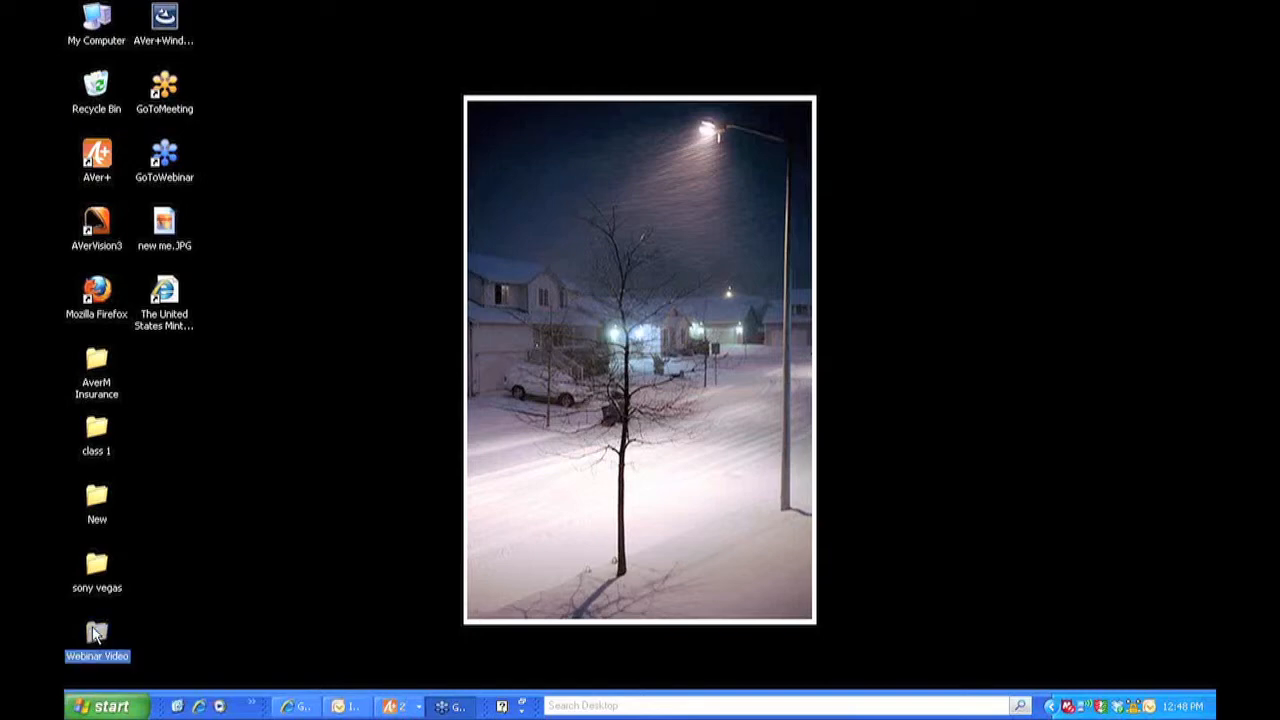
double_click(96, 630)
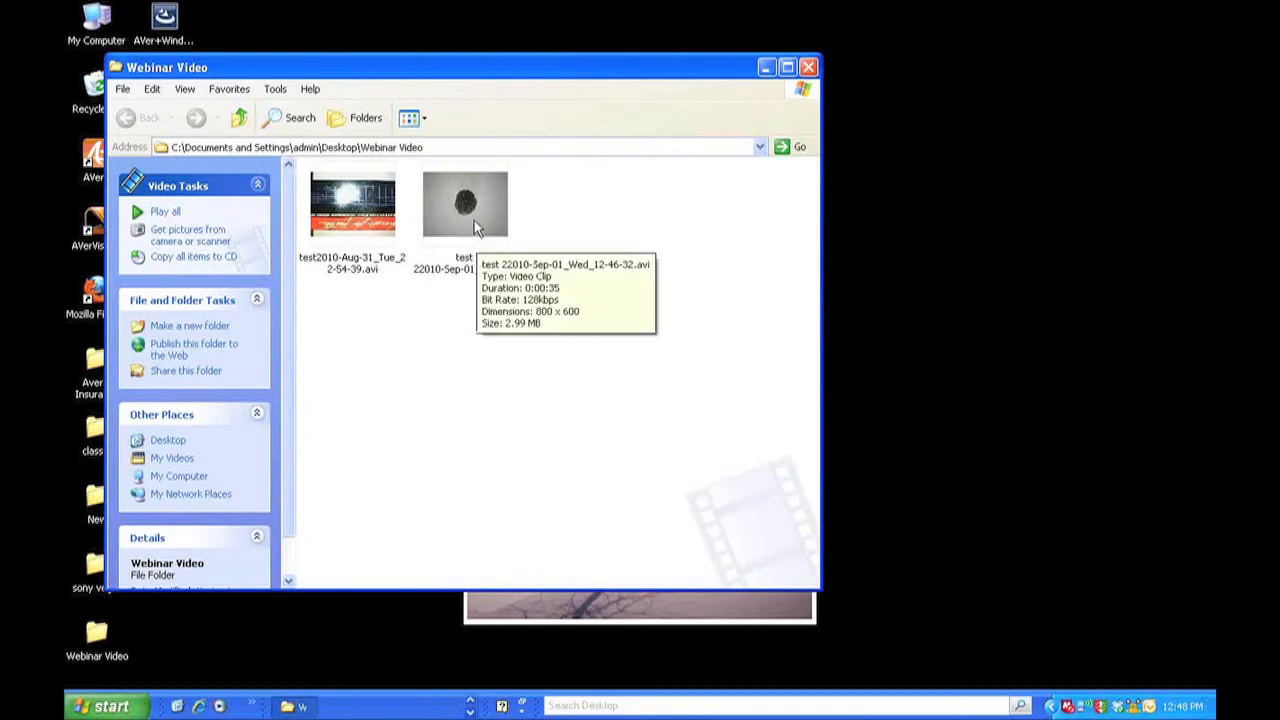
double_click(465, 205)
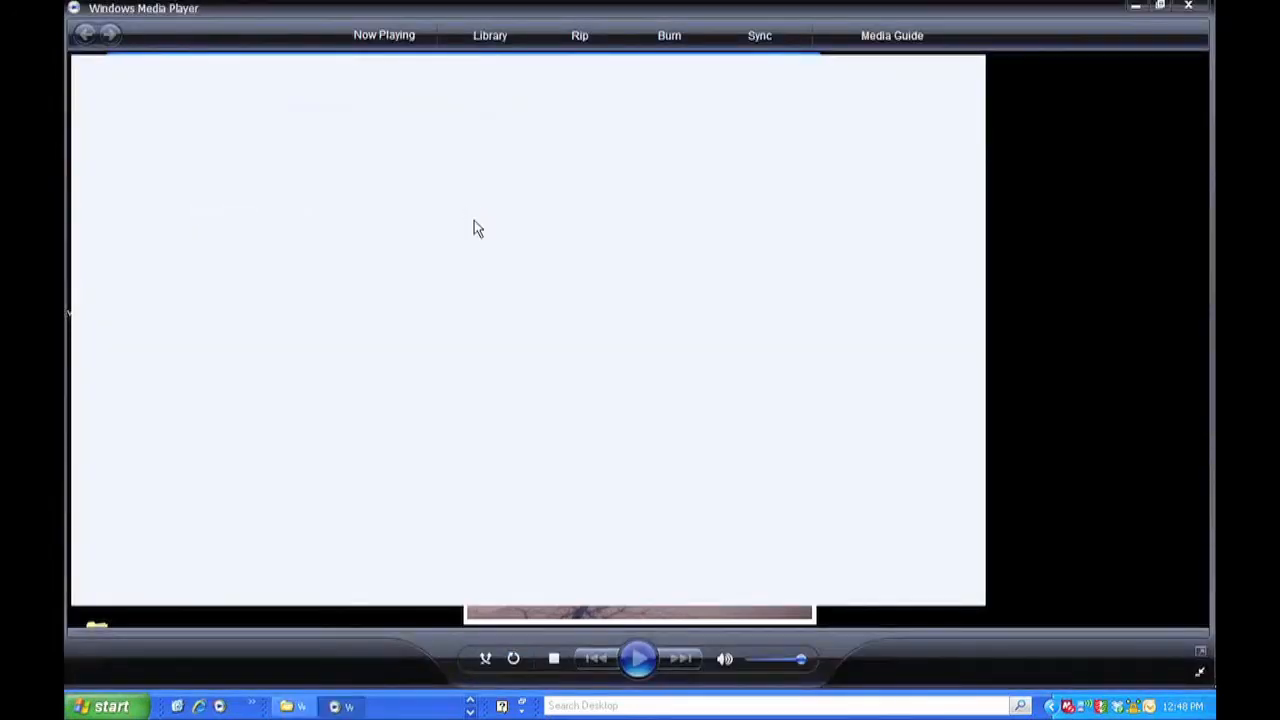
Start playing the honeycomb AVI in Windows Media Player.
left_click(638, 658)
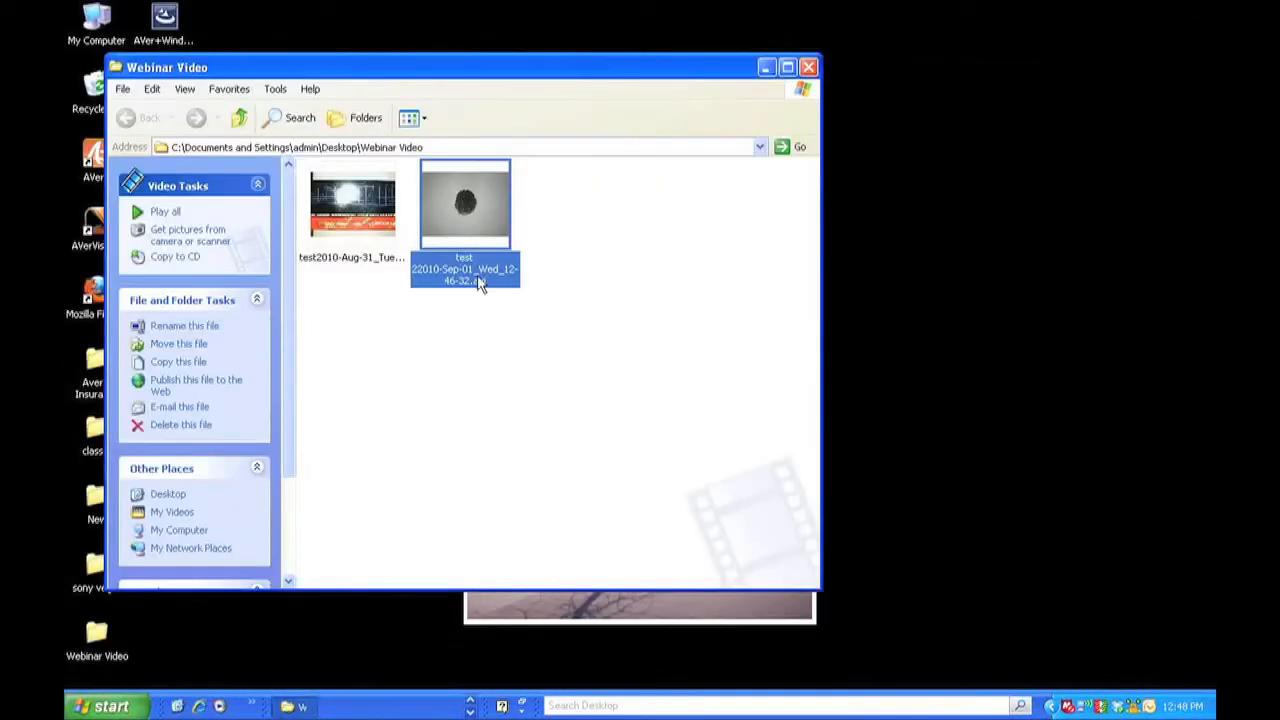
mouse_move(465, 270)
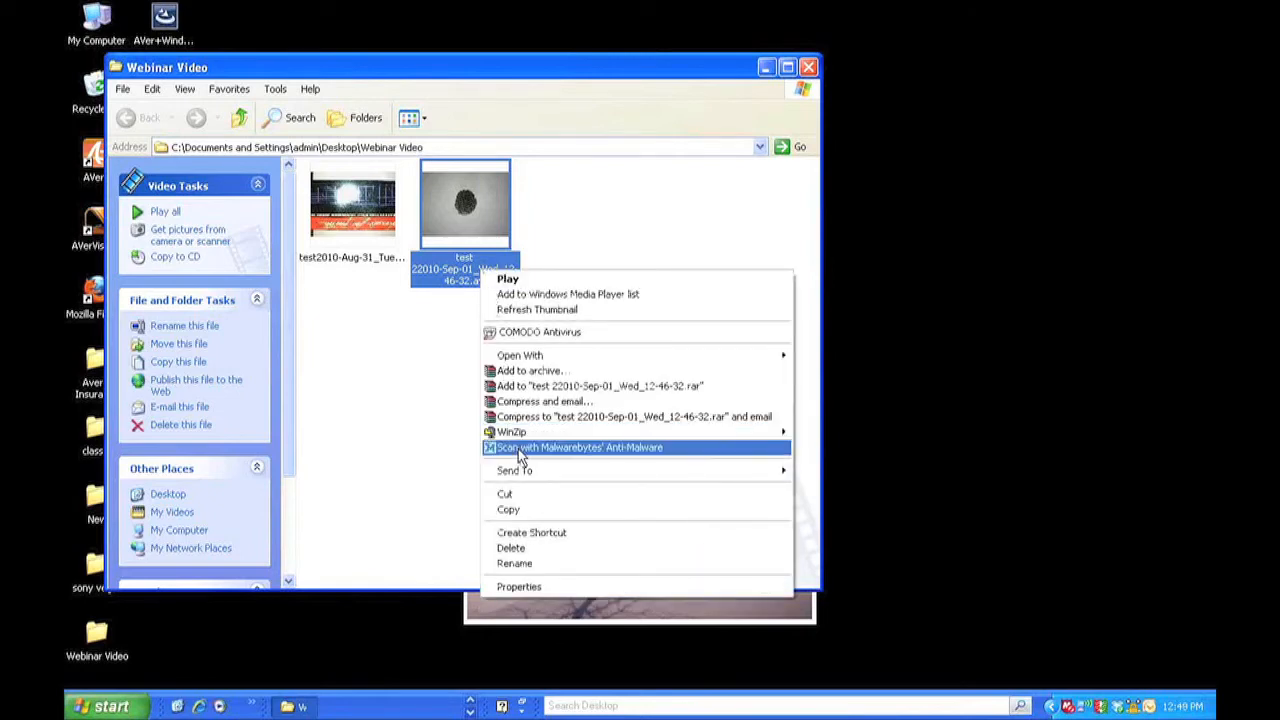
left_click(477, 410)
type("video")
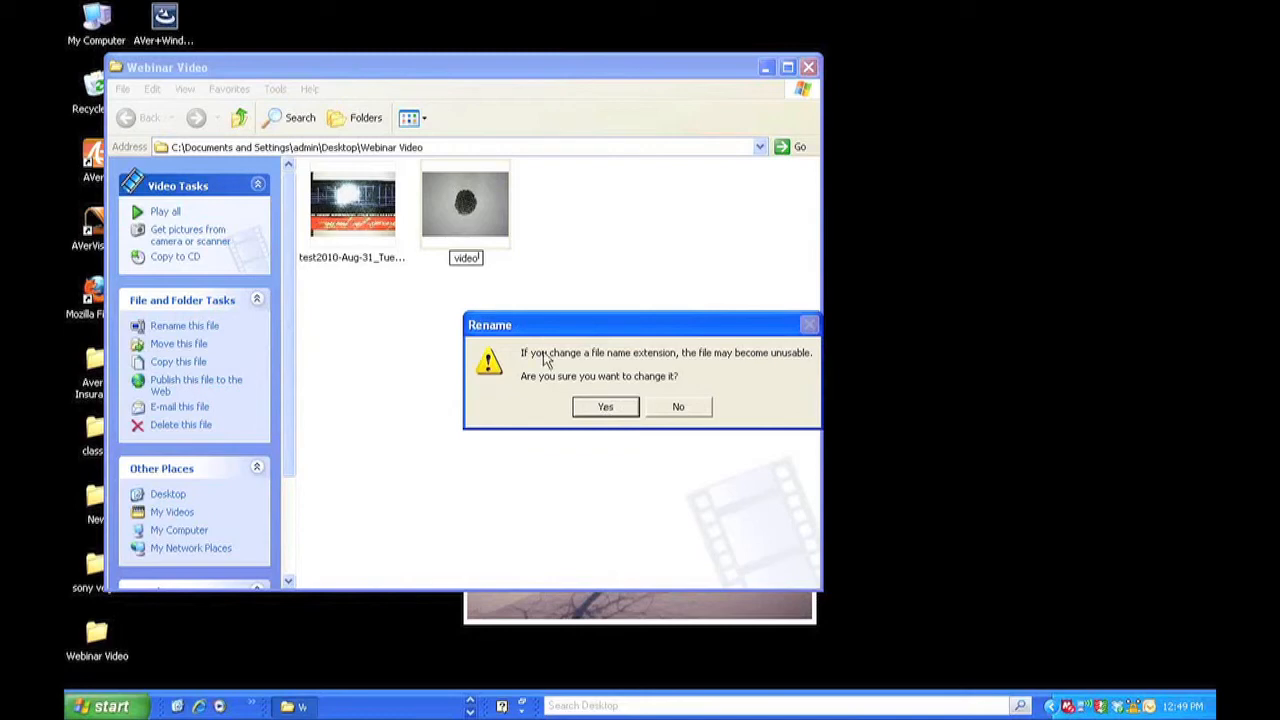
mouse_move(647, 378)
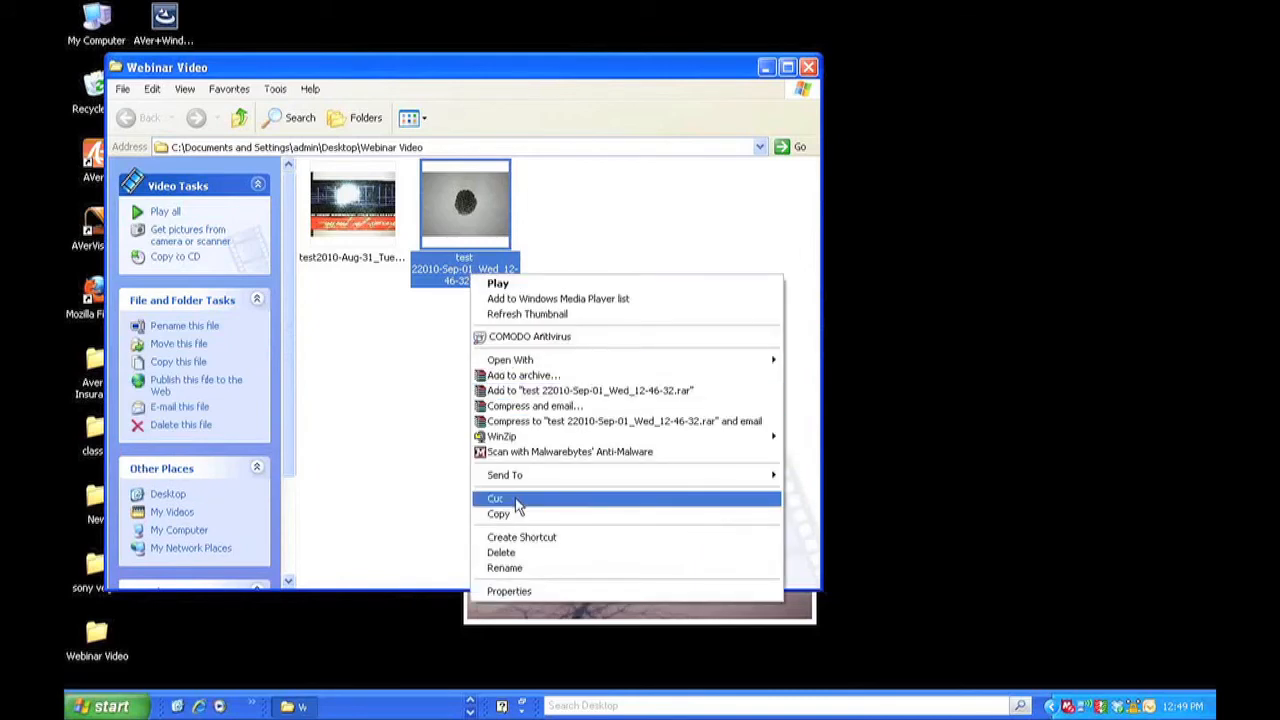
mouse_move(505, 552)
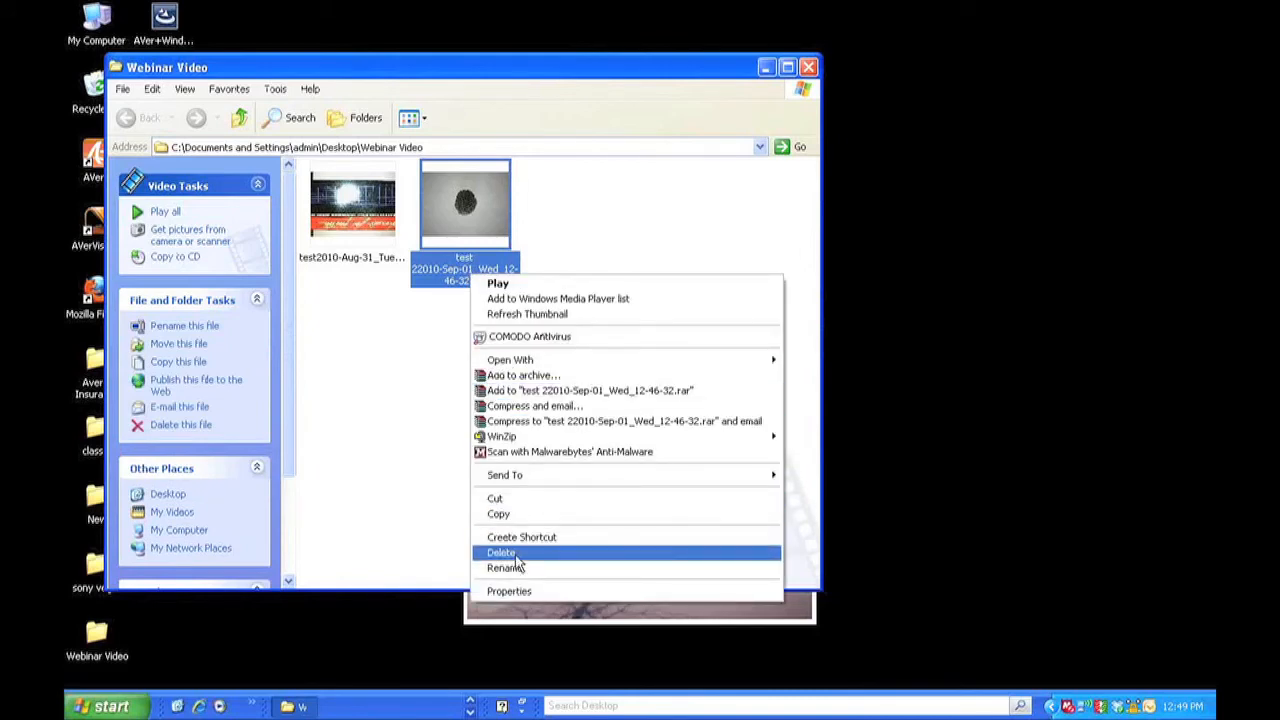
left_click(502, 567)
type("test.avi")
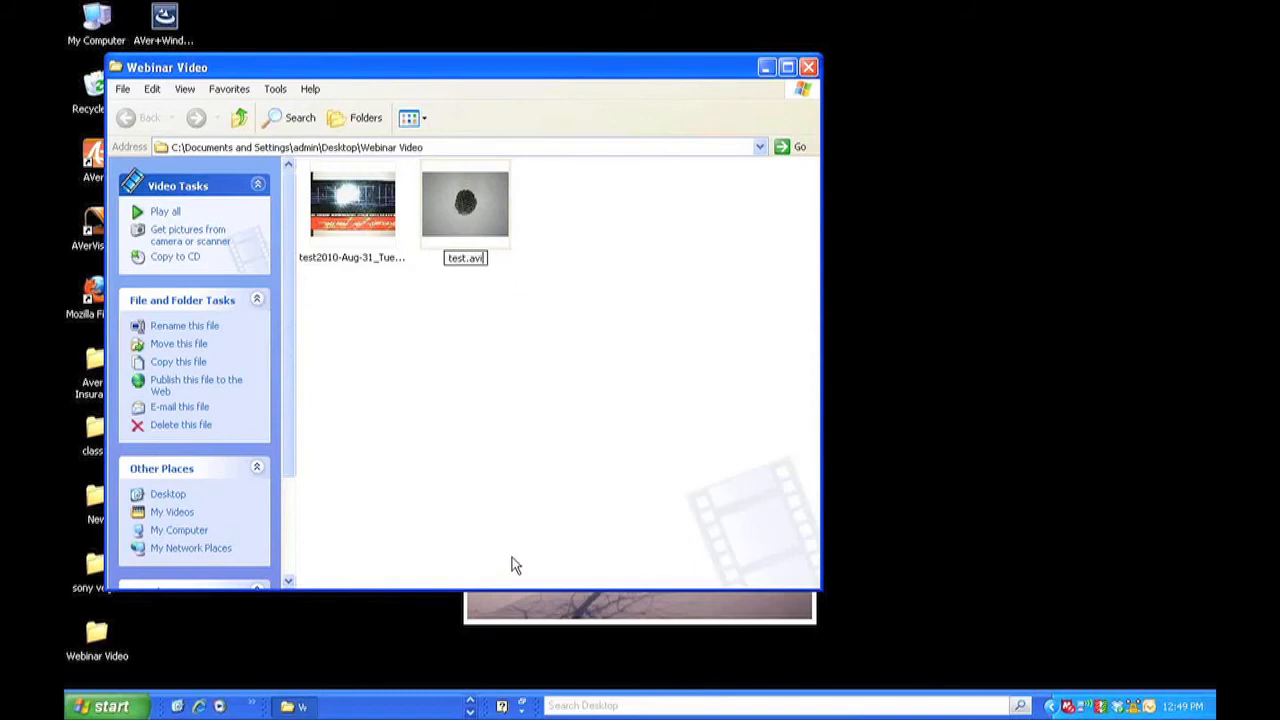
key("Return")
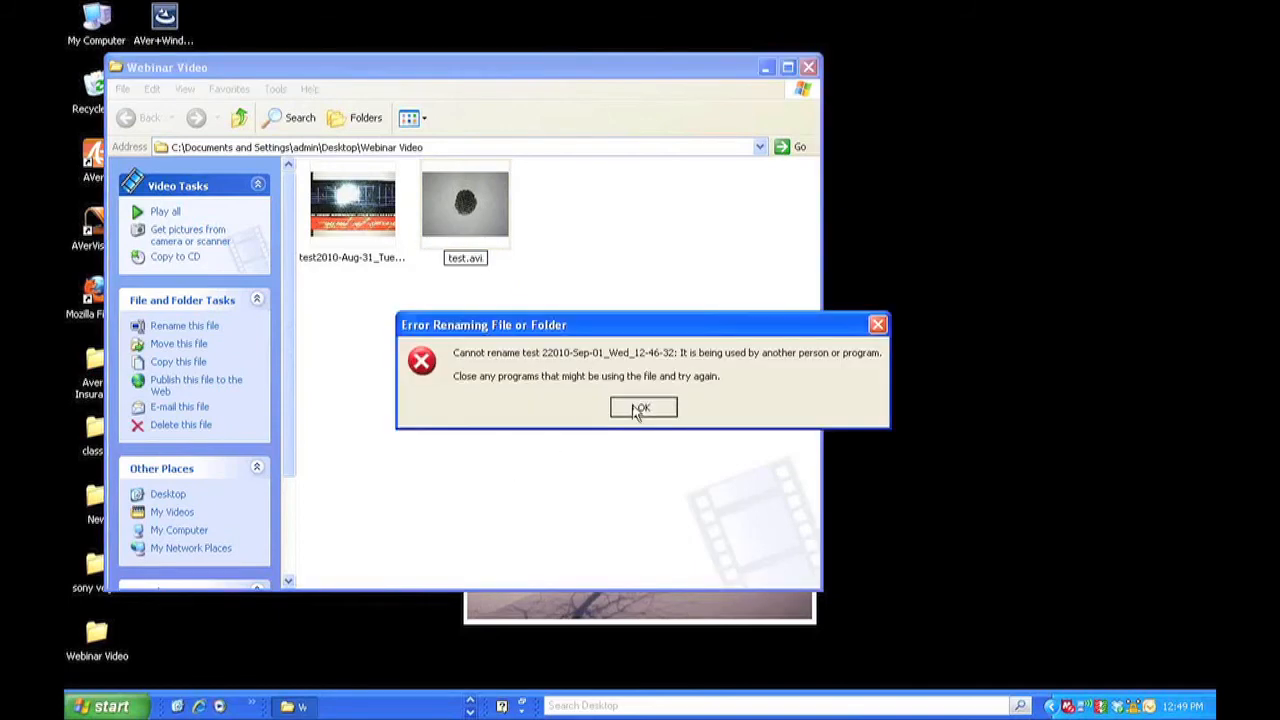
left_click(642, 408)
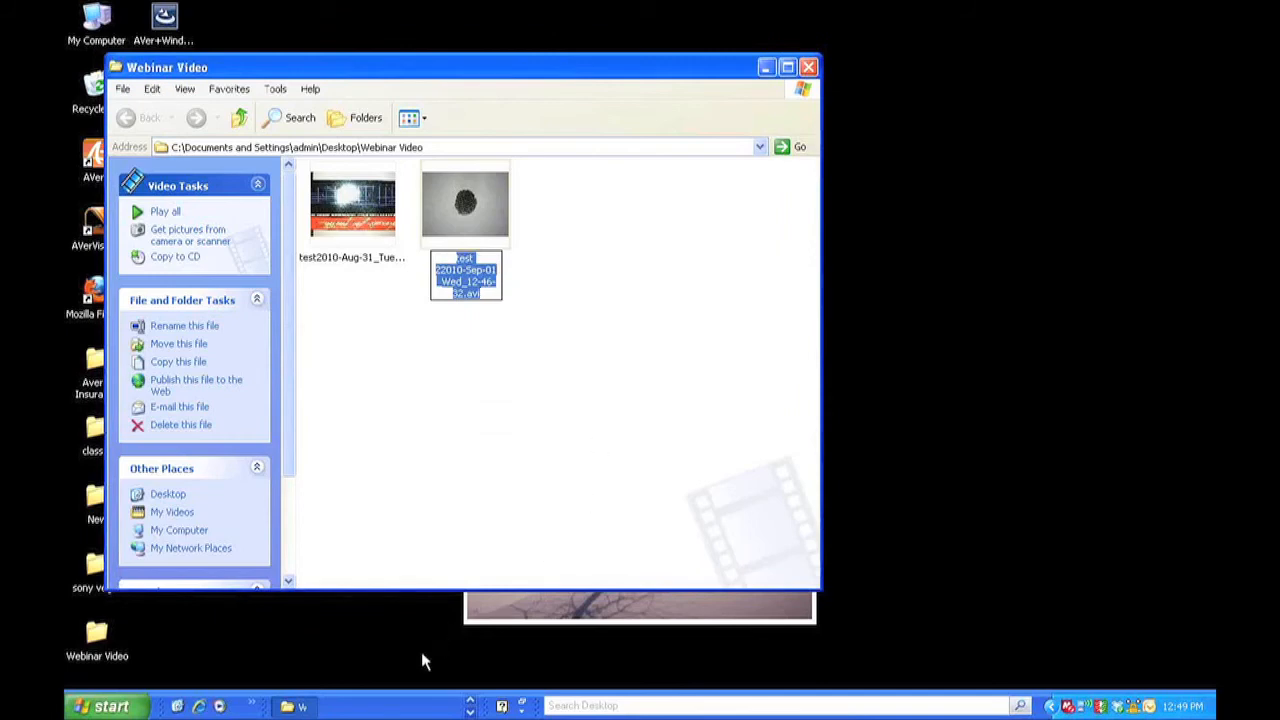
mouse_move(613, 196)
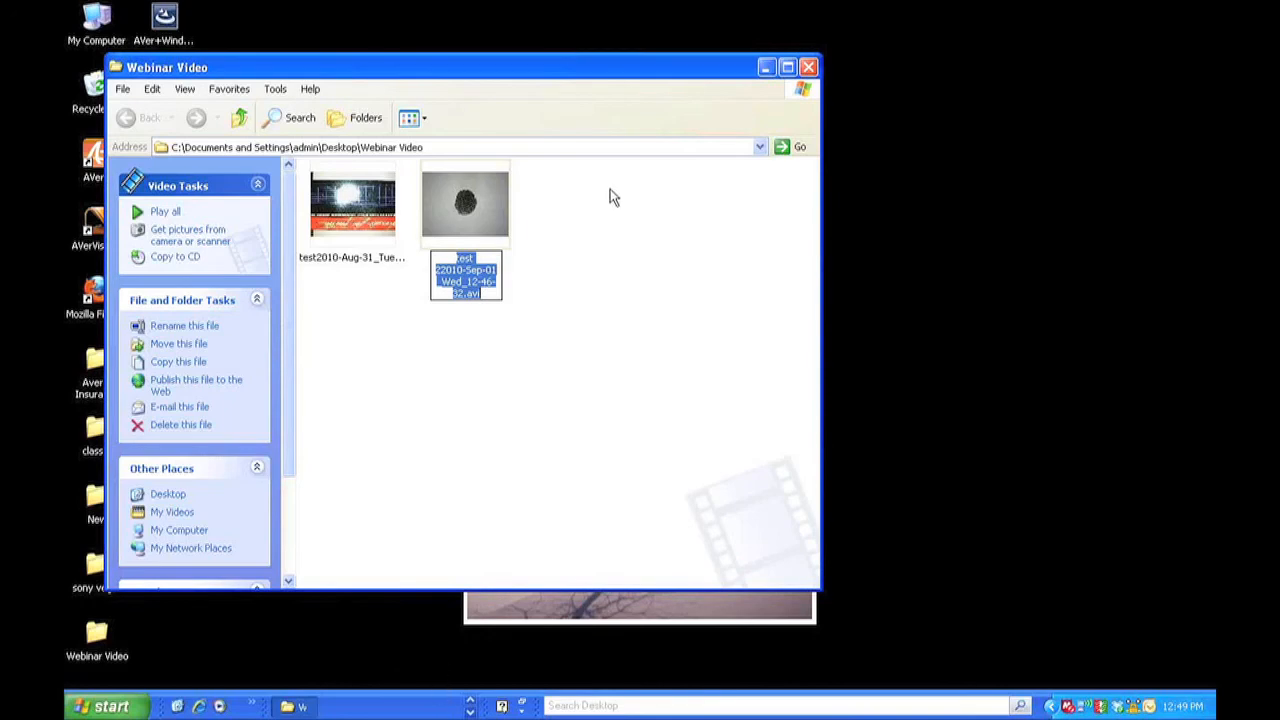